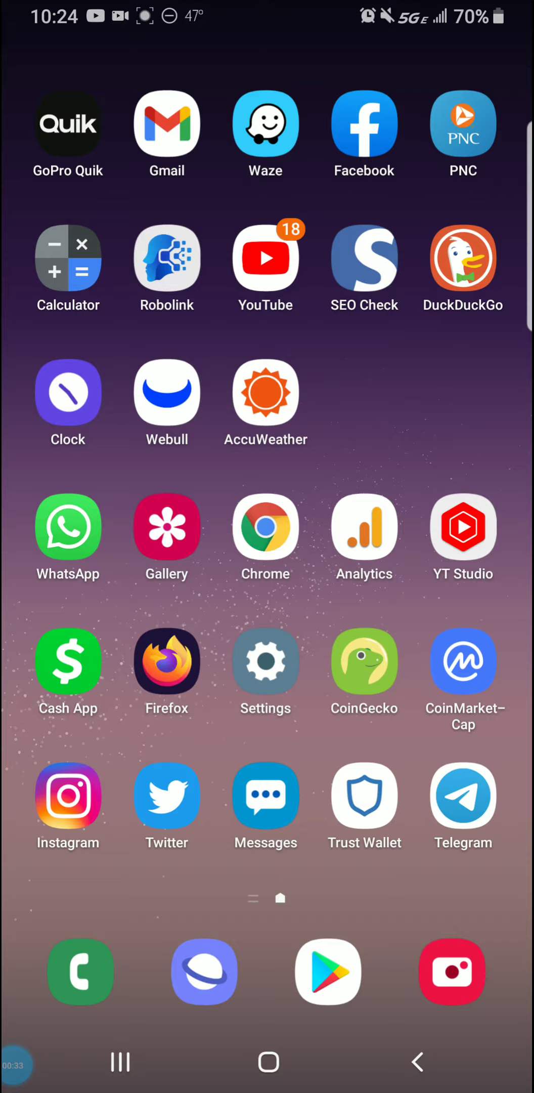
Launch CoinMarketCap and open the Baby Yooshi coin page with its 7-day price chart.
{"action": "left_click", "coordinate": [464, 661]}
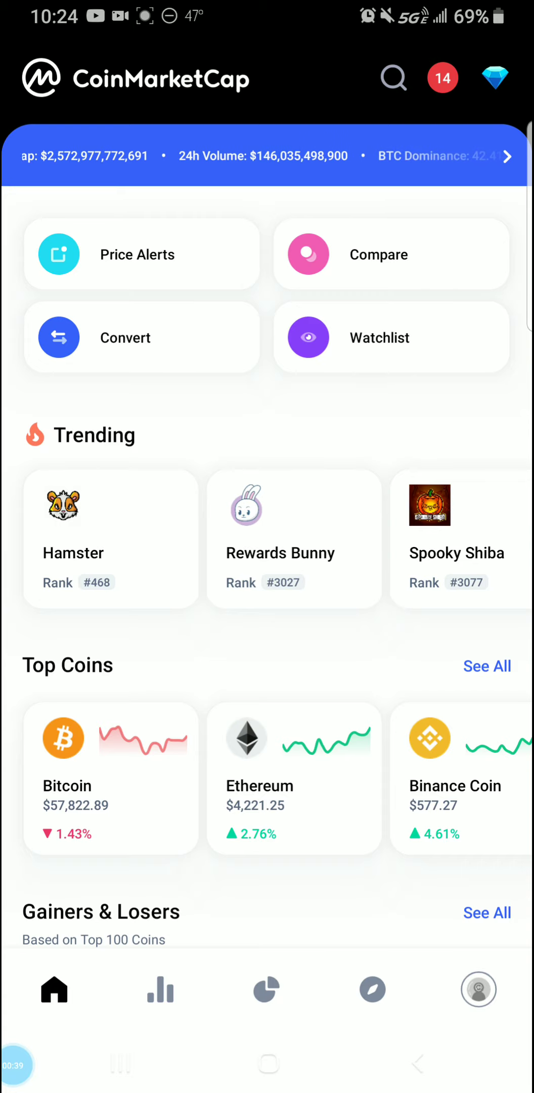
{"action": "scroll", "scroll_direction": "up", "scroll_amount": 3}
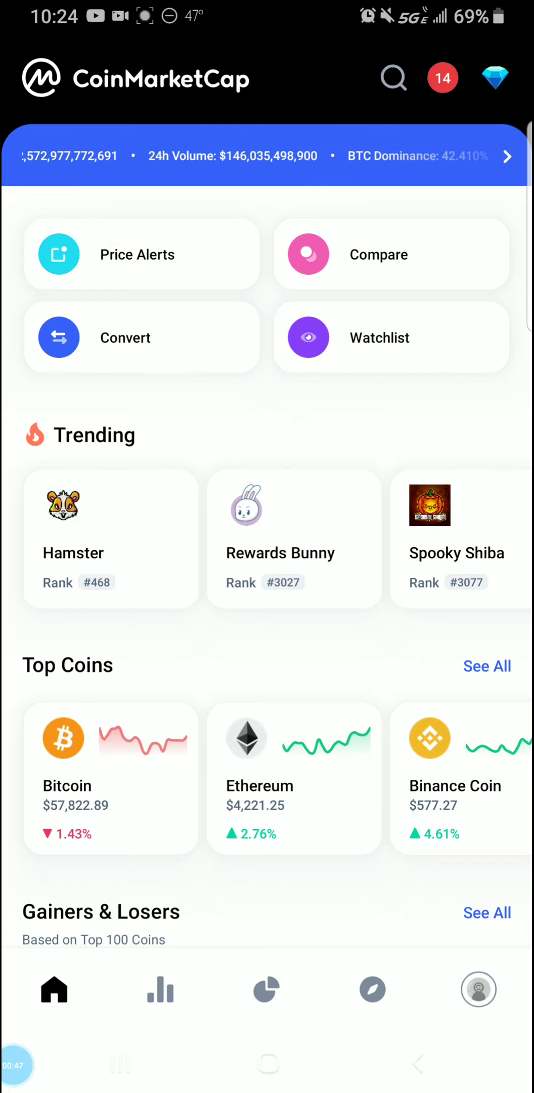
{"action": "left_click", "coordinate": [373, 989]}
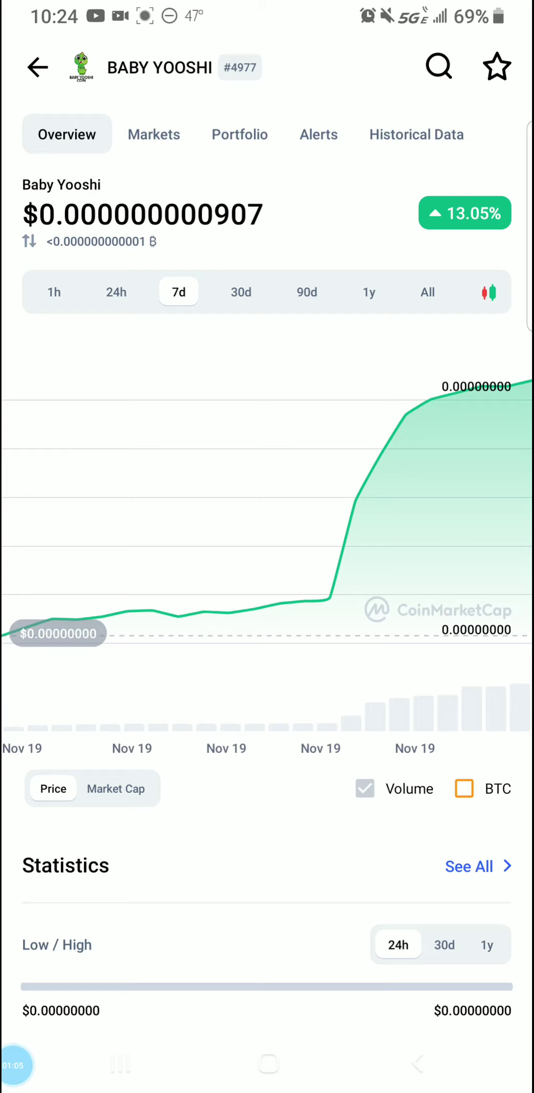
View Baby Yooshi's 24h price range, then open babyyooshi.com from the About Links.
{"action": "left_click", "coordinate": [116, 291]}
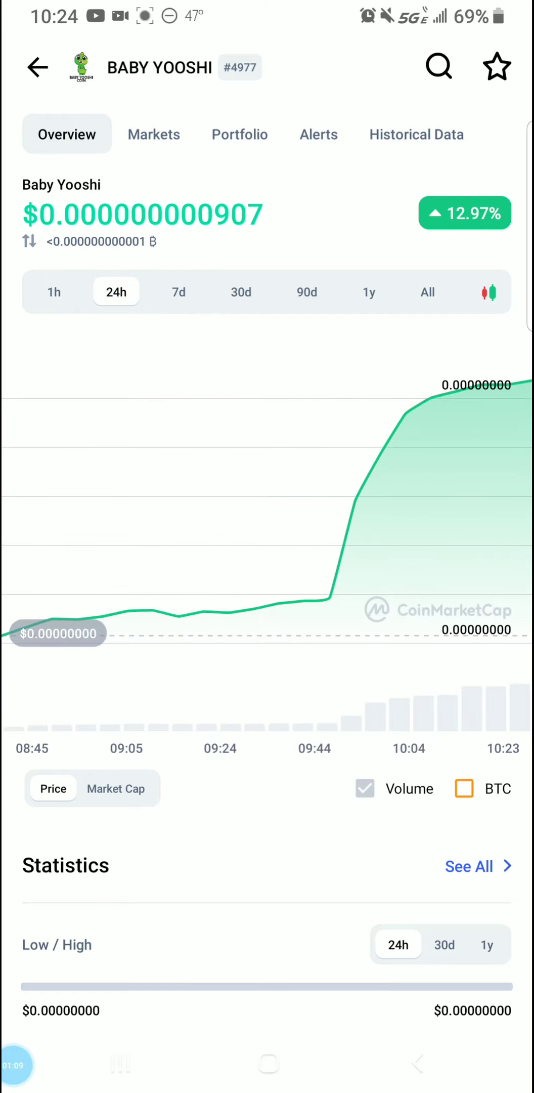
{"action": "left_click", "coordinate": [53, 292]}
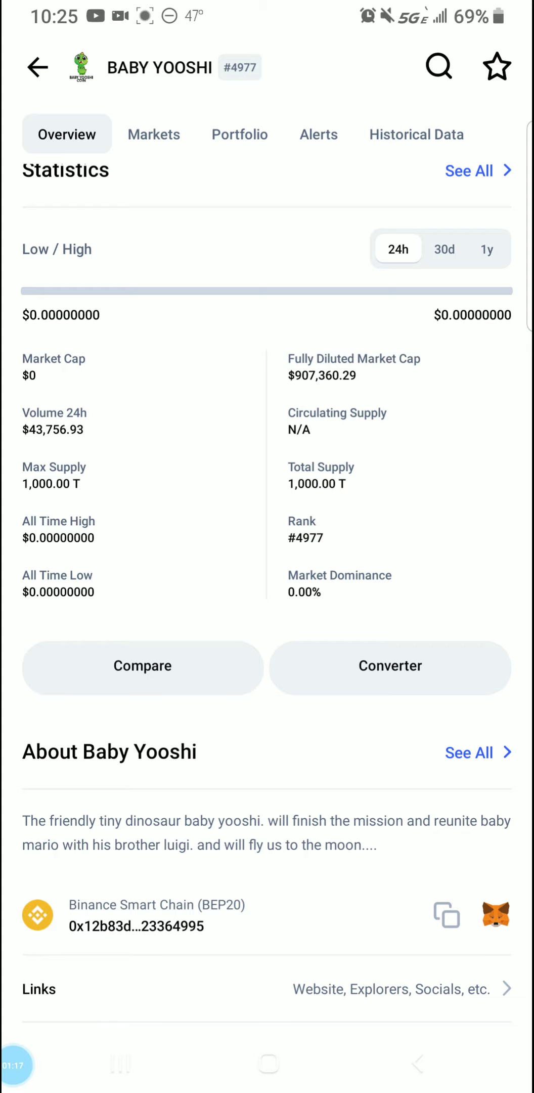
{"action": "scroll", "scroll_direction": "down", "scroll_amount": 3}
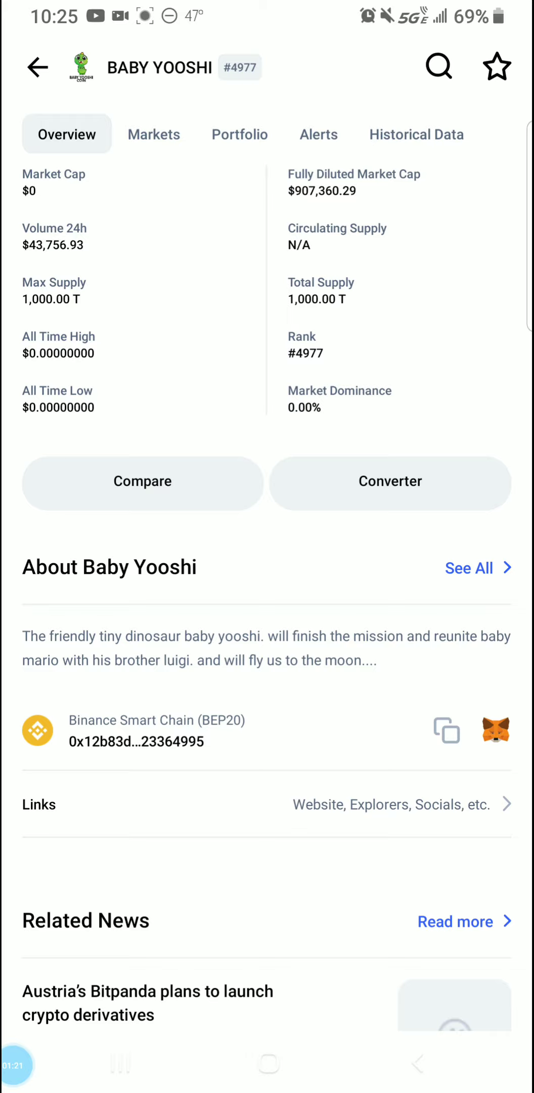
{"action": "left_click", "coordinate": [470, 567]}
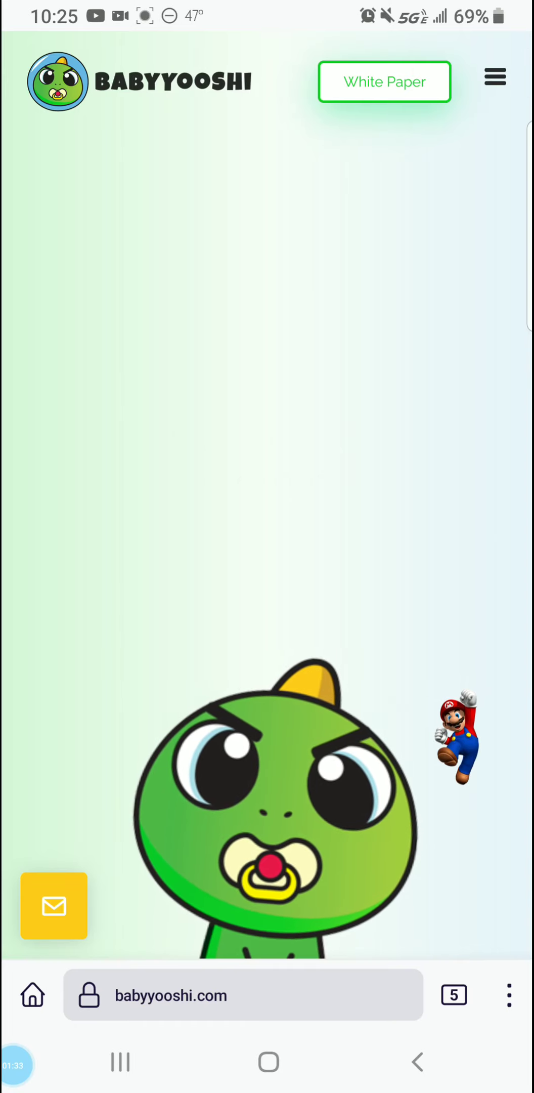
Scroll babyyooshi.com past the mascot to the Tokenomics Supply card.
{"action": "scroll", "scroll_direction": "up", "scroll_amount": 3}
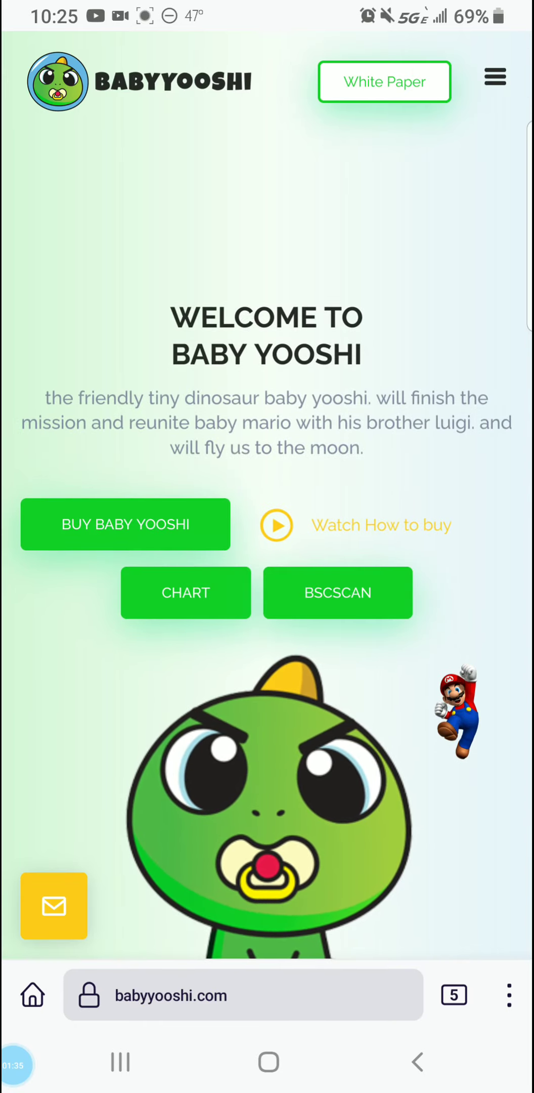
{"action": "scroll", "scroll_direction": "down", "scroll_amount": 3}
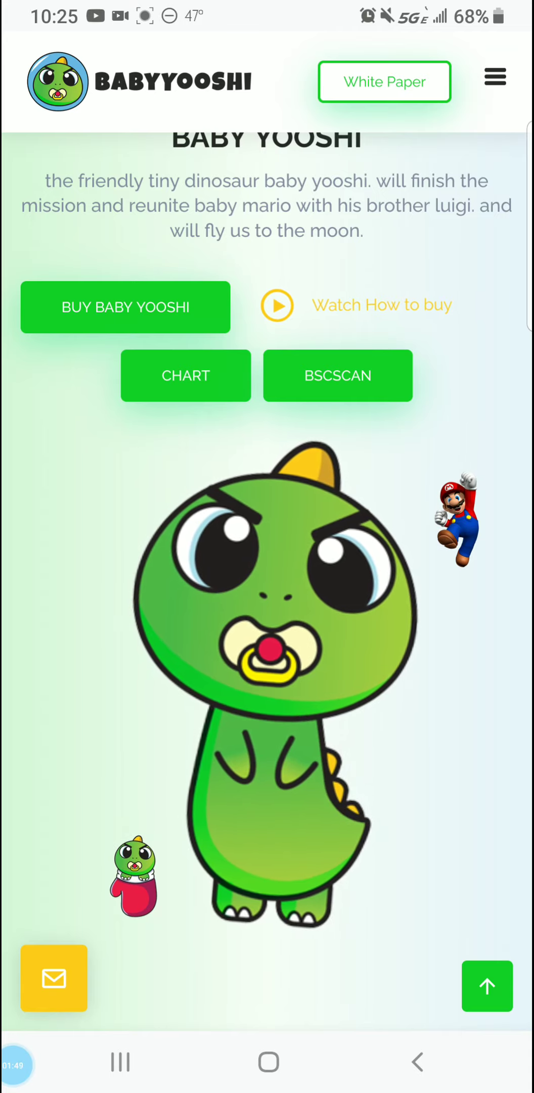
{"action": "scroll", "scroll_direction": "down", "scroll_amount": 3}
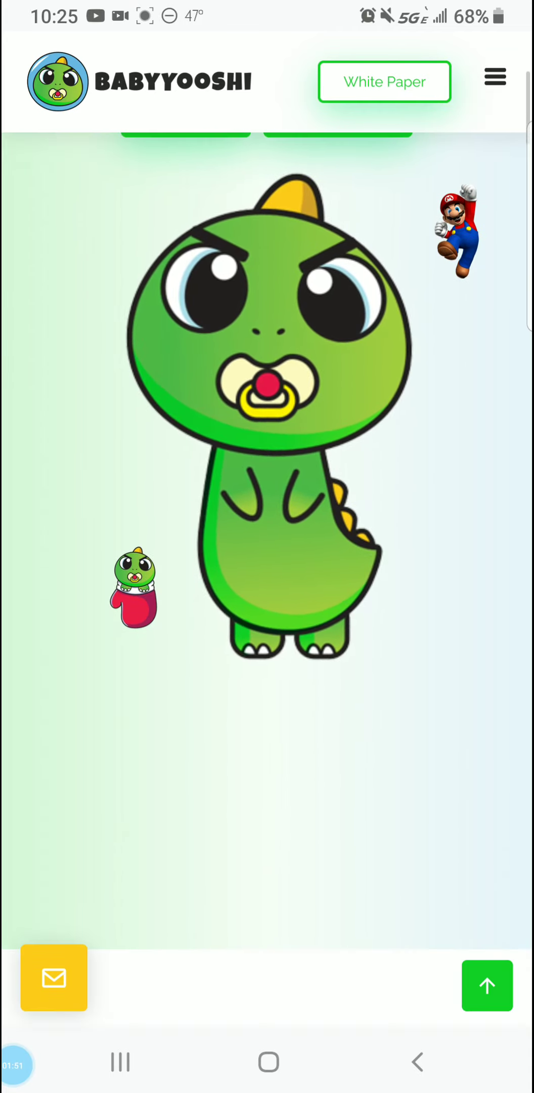
{"action": "scroll", "scroll_direction": "down", "scroll_amount": 3}
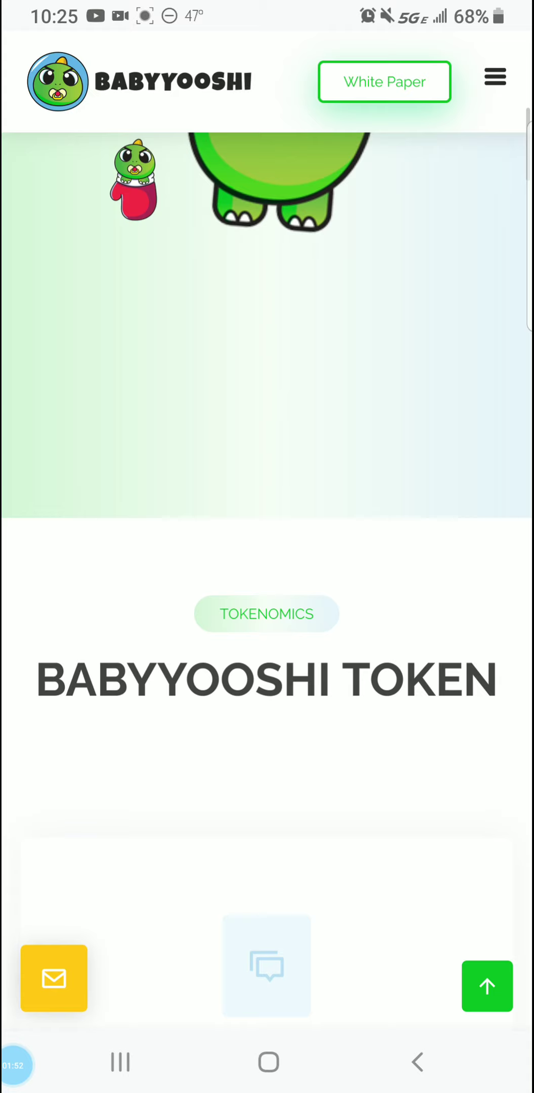
{"action": "scroll", "scroll_direction": "down", "scroll_amount": 3}
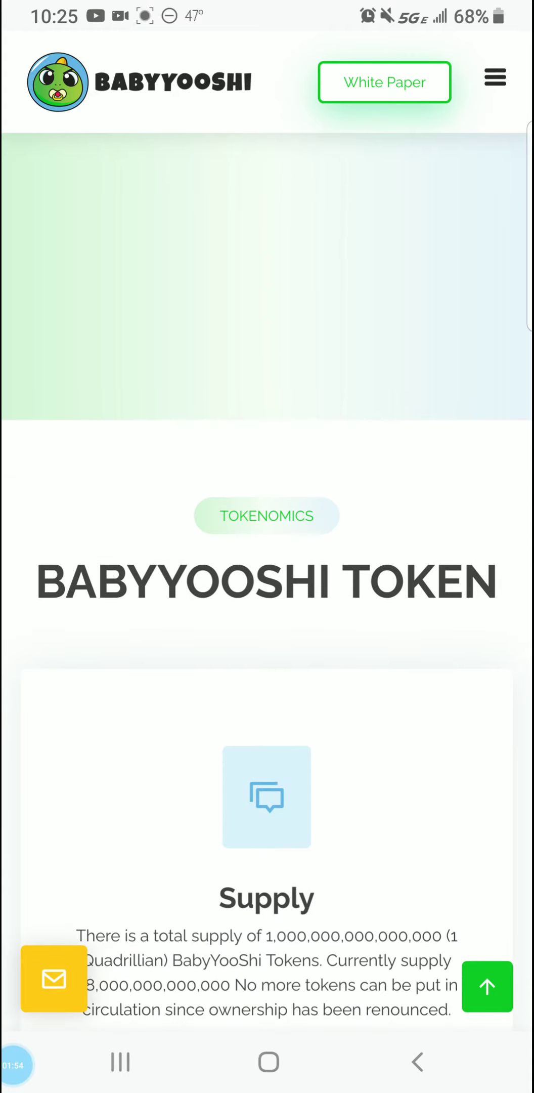
{"action": "scroll", "scroll_direction": "up", "scroll_amount": 3}
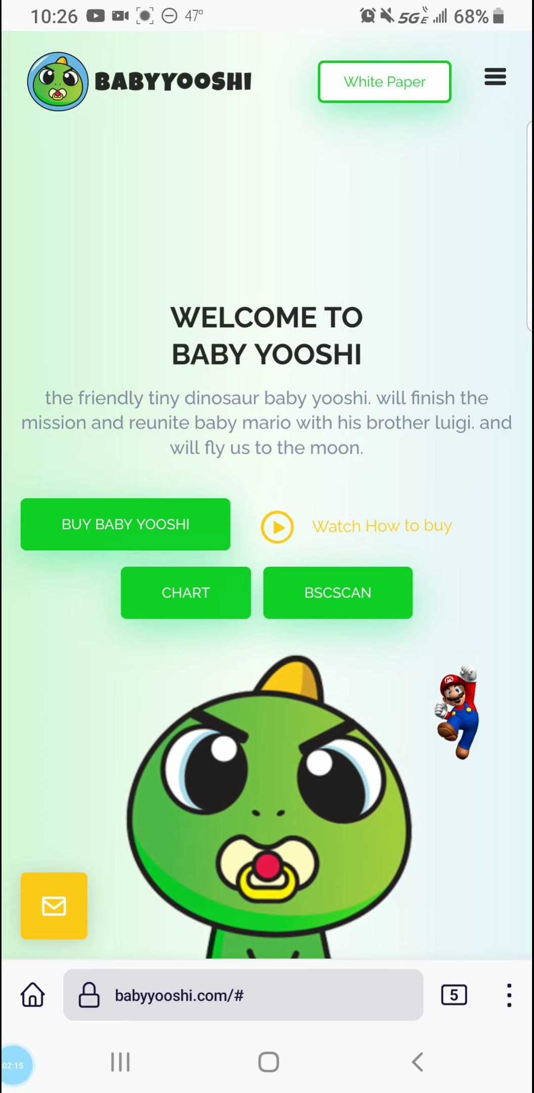
{"action": "scroll", "scroll_direction": "down", "scroll_amount": 3}
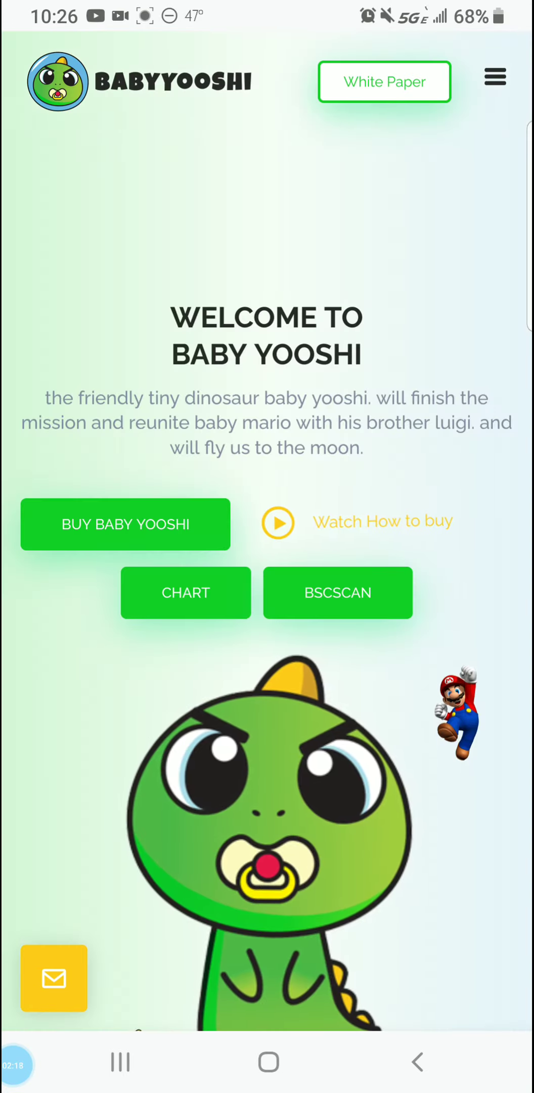
{"action": "scroll", "scroll_direction": "down", "scroll_amount": 3}
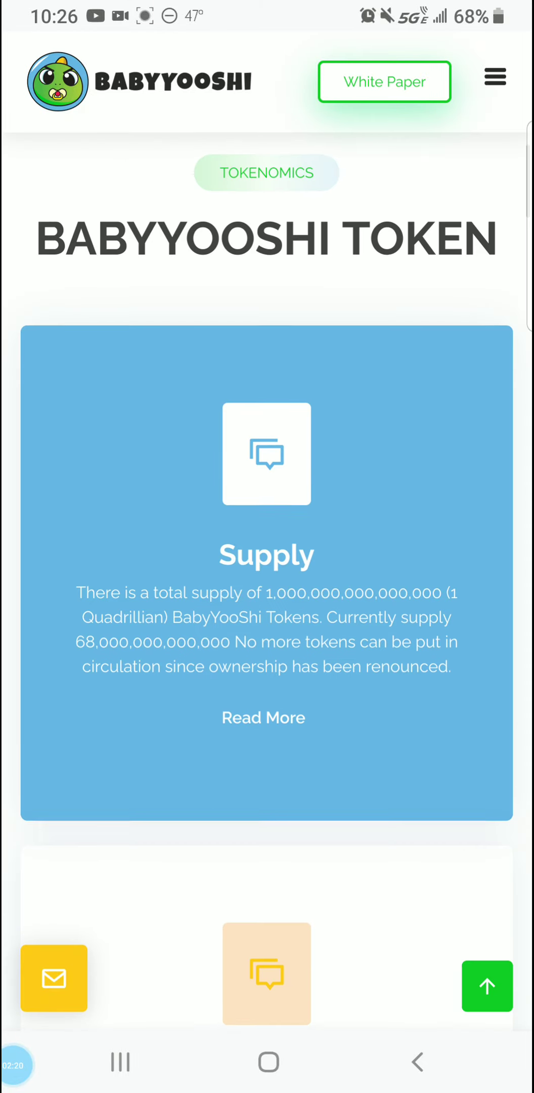
{"action": "scroll", "scroll_direction": "down", "scroll_amount": 3}
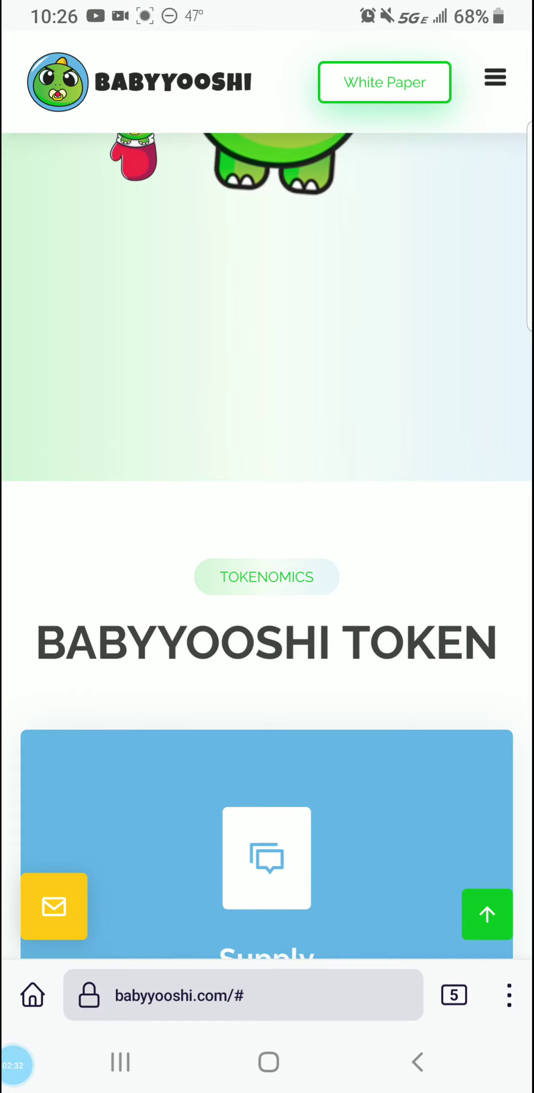
Close the old Firefox tabs and begin a new tab addressed to poocoin.app.
{"action": "left_click", "coordinate": [454, 995]}
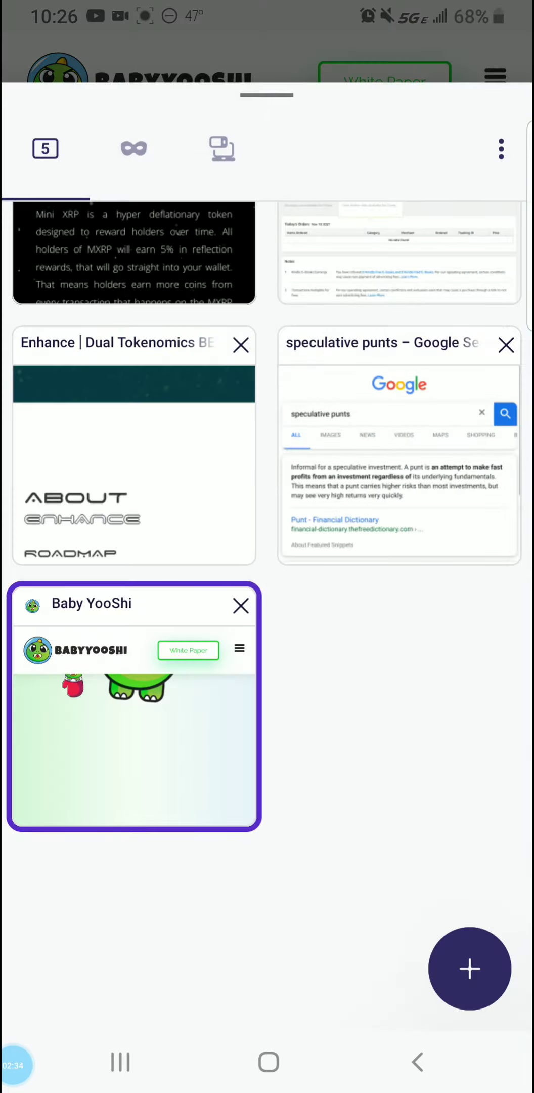
{"action": "left_click", "coordinate": [241, 345]}
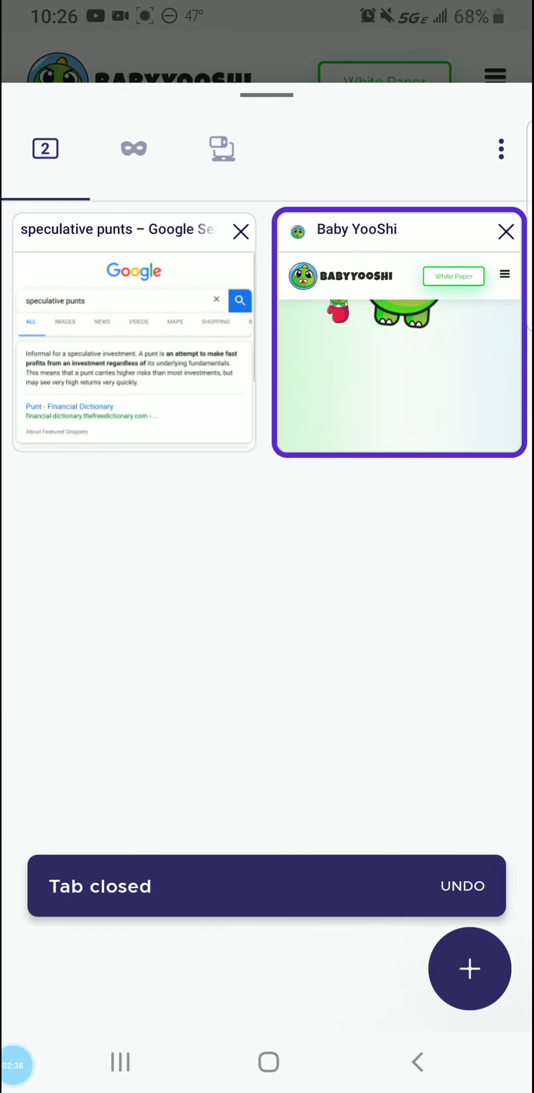
{"action": "left_click", "coordinate": [240, 231]}
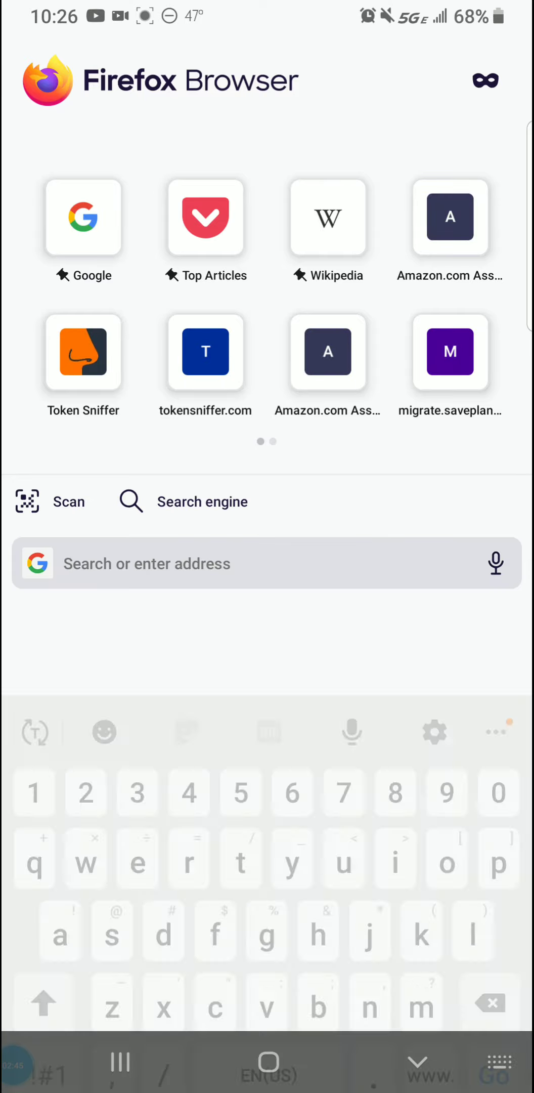
{"action": "left_click", "coordinate": [267, 563]}
{"action": "type", "text": "poo"}
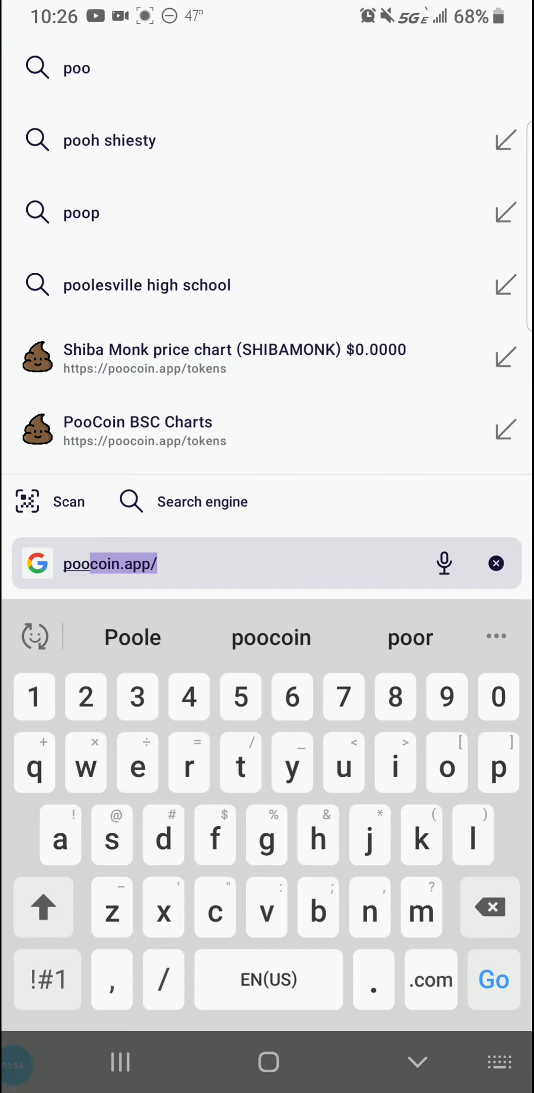
Load PooCoin and search contract 0x12b83d77a606D8f5c4CE29dfFdb592C523364995.
{"action": "left_click", "coordinate": [493, 979]}
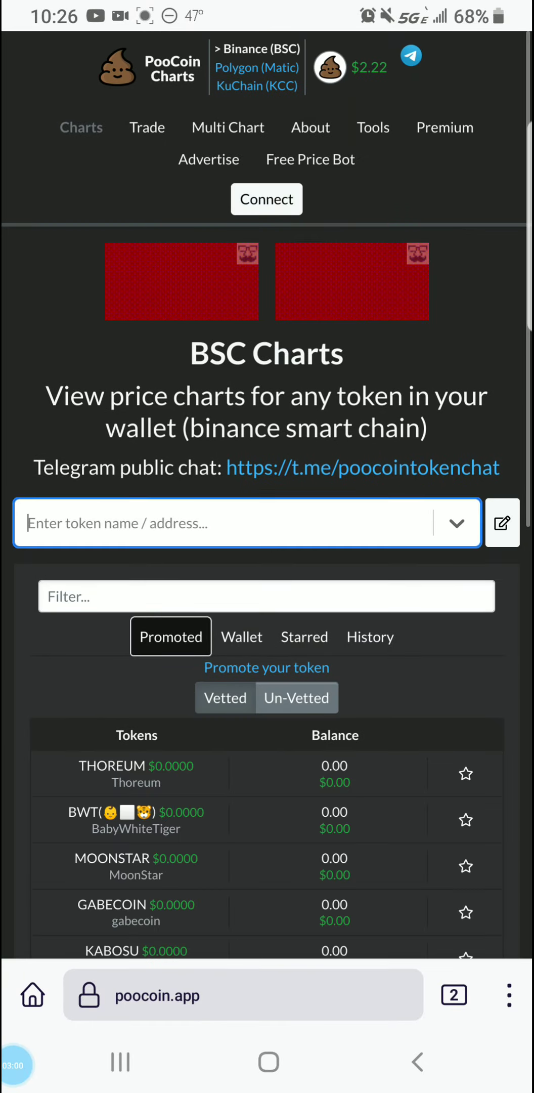
{"action": "left_click", "coordinate": [229, 523]}
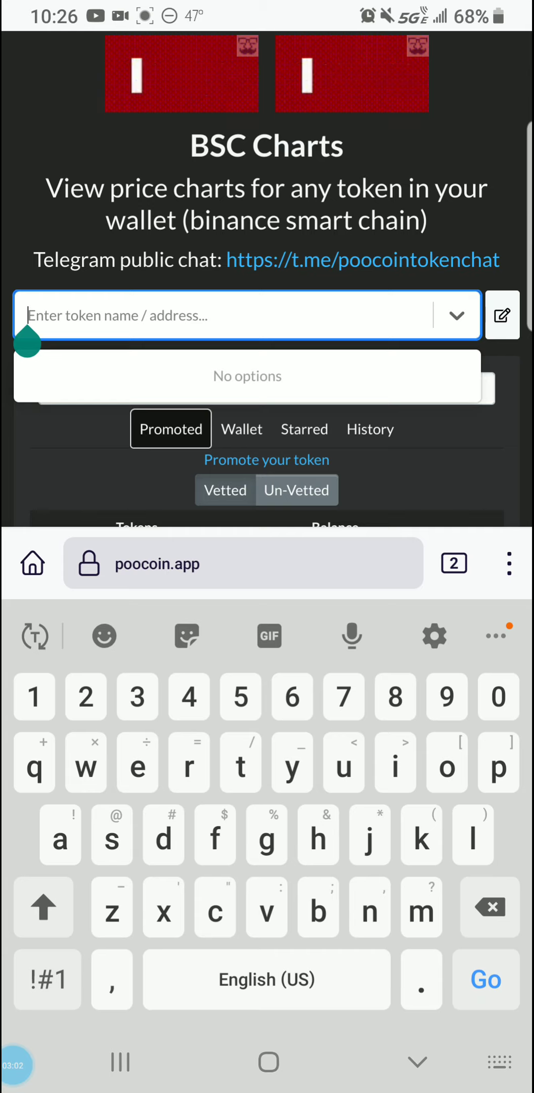
{"action": "type", "text": "0x12b83d77a606D8f5c4CE29dfFdb592C523364995"}
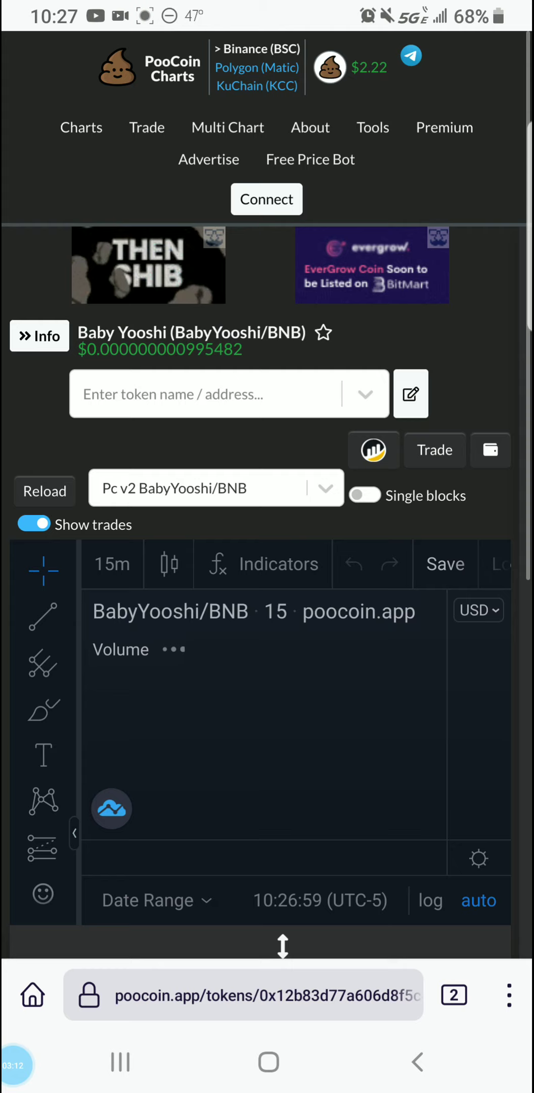
Scroll through the Baby Yooshi/BNB chart and its Token tx list.
{"action": "scroll", "scroll_direction": "down", "scroll_amount": 3}
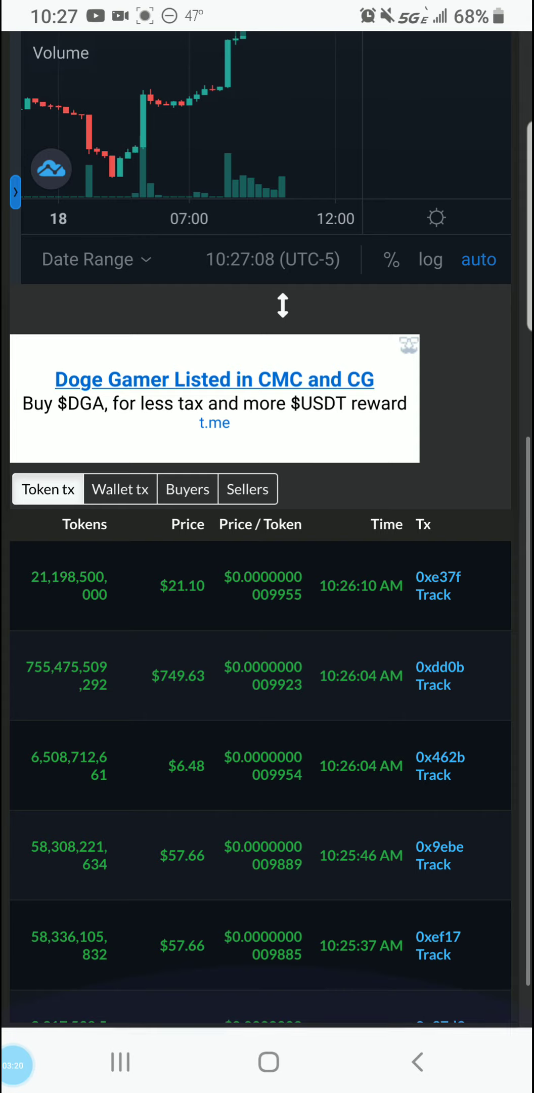
{"action": "scroll", "scroll_direction": "down", "scroll_amount": 3}
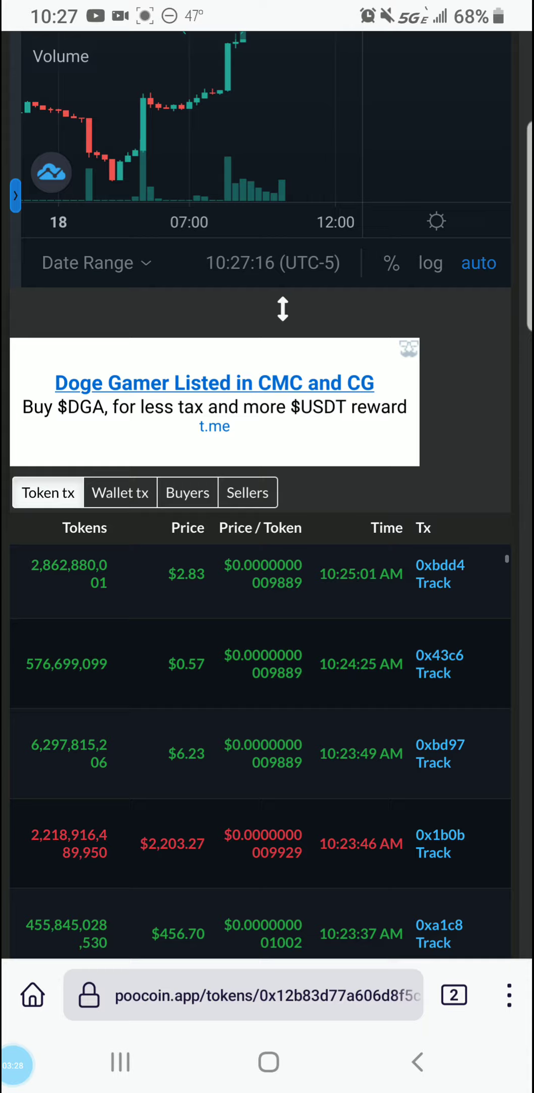
{"action": "scroll", "scroll_direction": "down", "scroll_amount": 3}
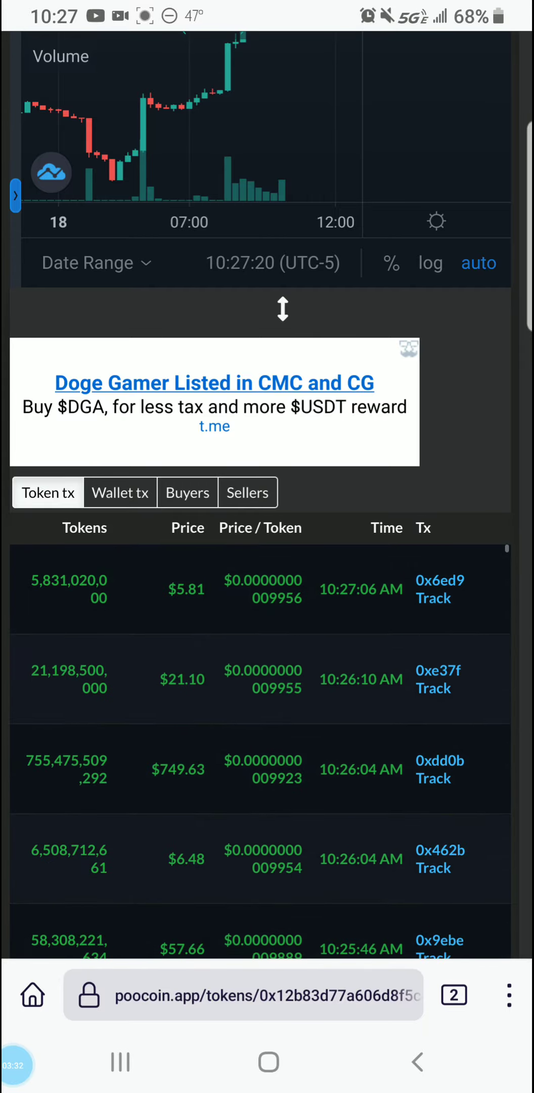
{"action": "scroll", "scroll_direction": "down", "scroll_amount": 3}
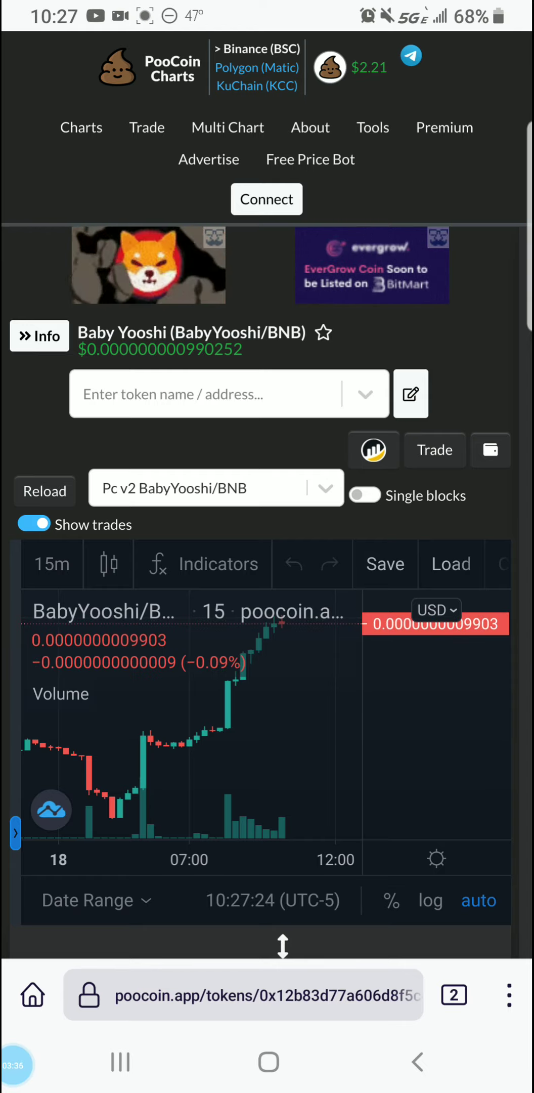
Open the BabyYooshi/BNB LP pair on BscScan and review its 3 holders.
{"action": "left_click", "coordinate": [39, 336]}
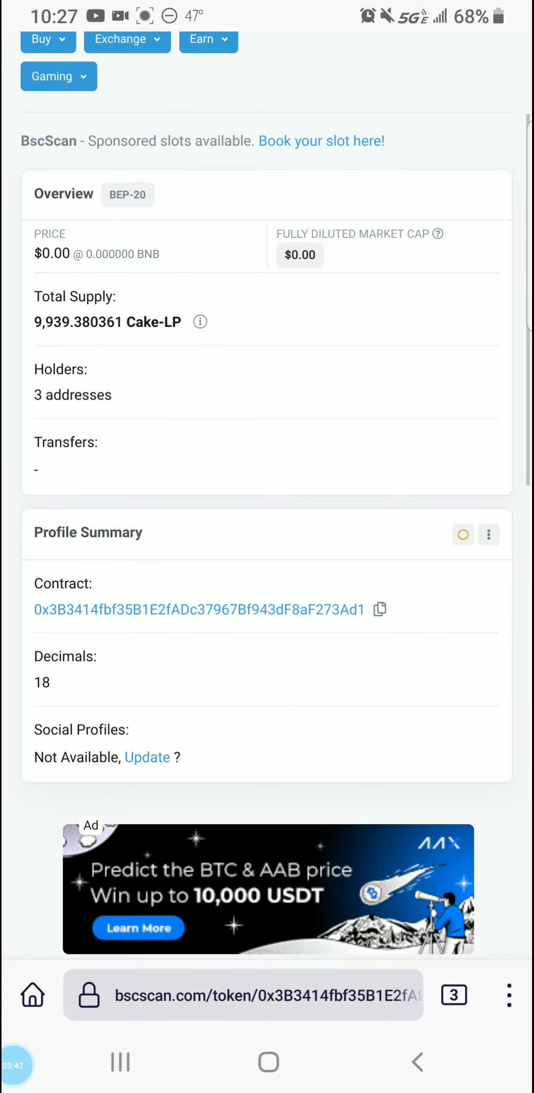
{"action": "scroll", "scroll_direction": "down", "scroll_amount": 3}
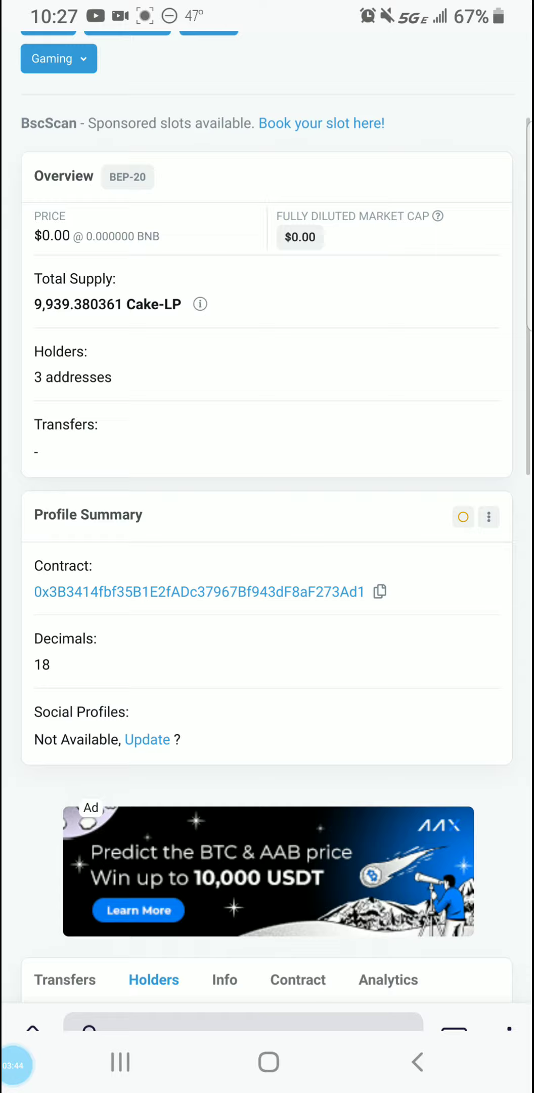
{"action": "scroll", "scroll_direction": "down", "scroll_amount": 3}
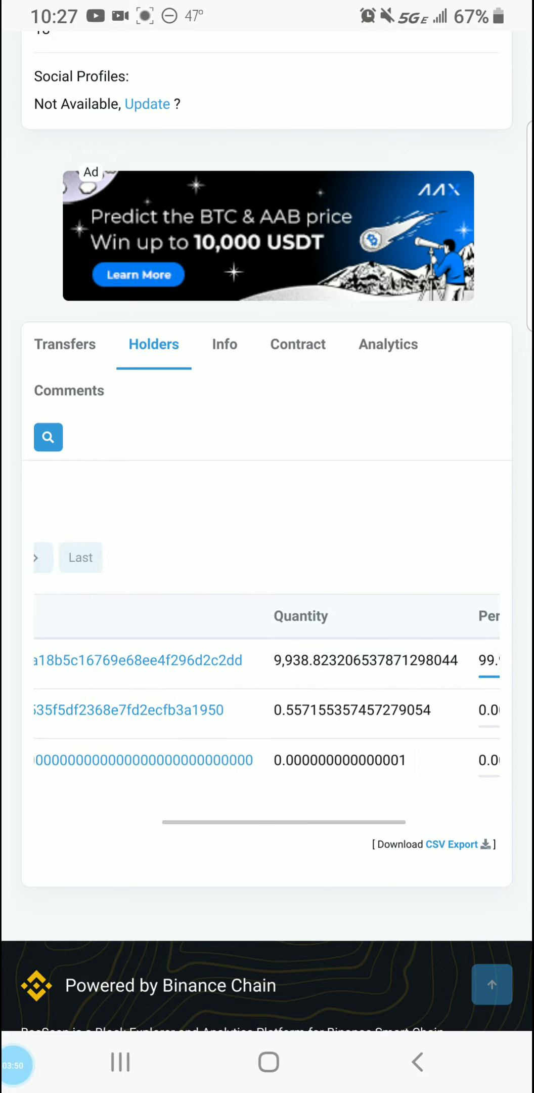
{"action": "scroll", "scroll_direction": "down", "scroll_amount": 3}
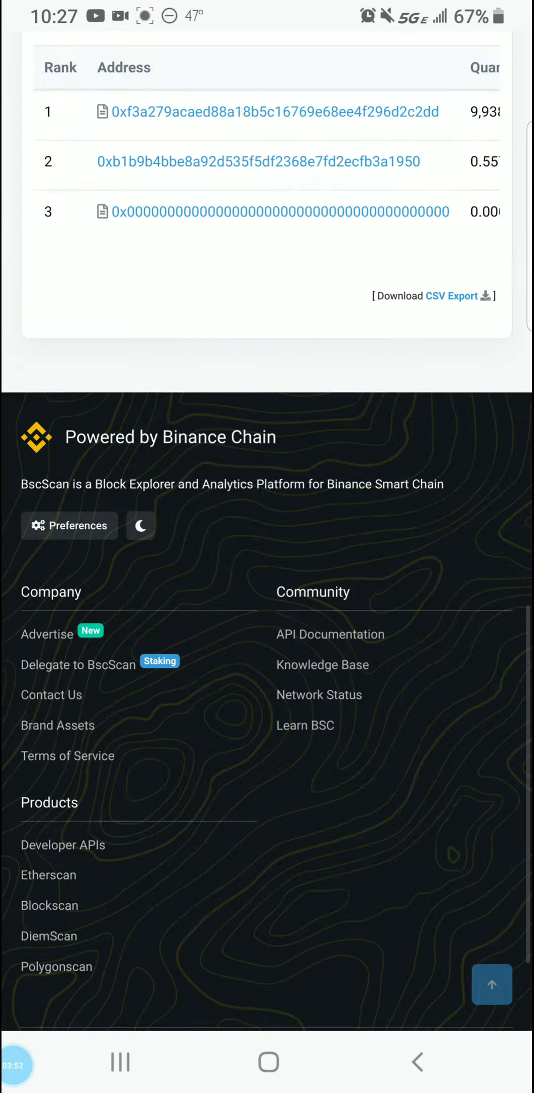
{"action": "scroll", "scroll_direction": "up", "scroll_amount": 3}
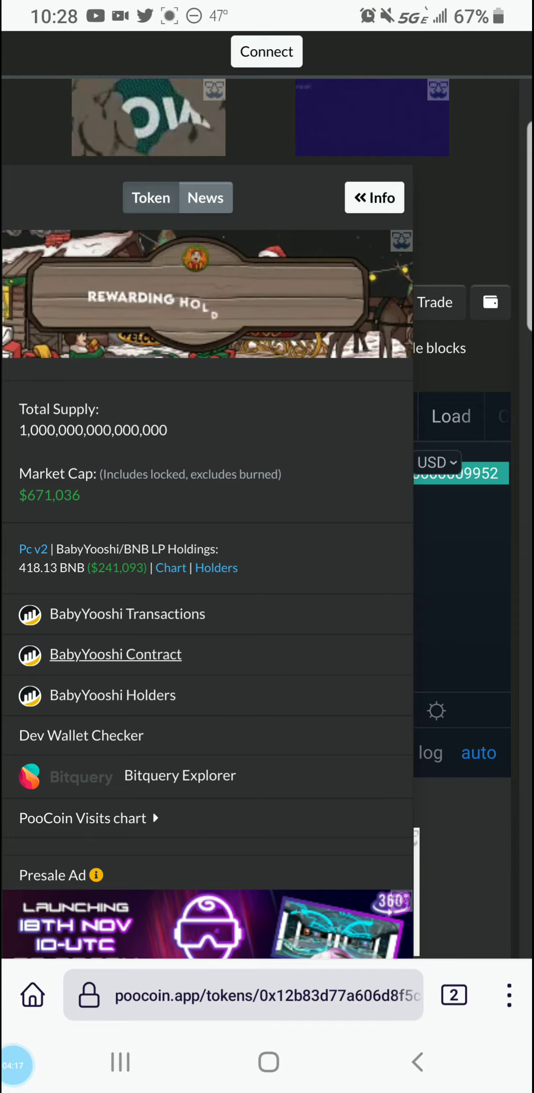
Open the BabyYooshi contract on BscScan and scroll to the Contract tab.
{"action": "left_click", "coordinate": [114, 655]}
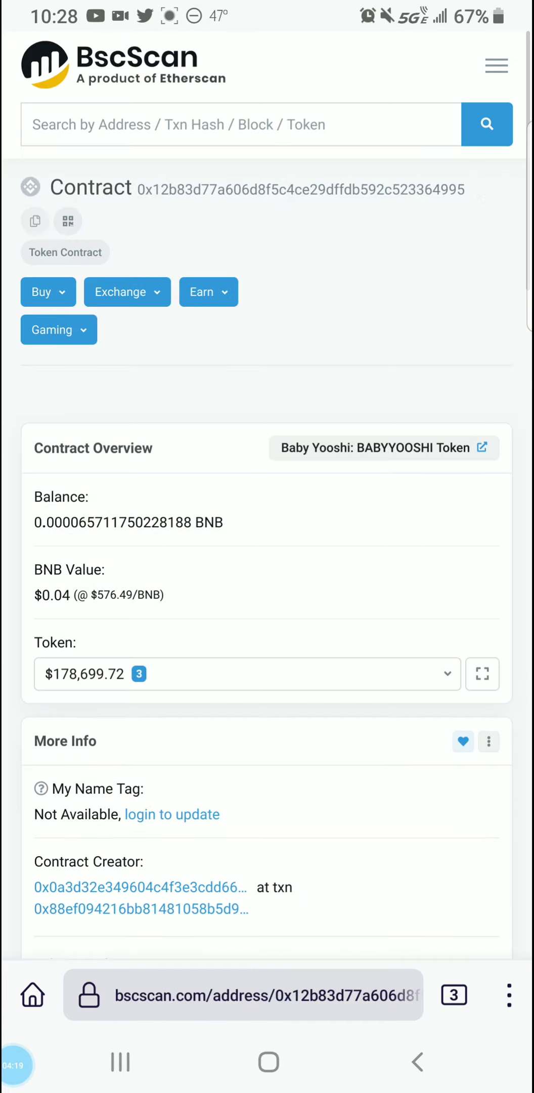
{"action": "scroll", "scroll_direction": "down", "scroll_amount": 3}
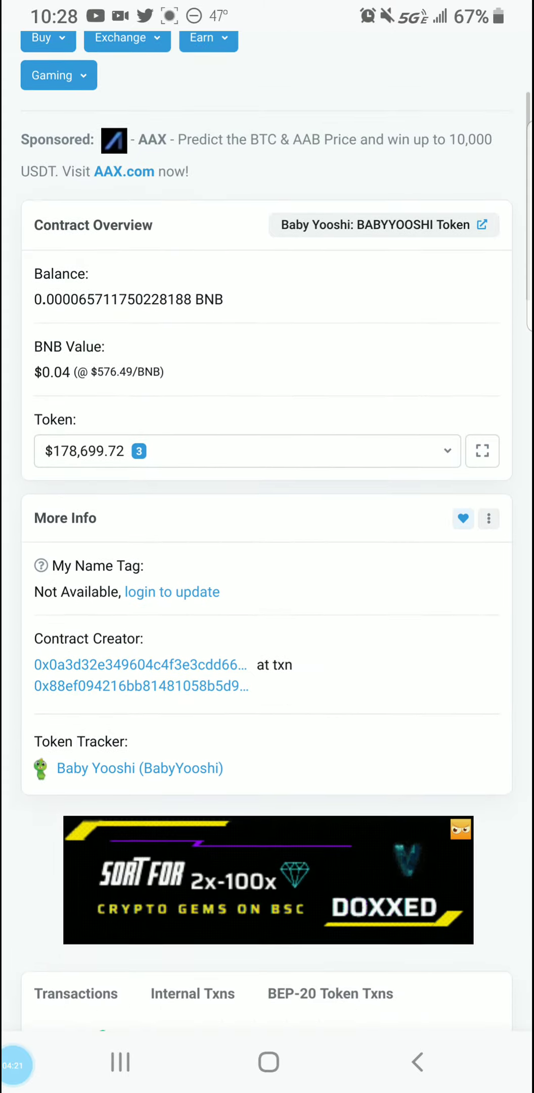
{"action": "scroll", "scroll_direction": "down", "scroll_amount": 3}
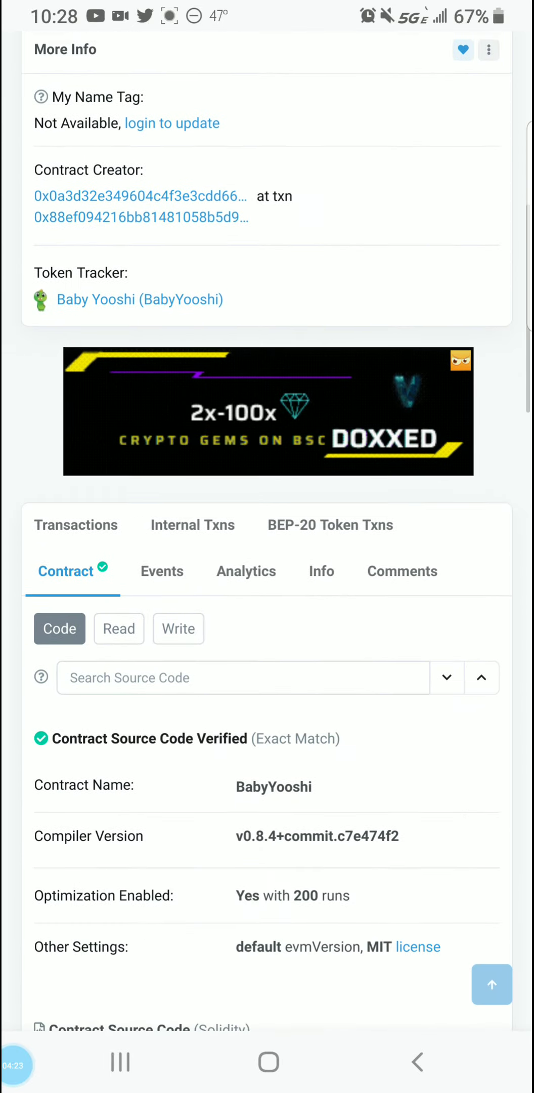
Read the contract's values: buy and sell fees, max transaction and owner.
{"action": "left_click", "coordinate": [119, 628]}
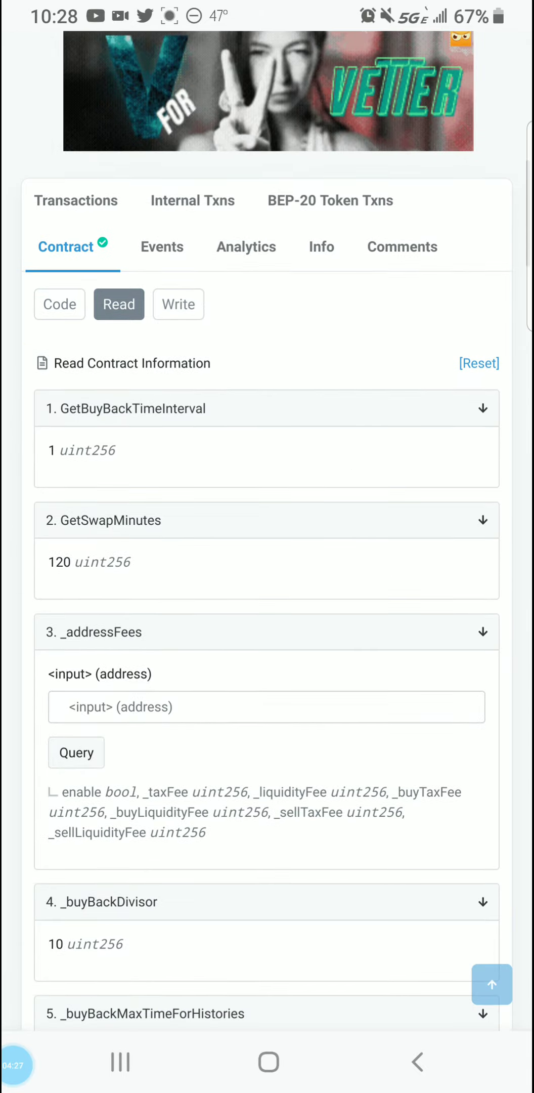
{"action": "scroll", "scroll_direction": "down", "scroll_amount": 3}
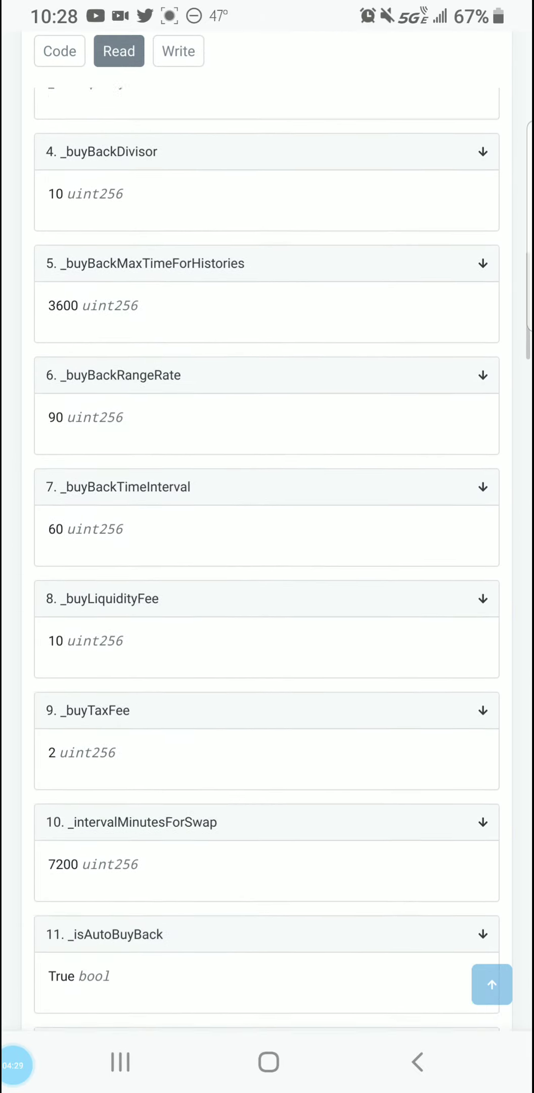
{"action": "scroll", "scroll_direction": "down", "scroll_amount": 3}
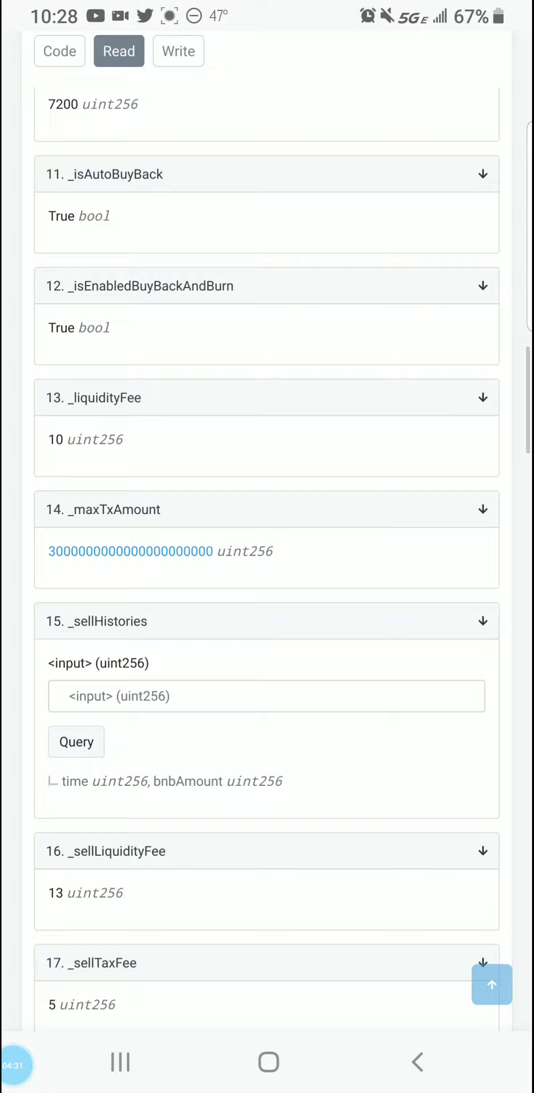
{"action": "scroll", "scroll_direction": "down", "scroll_amount": 3}
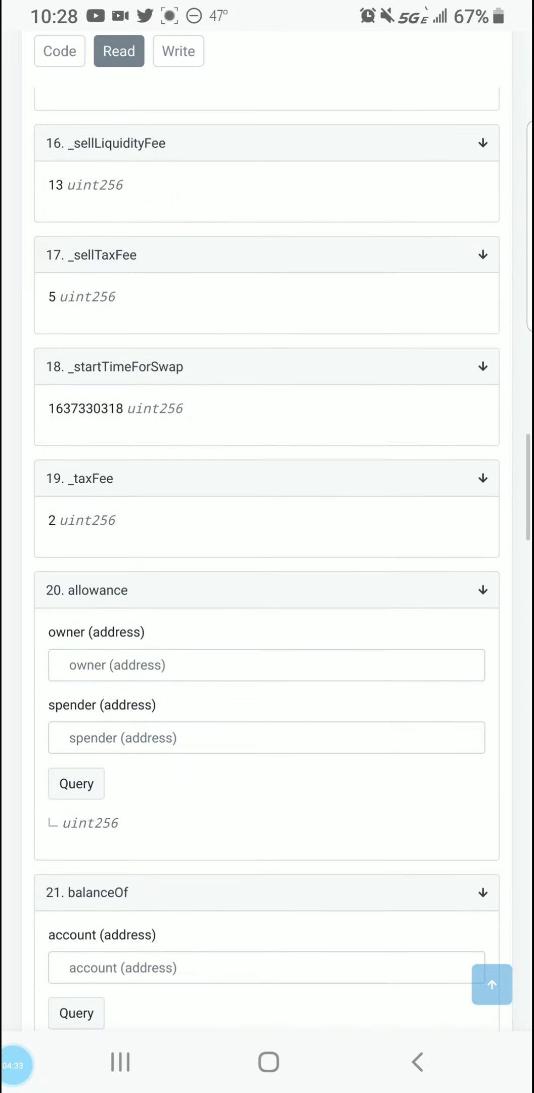
{"action": "scroll", "scroll_direction": "down", "scroll_amount": 3}
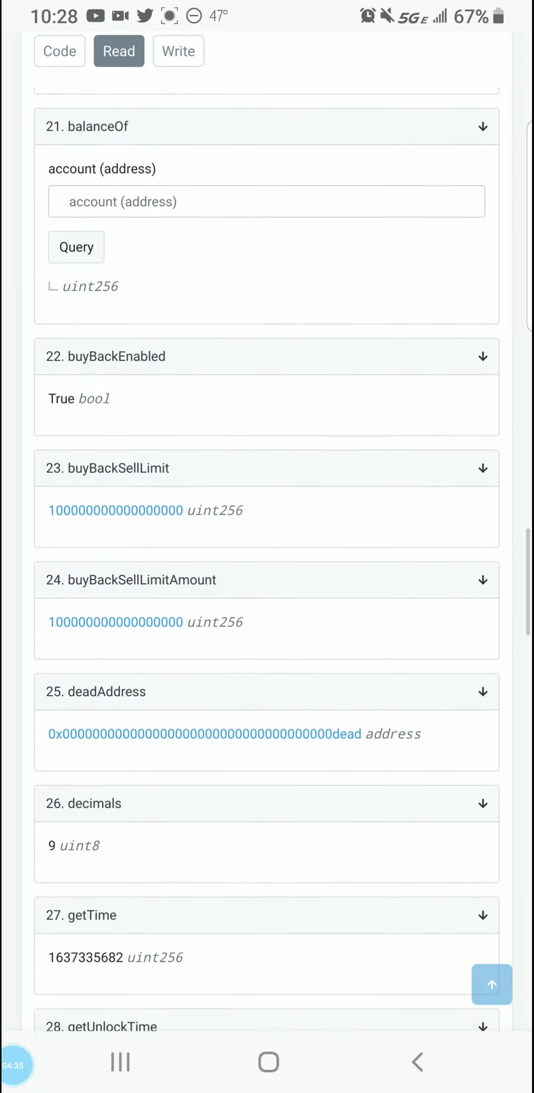
{"action": "scroll", "scroll_direction": "down", "scroll_amount": 3}
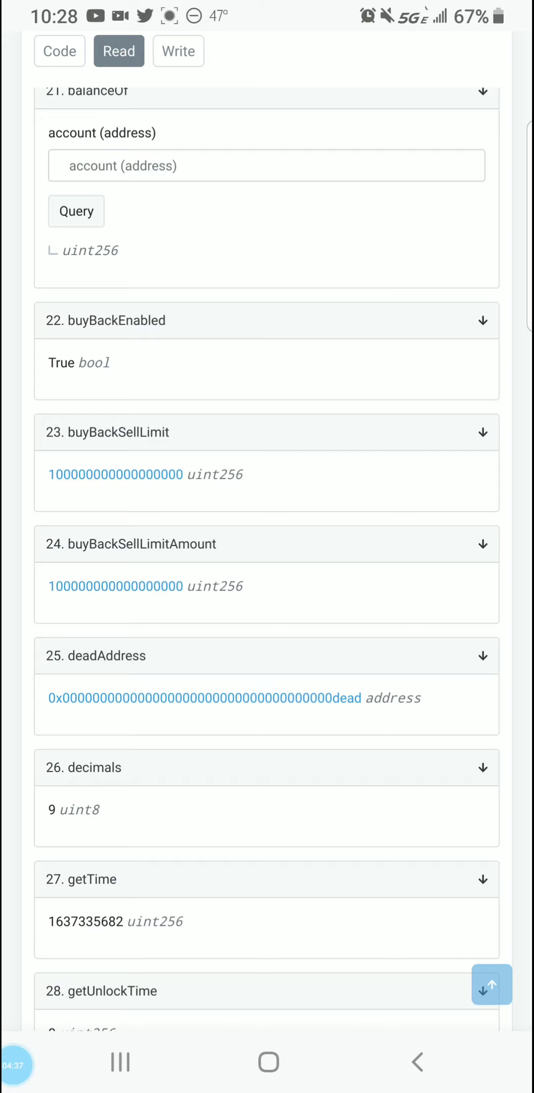
{"action": "scroll", "scroll_direction": "down", "scroll_amount": 3}
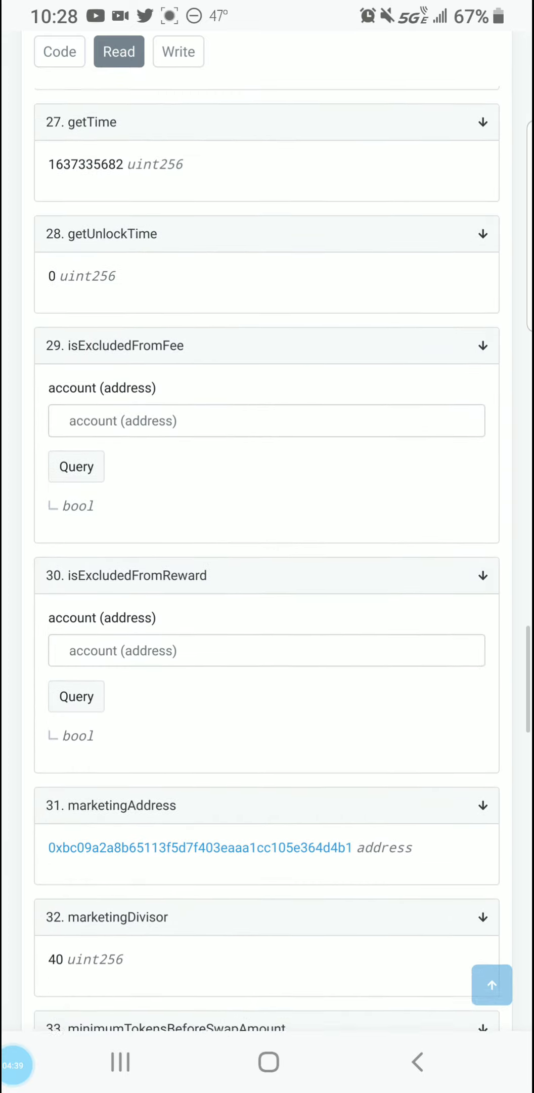
{"action": "scroll", "scroll_direction": "down", "scroll_amount": 3}
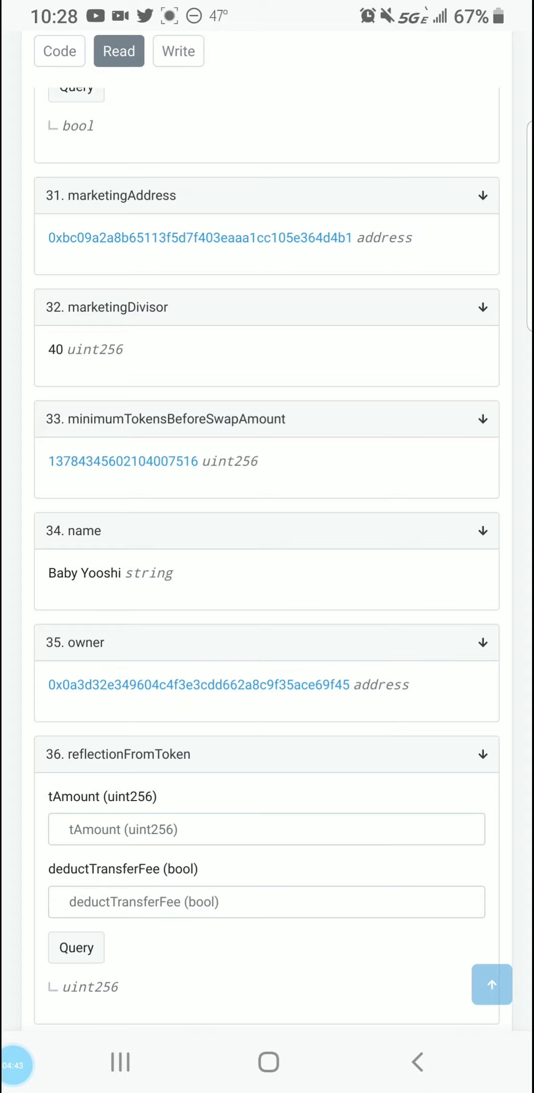
{"action": "scroll", "scroll_direction": "down", "scroll_amount": 3}
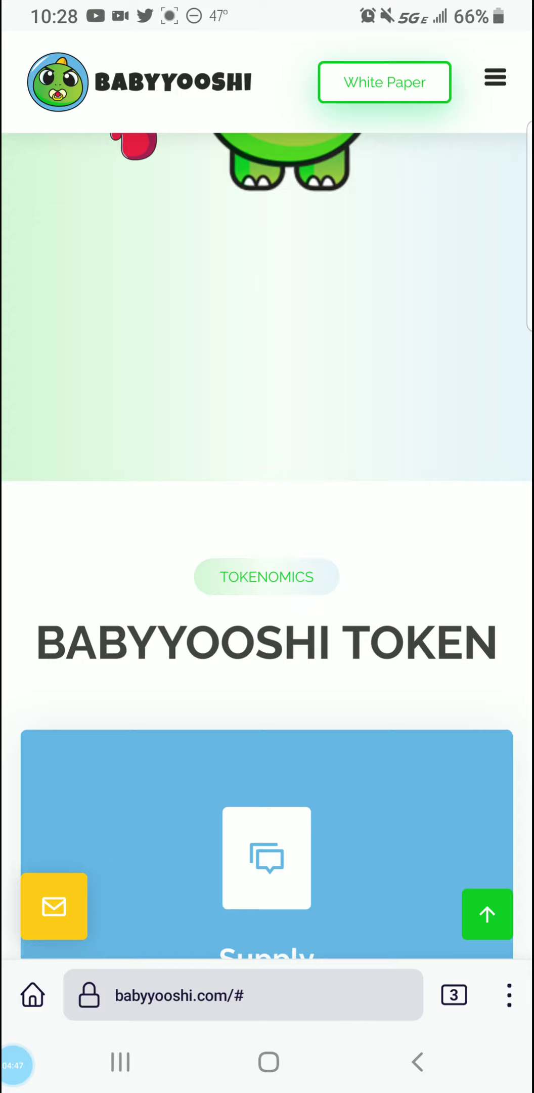
Revisit the BscScan contract tab, then create a new blank Firefox tab.
{"action": "scroll", "scroll_direction": "down", "scroll_amount": 3}
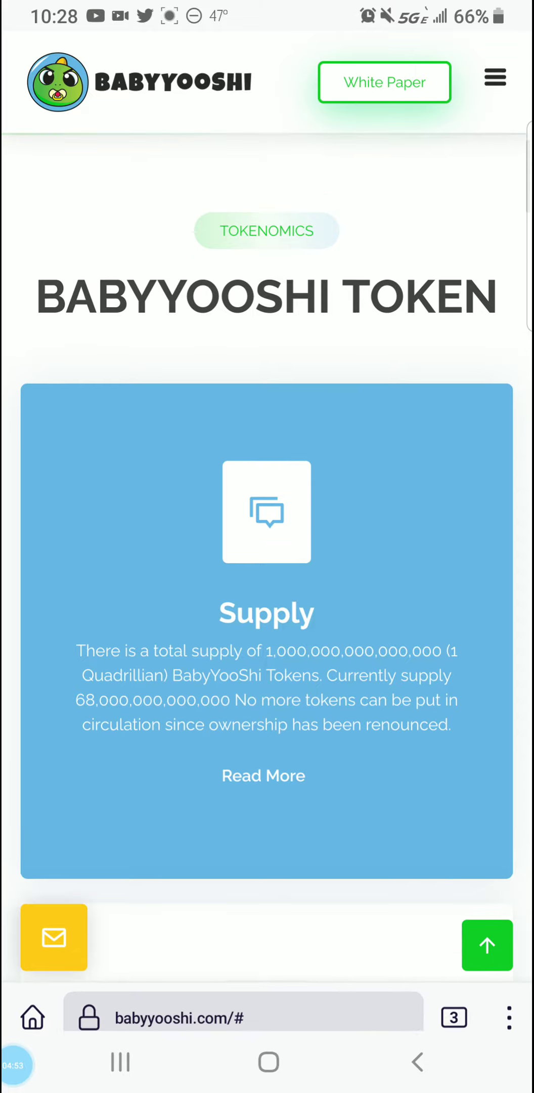
{"action": "left_click", "coordinate": [454, 1017]}
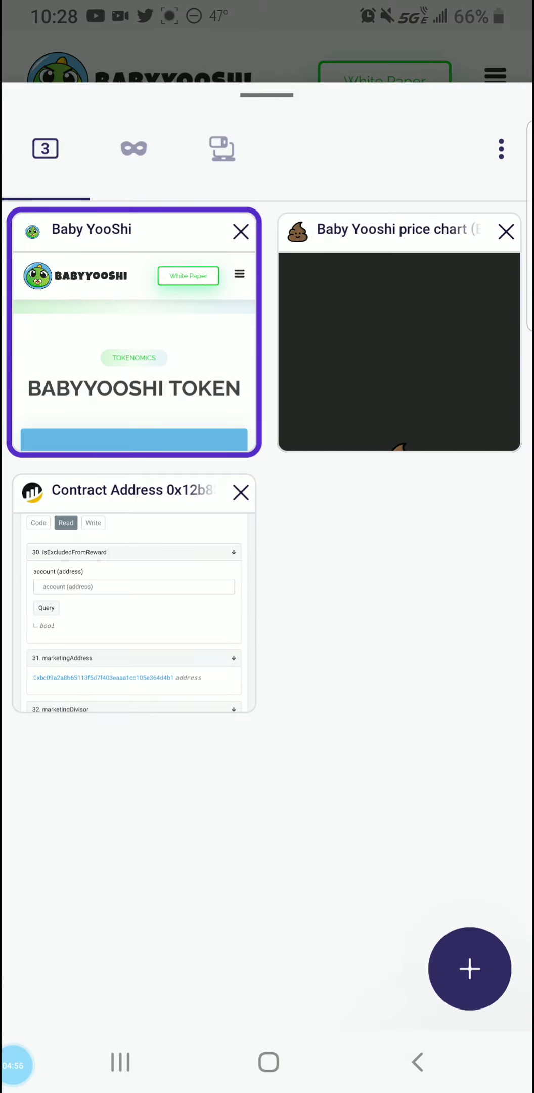
{"action": "left_click", "coordinate": [400, 333]}
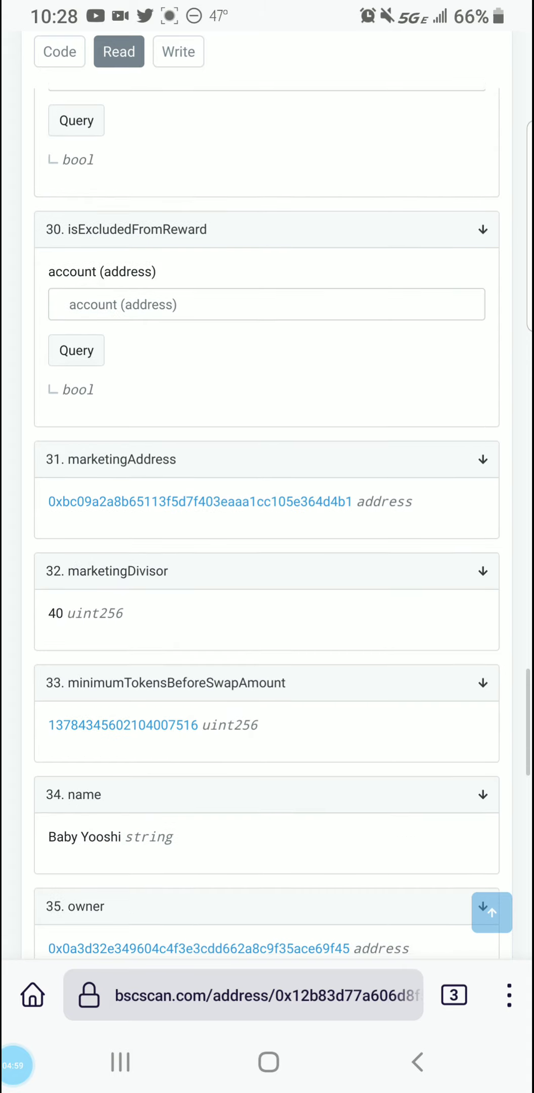
{"action": "scroll", "scroll_direction": "down", "scroll_amount": 3}
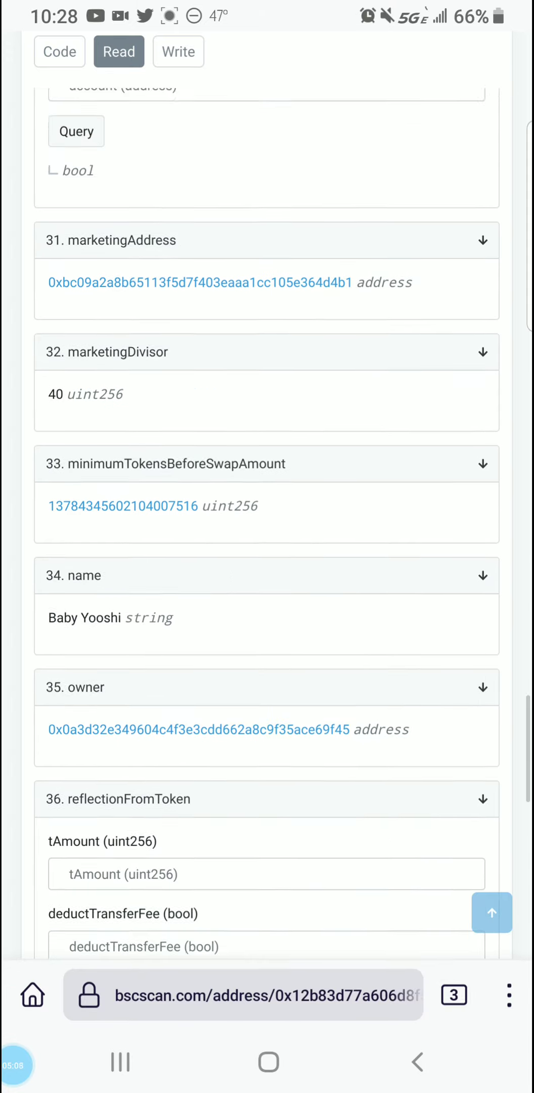
{"action": "left_click", "coordinate": [454, 995]}
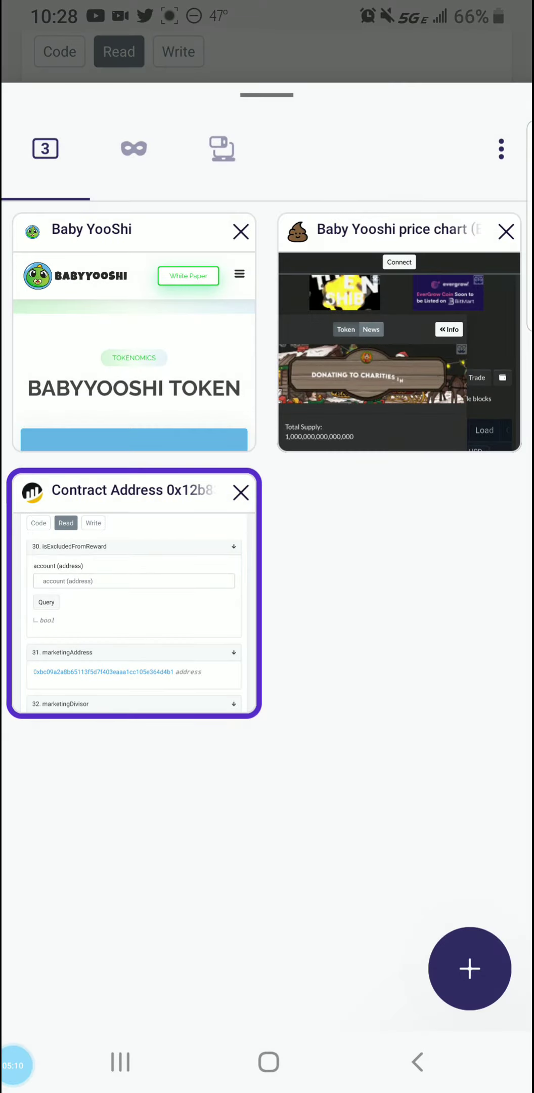
{"action": "left_click", "coordinate": [470, 968]}
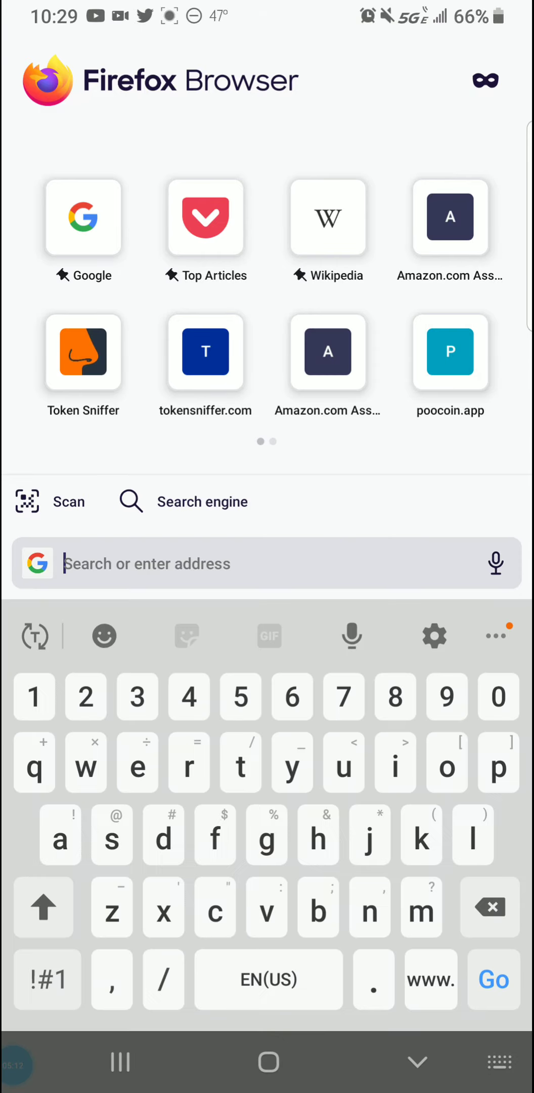
Check contract 0x12b83d77a606D8f5c4CE29dfFdb592C523364995 on BSCheck, getting a RISKY rating.
{"action": "type", "text": "bsc"}
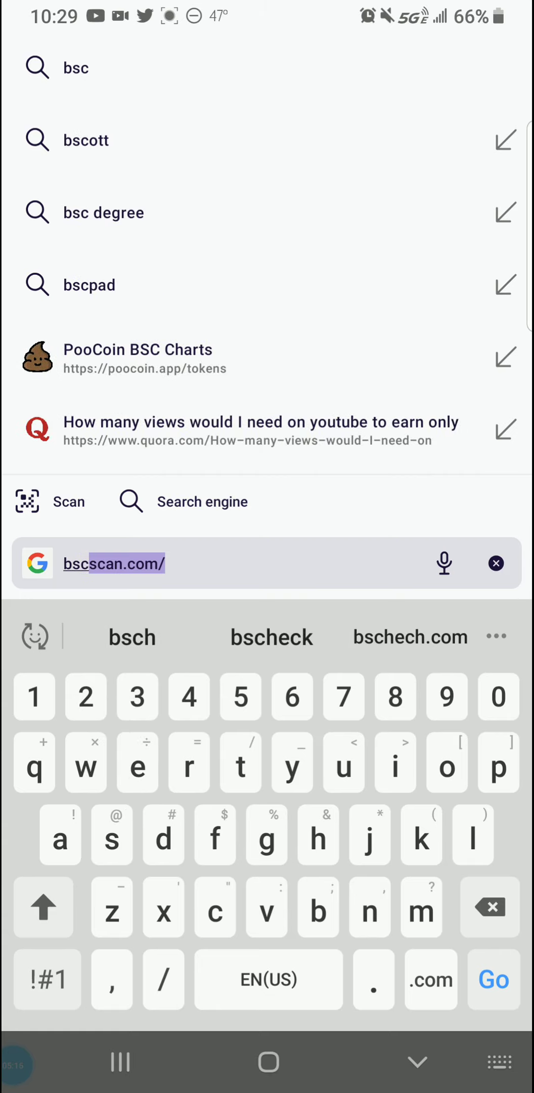
{"action": "left_click", "coordinate": [495, 564]}
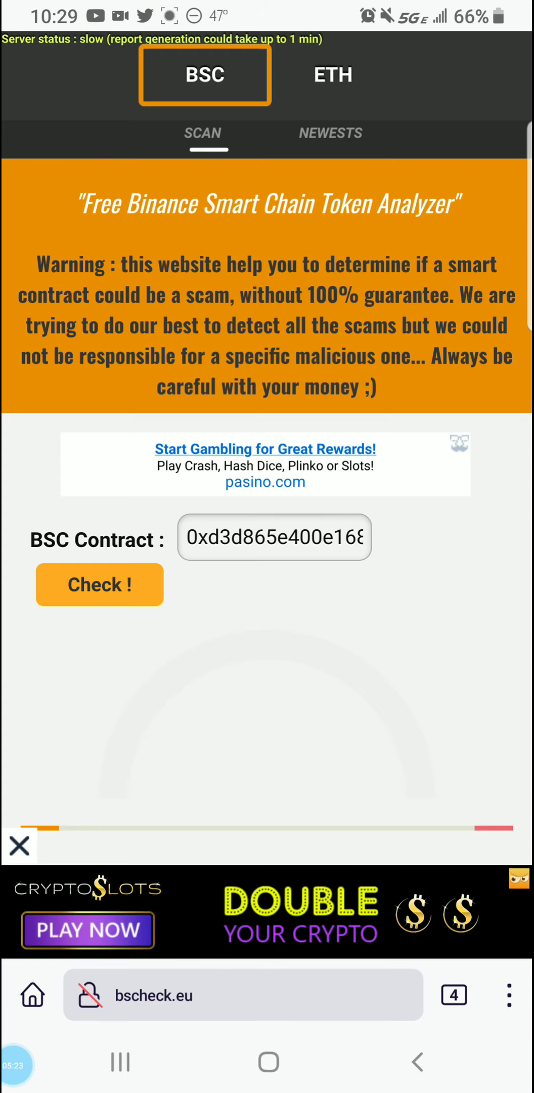
{"action": "left_click", "coordinate": [273, 537]}
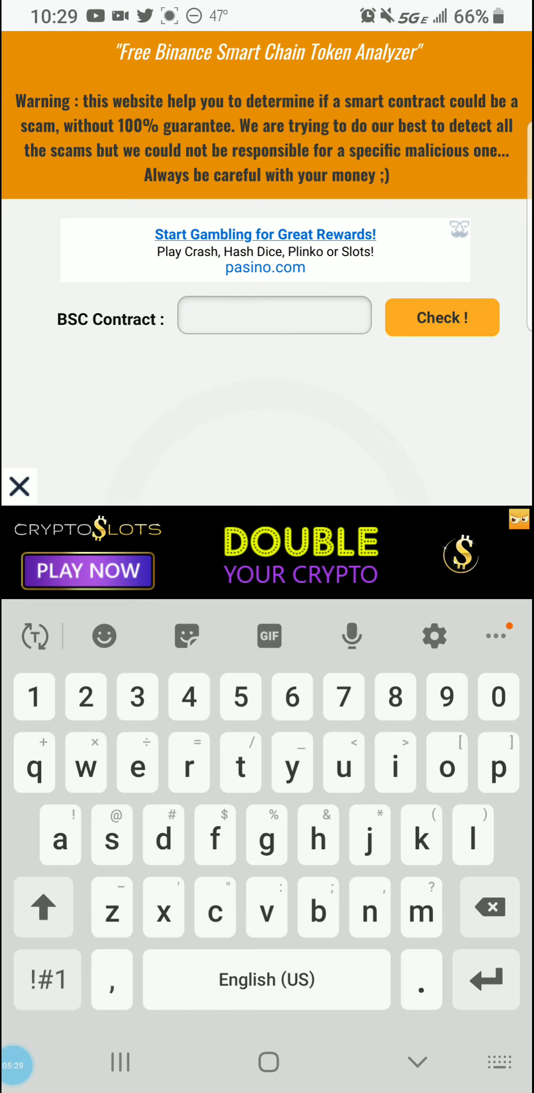
{"action": "type", "text": "0x12b83d77a606D8f5c4CE29dfFdb592C523364995"}
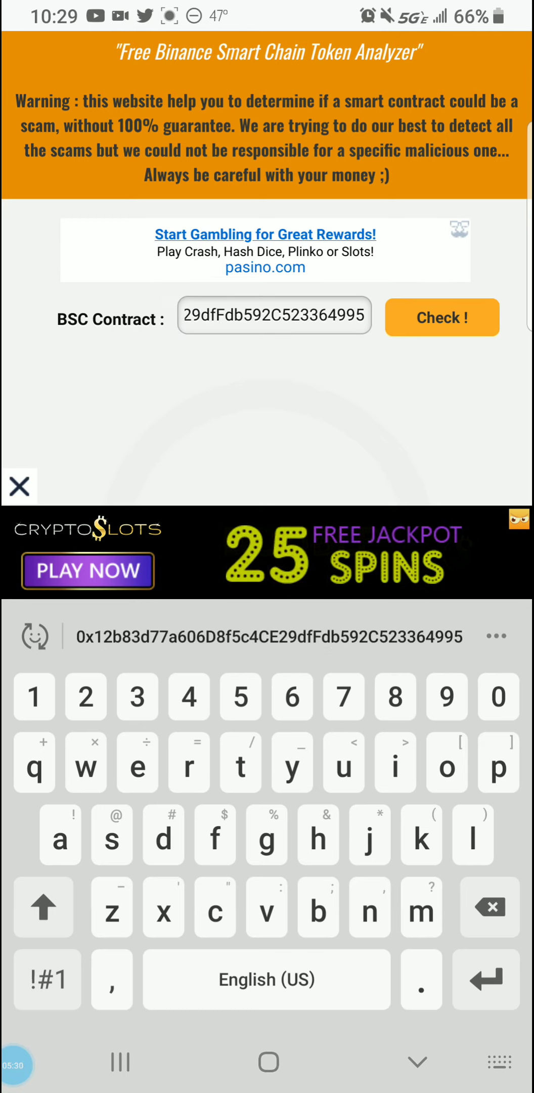
{"action": "left_click", "coordinate": [442, 318]}
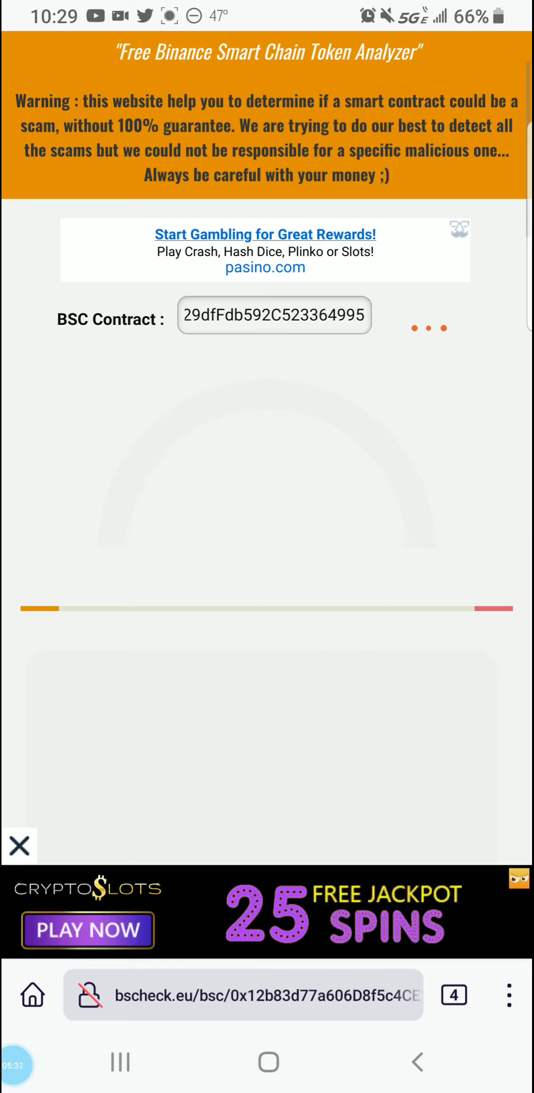
{"action": "left_click", "coordinate": [442, 317]}
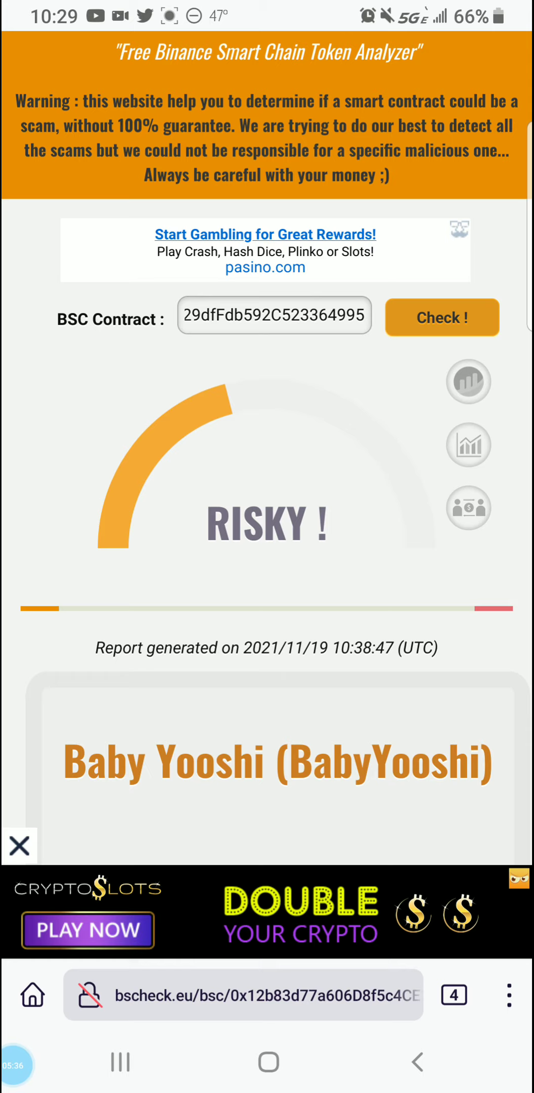
{"action": "scroll", "scroll_direction": "down", "scroll_amount": 3}
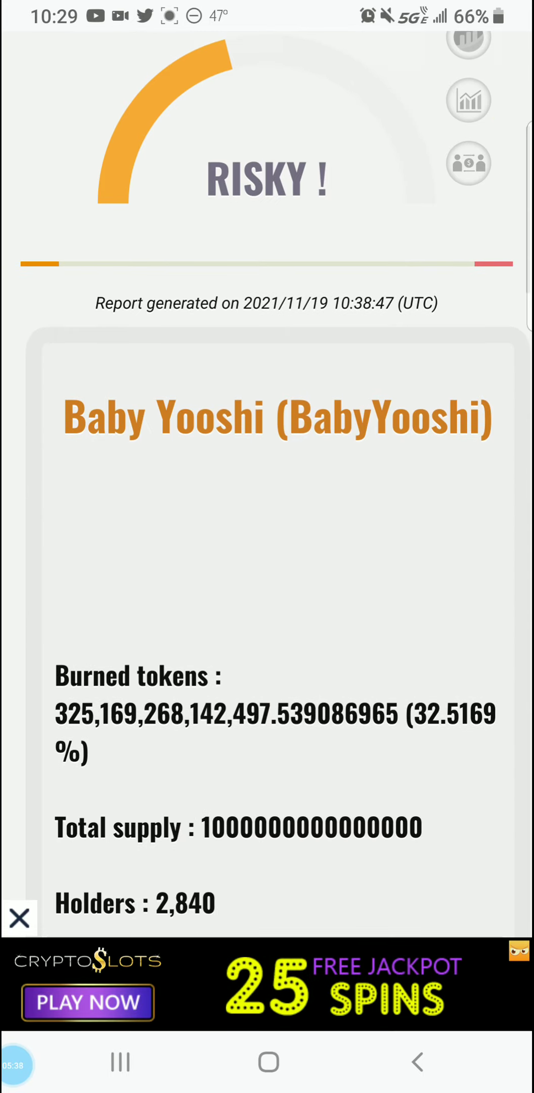
{"action": "scroll", "scroll_direction": "down", "scroll_amount": 3}
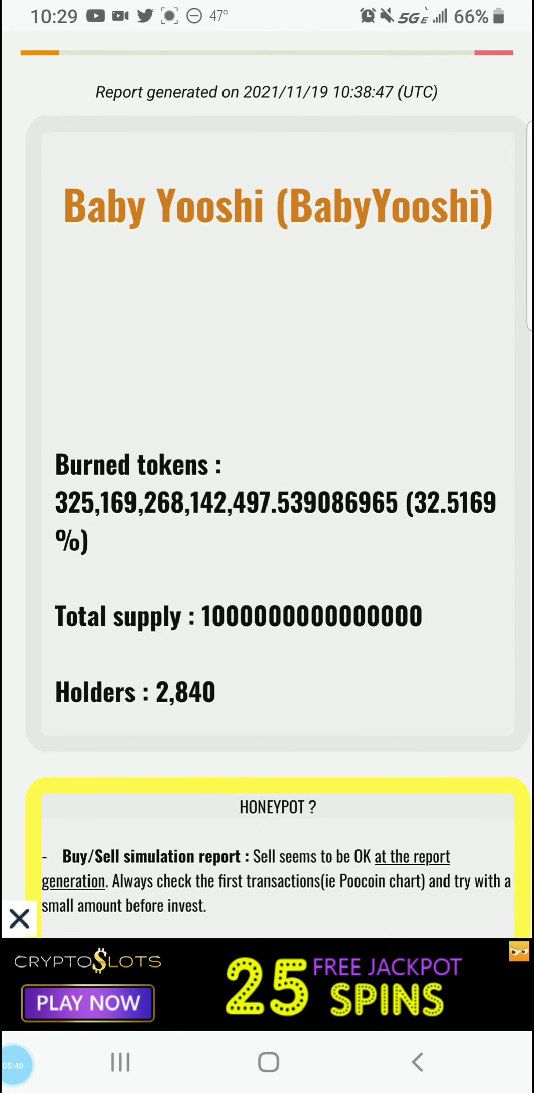
{"action": "scroll", "scroll_direction": "down", "scroll_amount": 3}
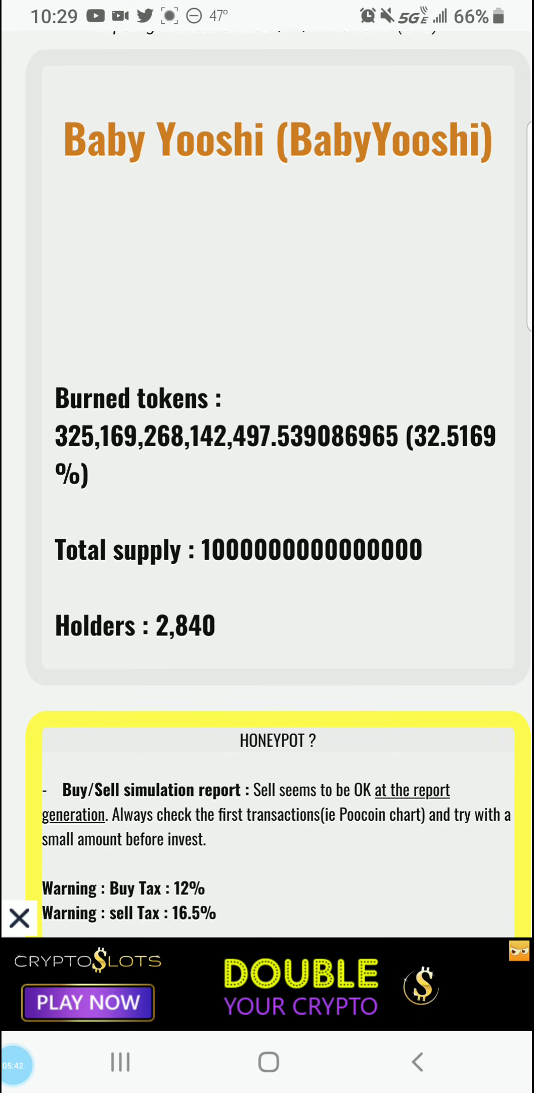
{"action": "scroll", "scroll_direction": "down", "scroll_amount": 3}
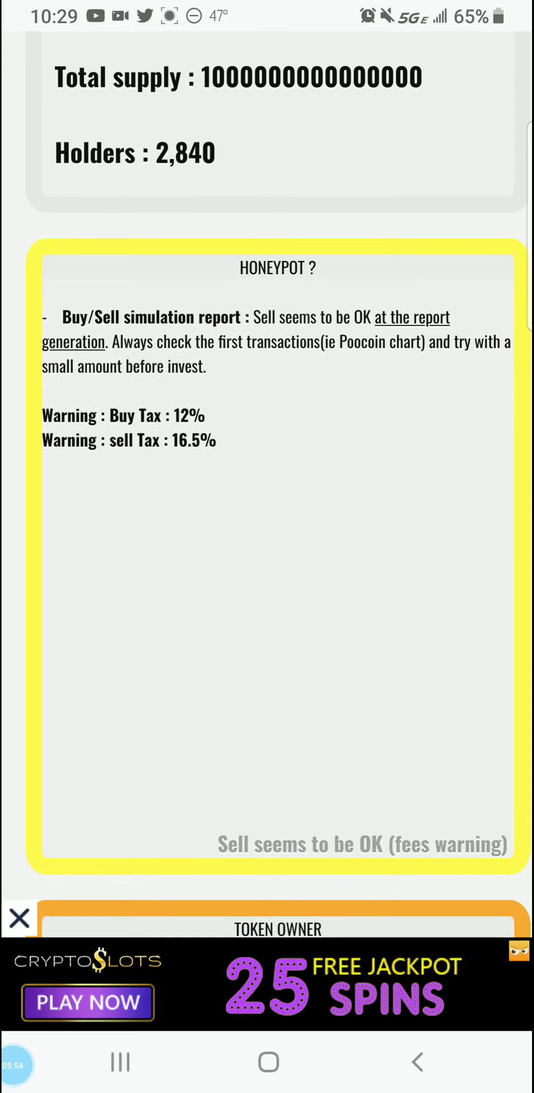
{"action": "scroll", "scroll_direction": "down", "scroll_amount": 3}
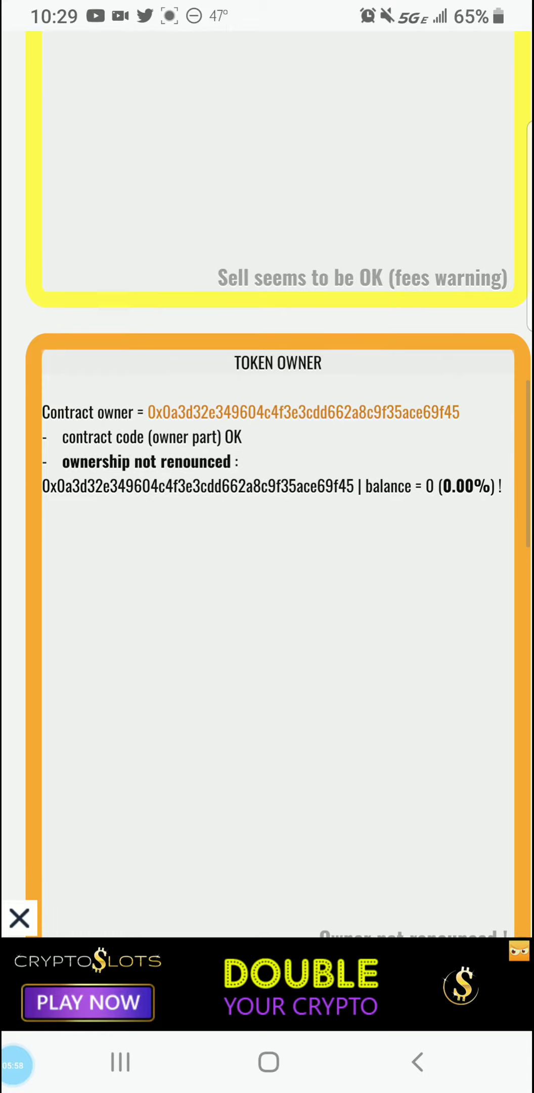
{"action": "scroll", "scroll_direction": "up", "scroll_amount": 3}
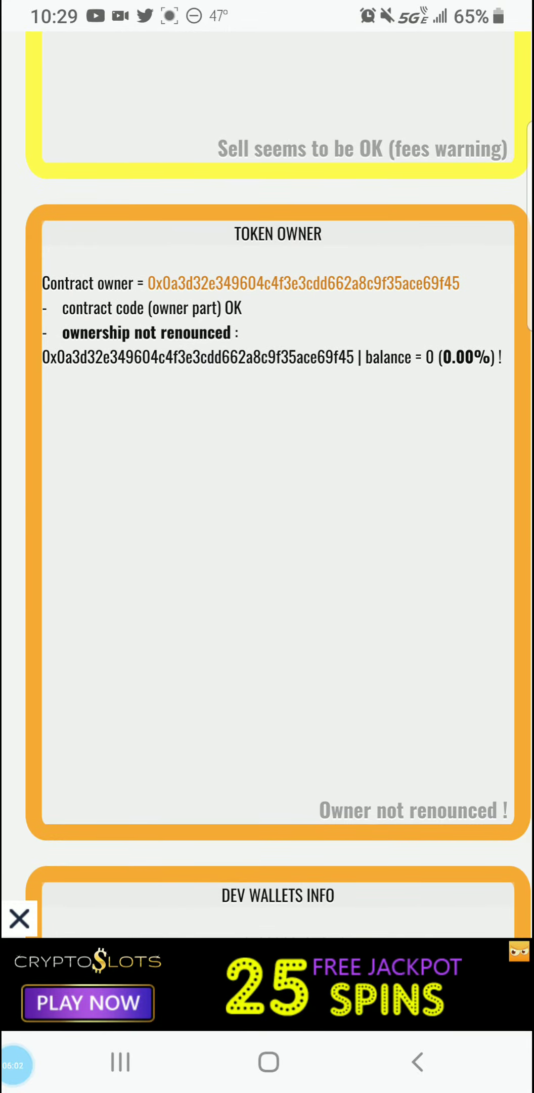
{"action": "scroll", "scroll_direction": "down", "scroll_amount": 3}
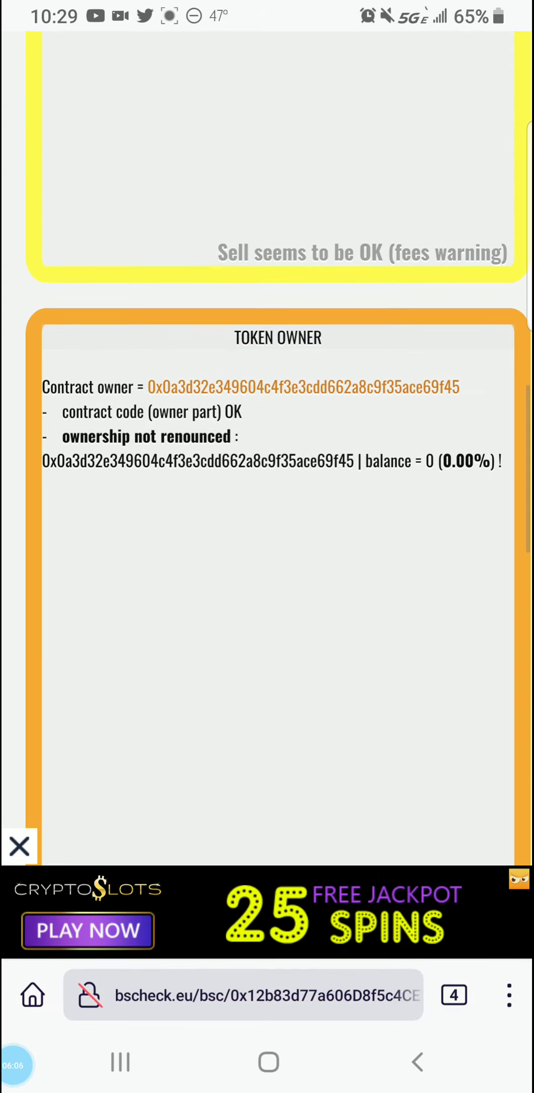
{"action": "left_click", "coordinate": [453, 995]}
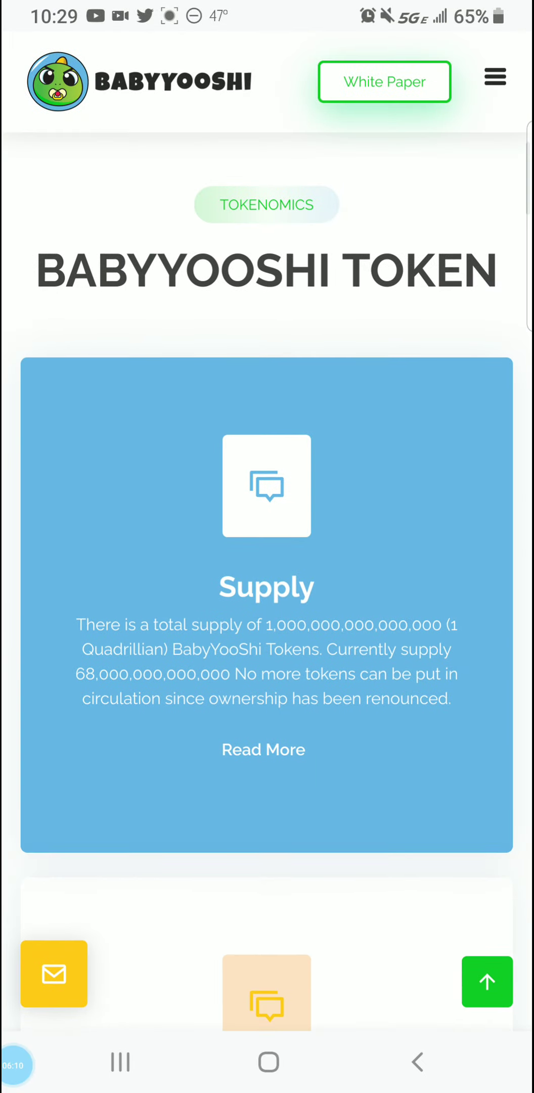
Read babyyooshi.com's 10% transaction tax section, then return to the bscheck.eu report.
{"action": "scroll", "scroll_direction": "up", "scroll_amount": 3}
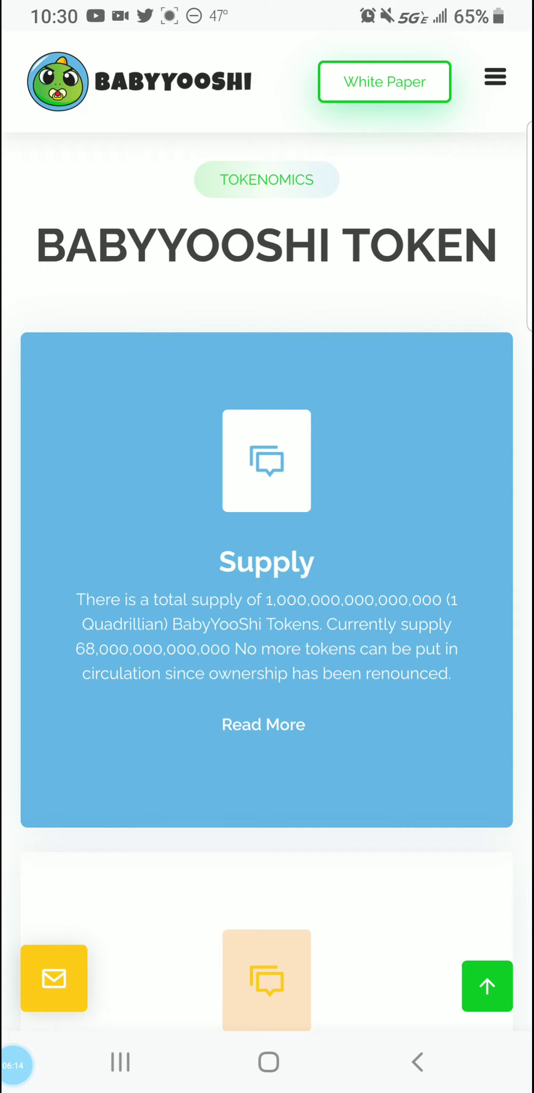
{"action": "scroll", "scroll_direction": "down", "scroll_amount": 3}
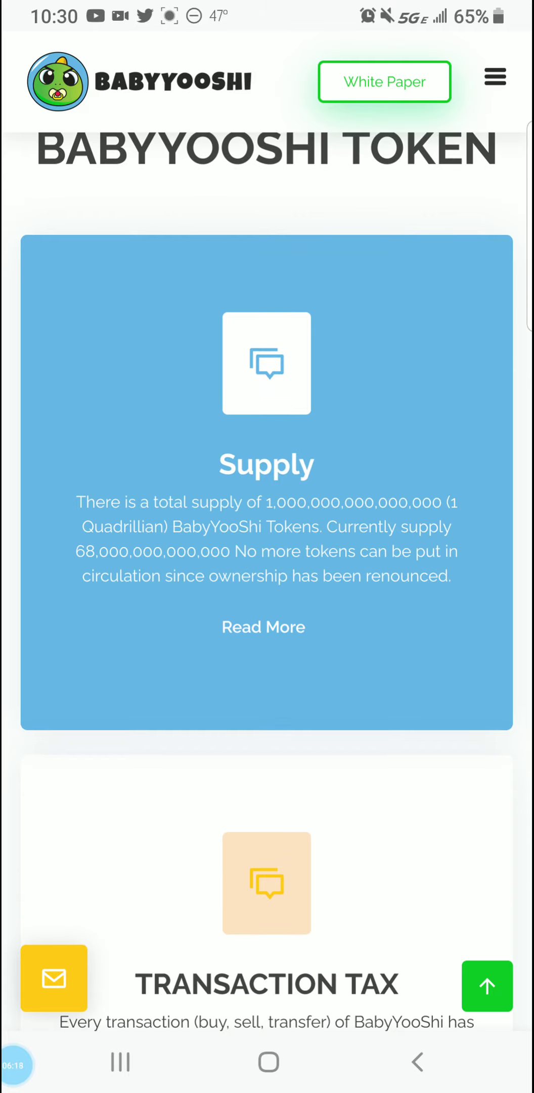
{"action": "scroll", "scroll_direction": "down", "scroll_amount": 3}
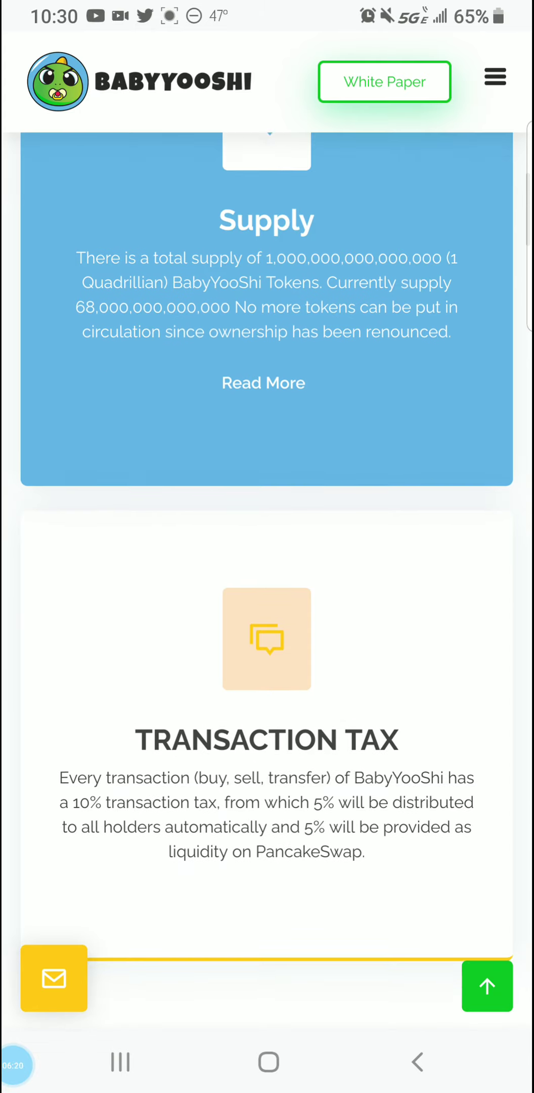
{"action": "scroll", "scroll_direction": "up", "scroll_amount": 3}
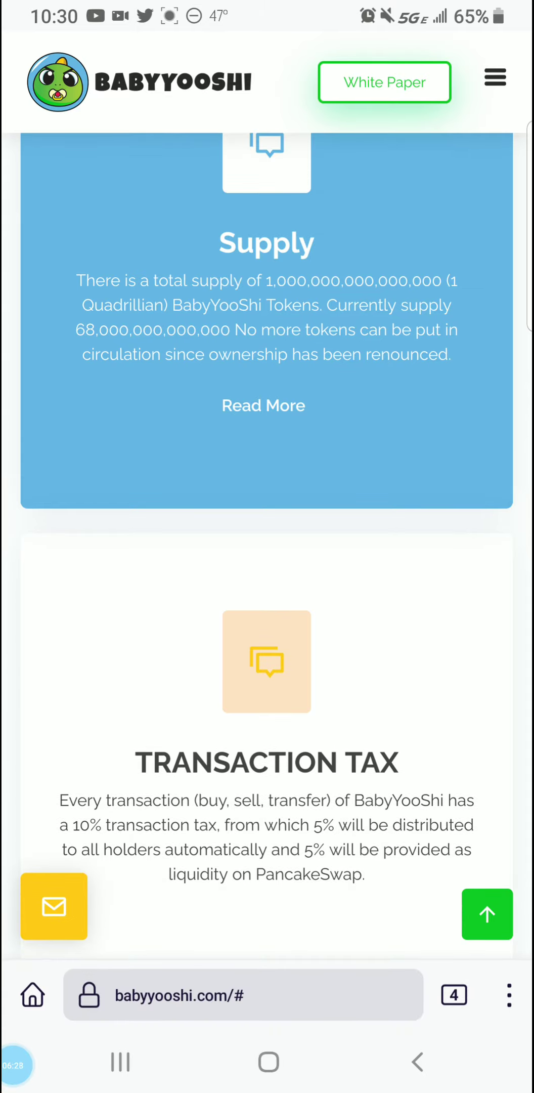
{"action": "left_click", "coordinate": [453, 995]}
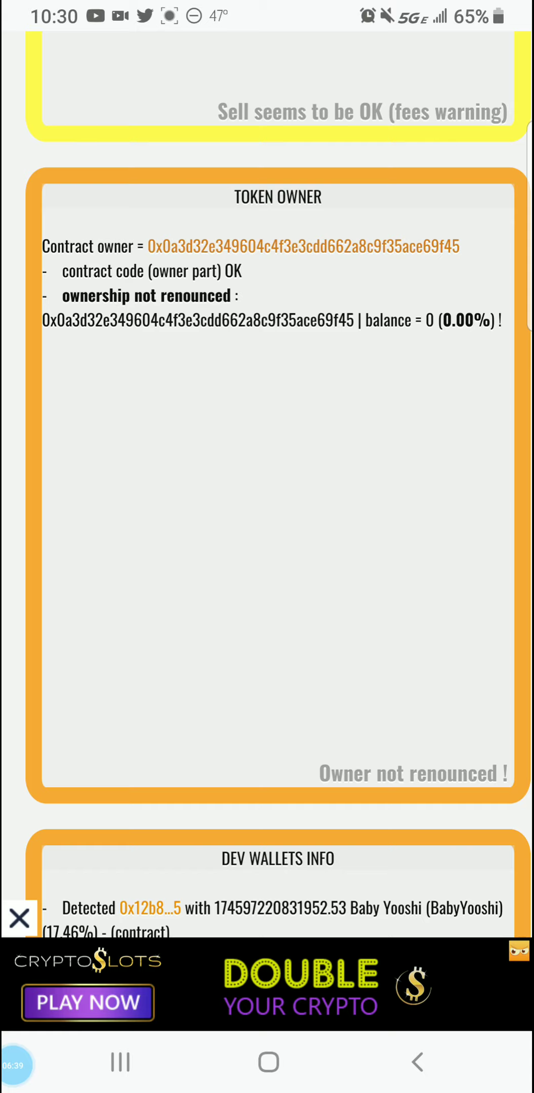
Read BSCheck's dev wallet (17.46%), LP lock and top holders checks, then show open tabs.
{"action": "scroll", "scroll_direction": "down", "scroll_amount": 3}
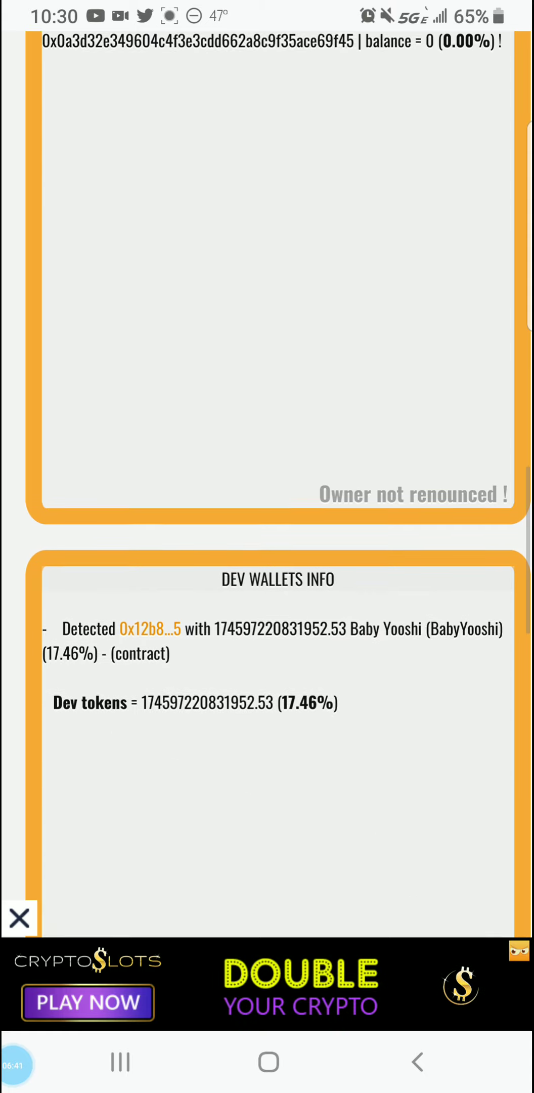
{"action": "scroll", "scroll_direction": "up", "scroll_amount": 3}
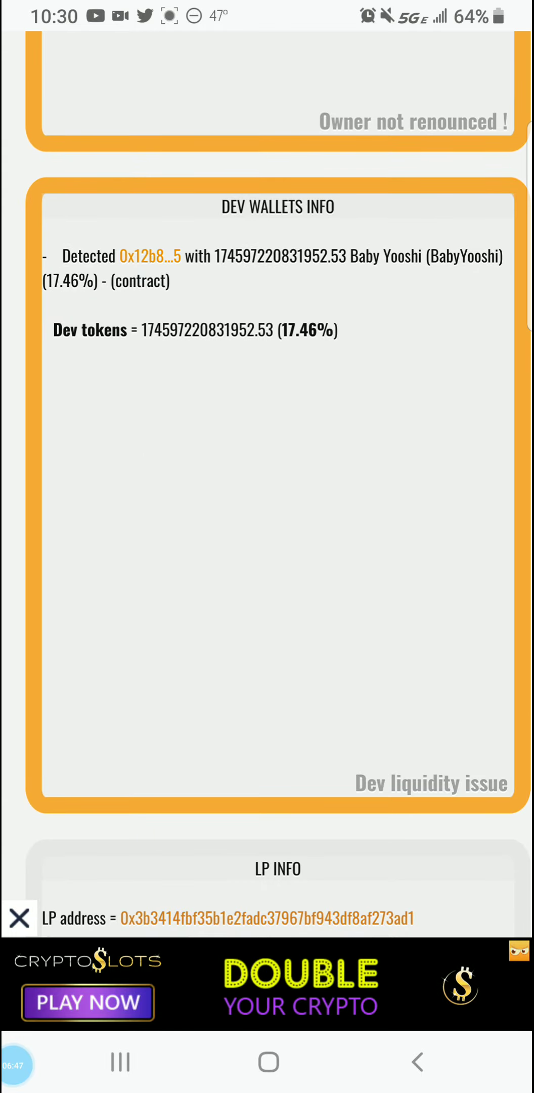
{"action": "scroll", "scroll_direction": "down", "scroll_amount": 3}
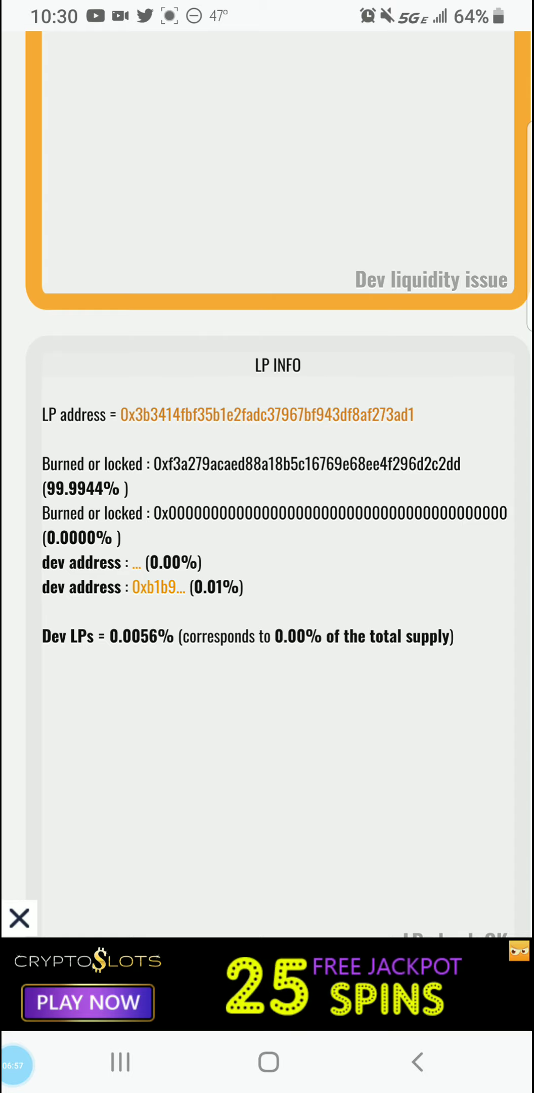
{"action": "scroll", "scroll_direction": "up", "scroll_amount": 3}
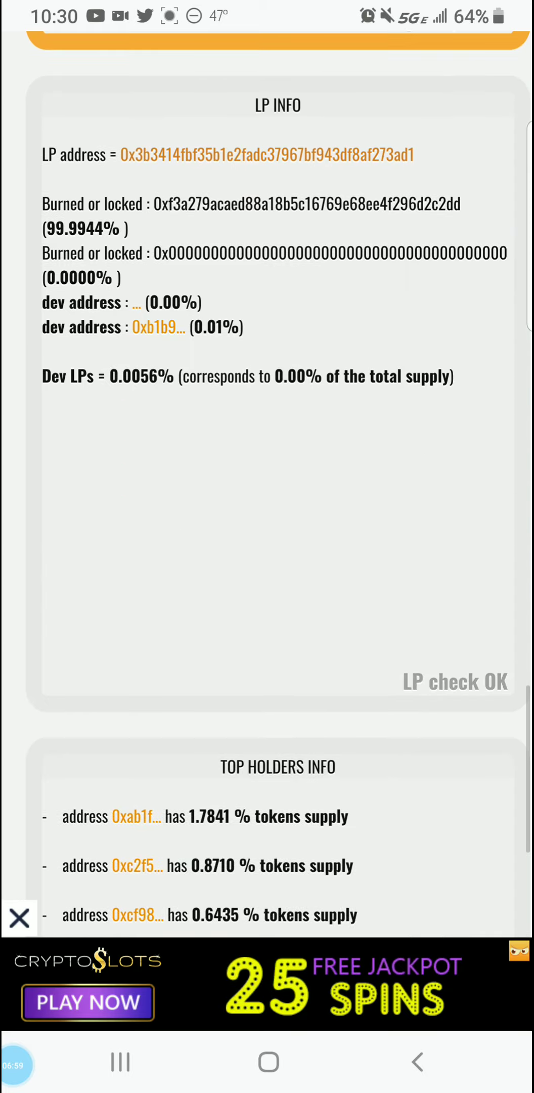
{"action": "scroll", "scroll_direction": "down", "scroll_amount": 3}
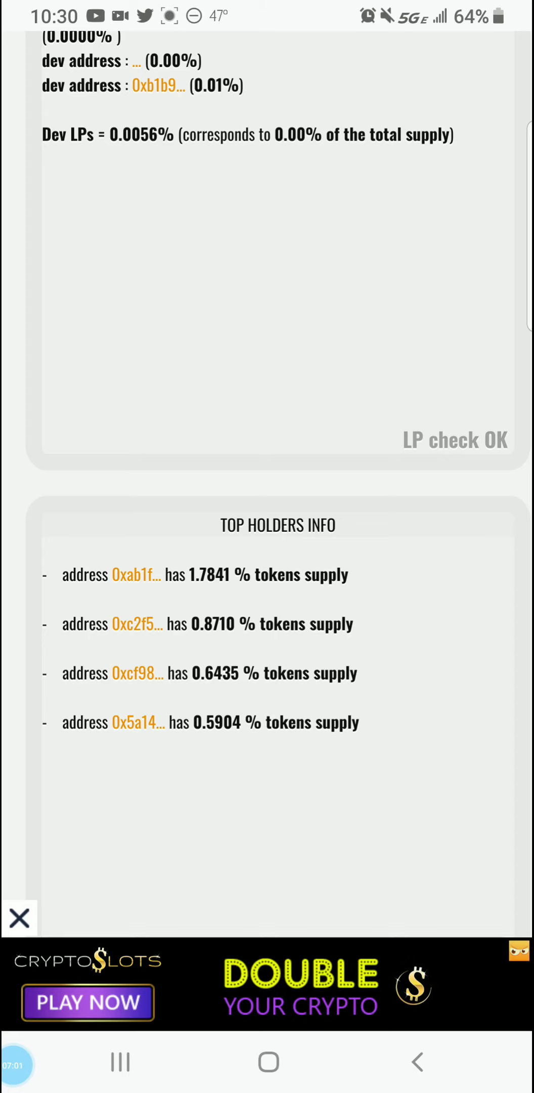
{"action": "scroll", "scroll_direction": "down", "scroll_amount": 3}
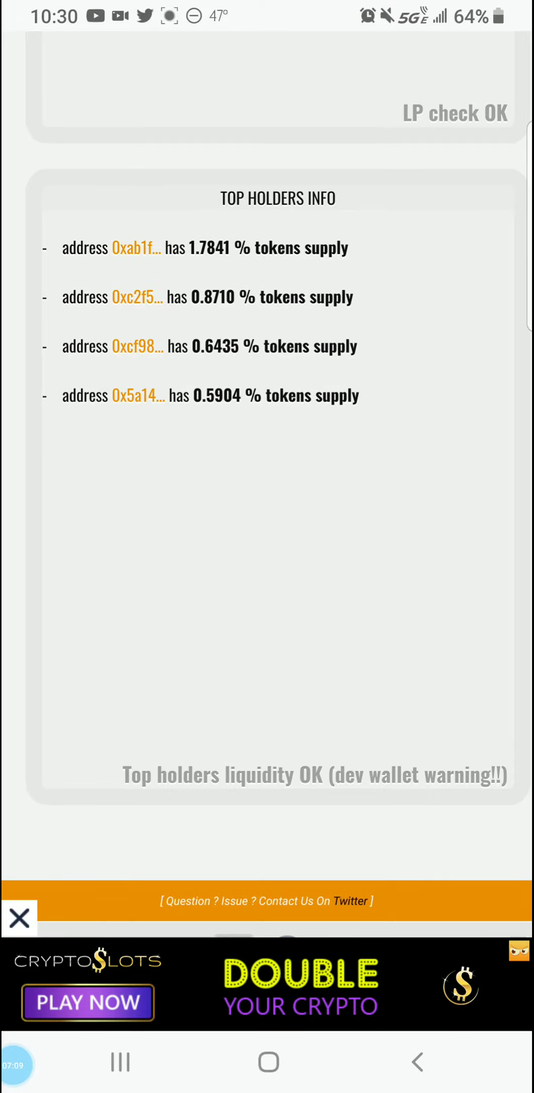
{"action": "scroll", "scroll_direction": "down", "scroll_amount": 3}
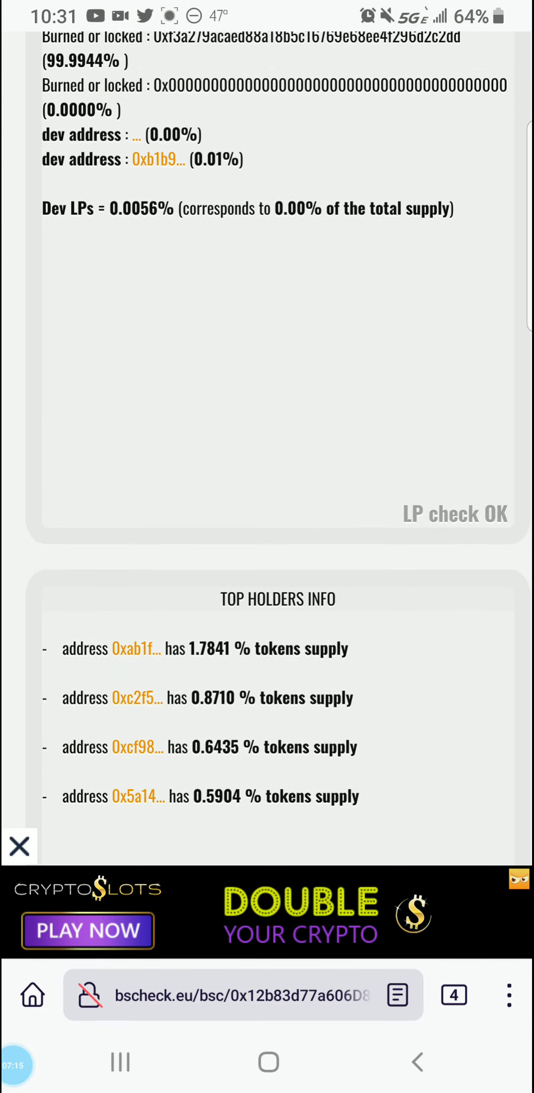
{"action": "left_click", "coordinate": [453, 995]}
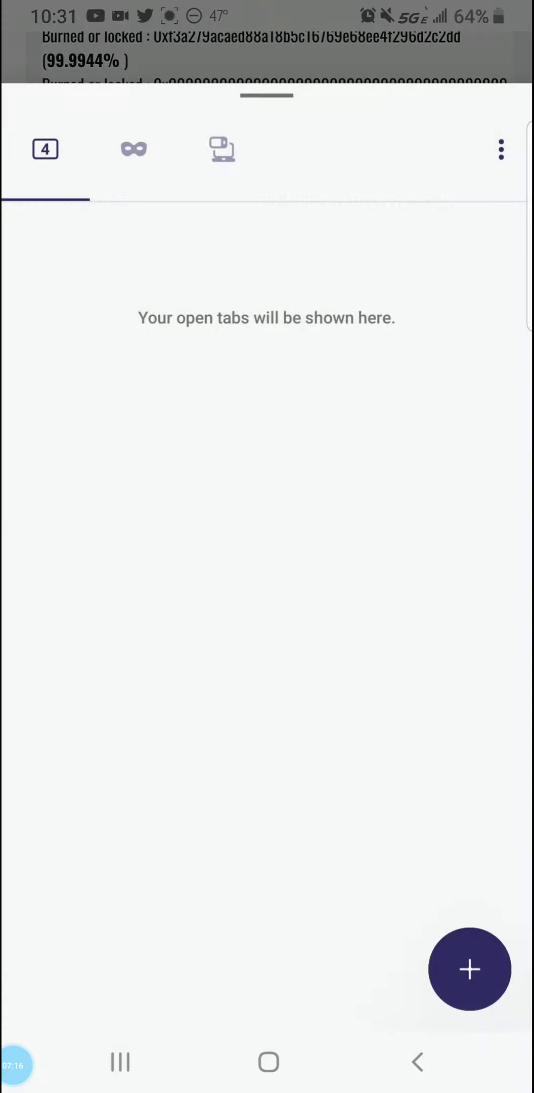
Open dextools.io in a new tab, then show the open tabs overview.
{"action": "left_click", "coordinate": [469, 969]}
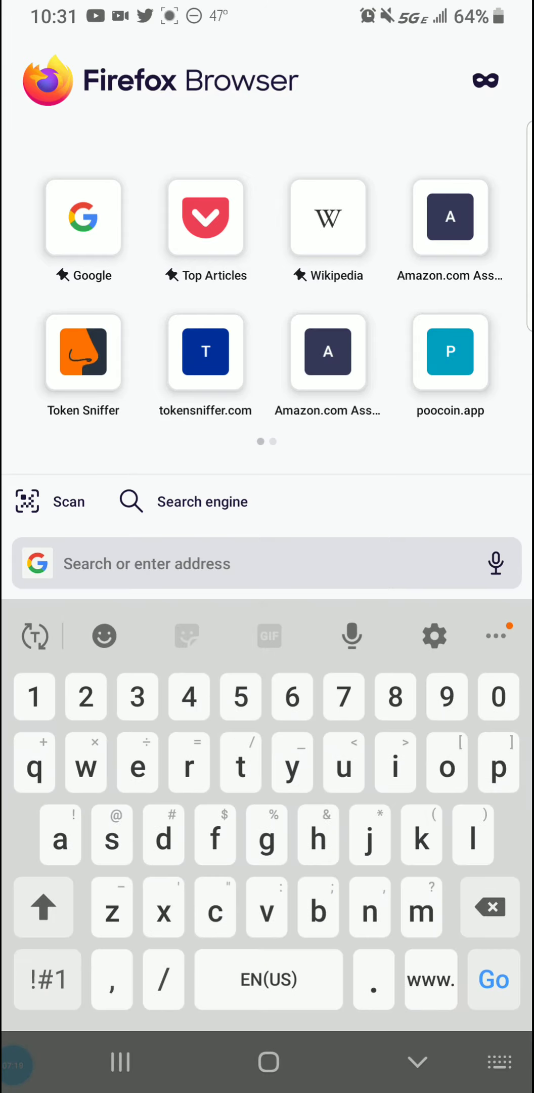
{"action": "type", "text": "dextools.io/app/bsc/pair-explorer/0x6155f"}
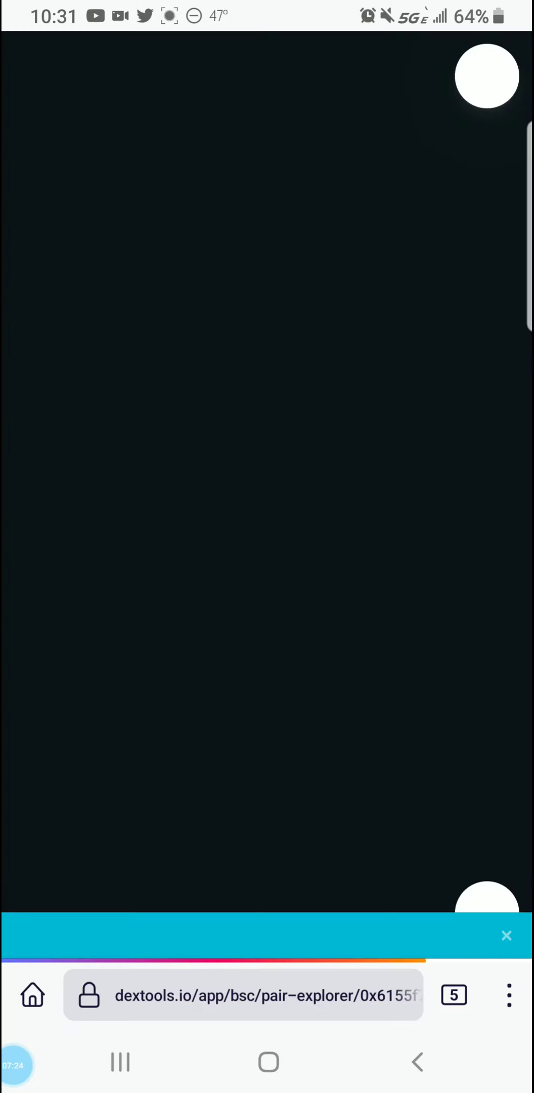
{"action": "left_click", "coordinate": [453, 995]}
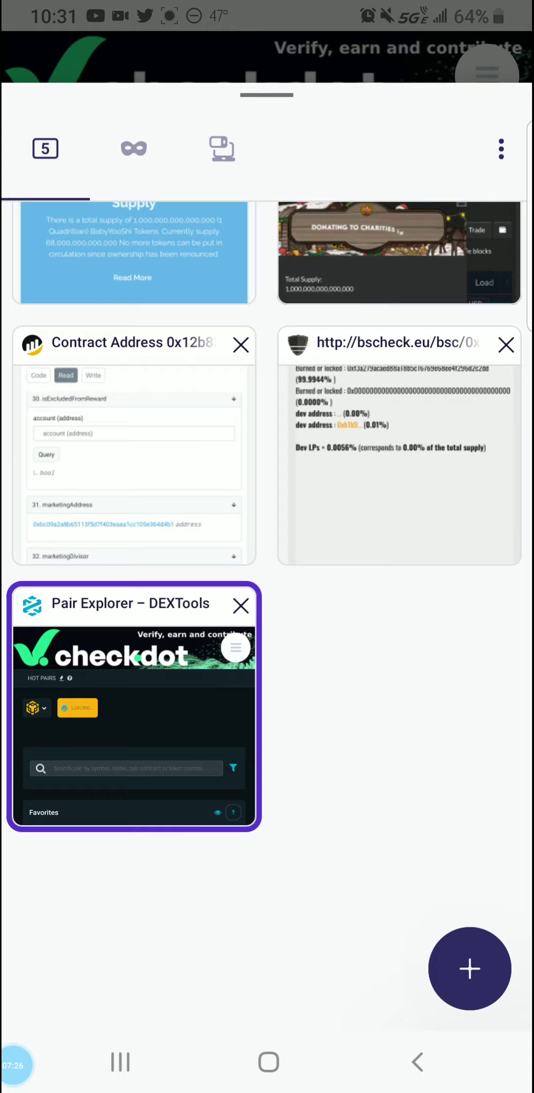
Return to babyyooshi.com and read transaction tax and liquidity lock, reaching How To Buy.
{"action": "left_click", "coordinate": [134, 251]}
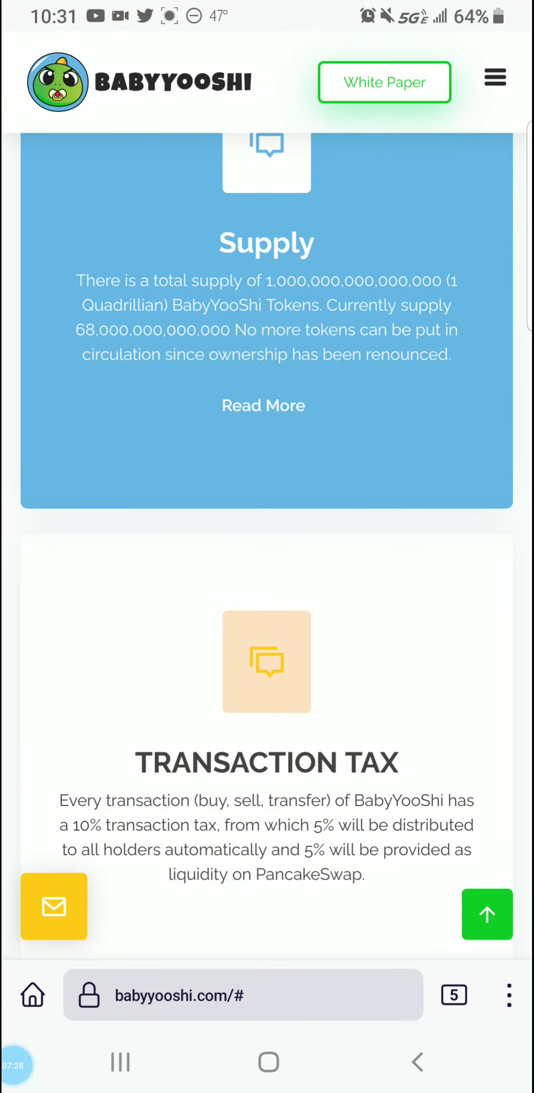
{"action": "scroll", "scroll_direction": "down", "scroll_amount": 3}
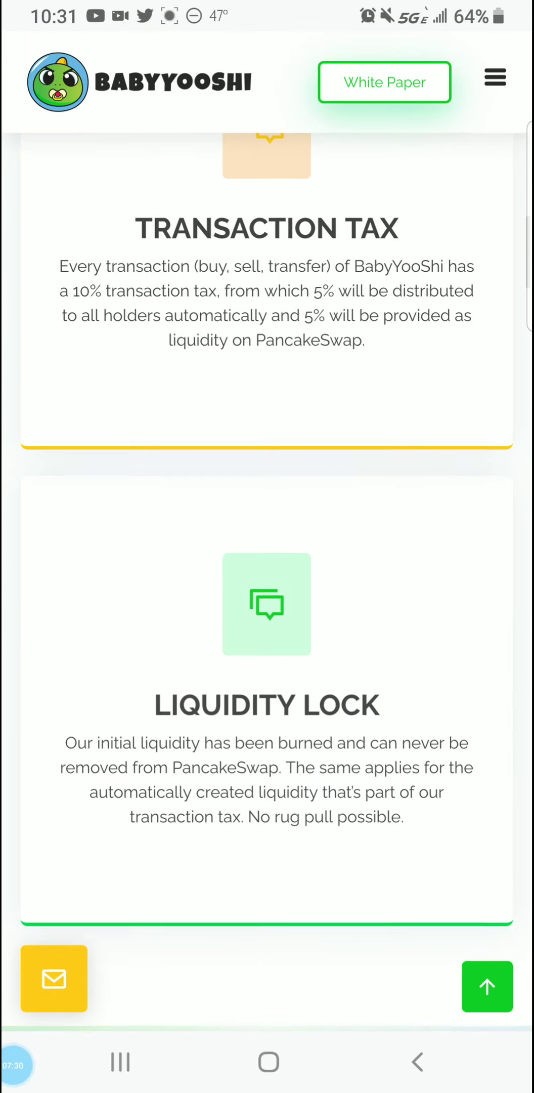
{"action": "scroll", "scroll_direction": "down", "scroll_amount": 3}
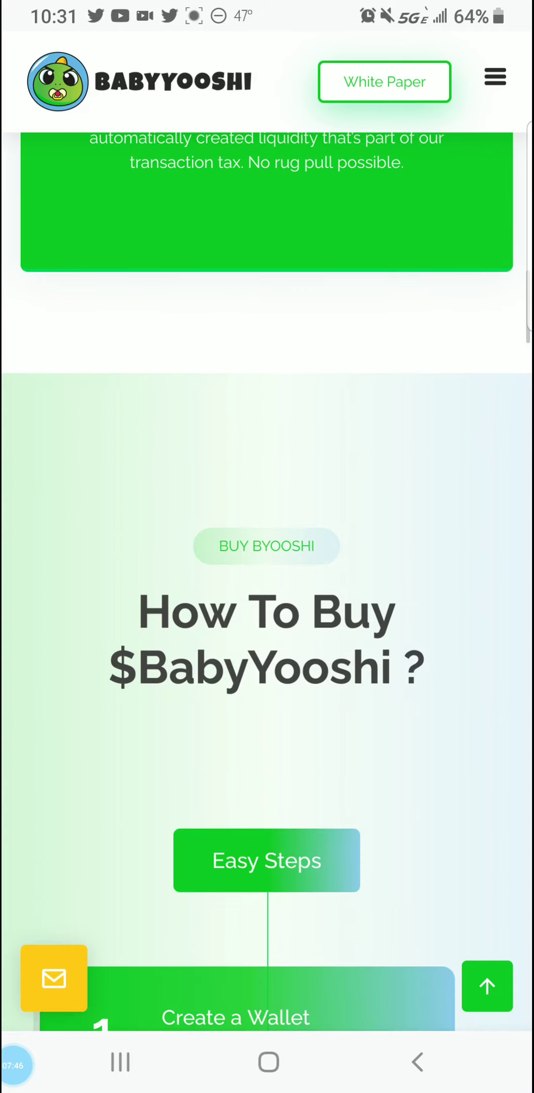
{"action": "scroll", "scroll_direction": "down", "scroll_amount": 3}
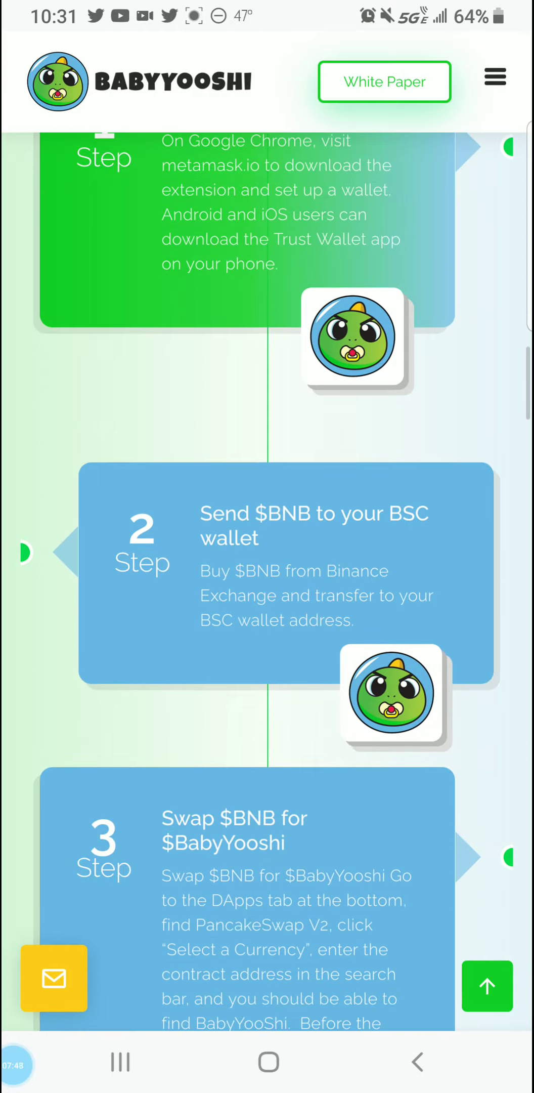
Read the How To Buy steps and completed roadmap milestones down to Black Hole Algorithm.
{"action": "scroll", "scroll_direction": "down", "scroll_amount": 3}
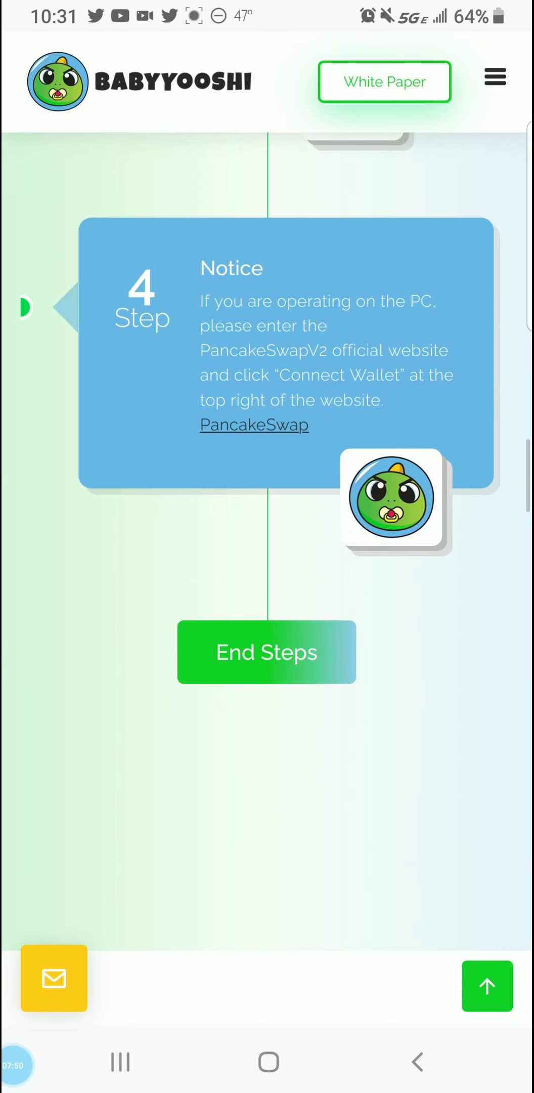
{"action": "scroll", "scroll_direction": "down", "scroll_amount": 3}
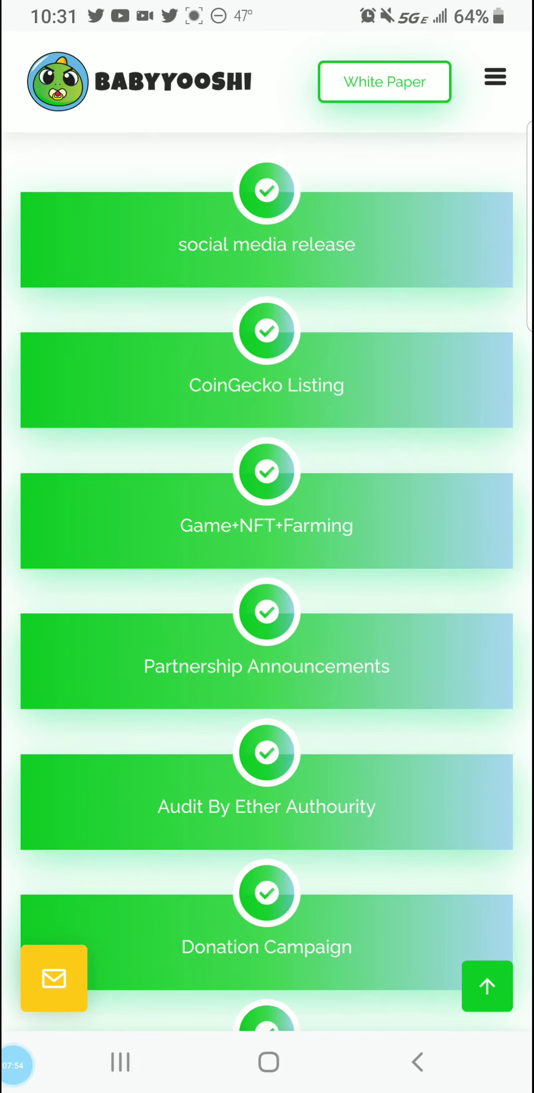
{"action": "scroll", "scroll_direction": "down", "scroll_amount": 3}
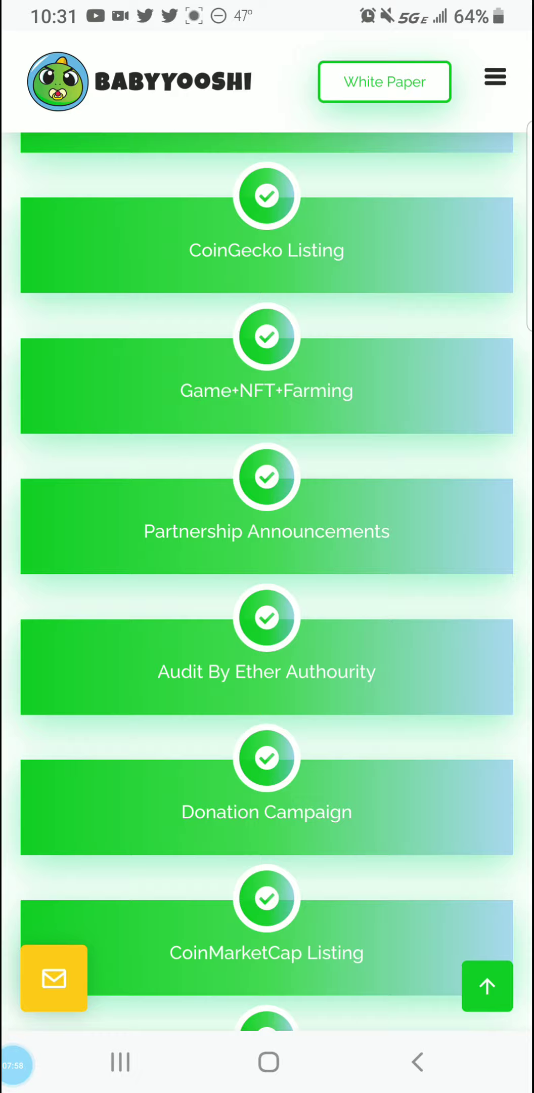
{"action": "scroll", "scroll_direction": "down", "scroll_amount": 3}
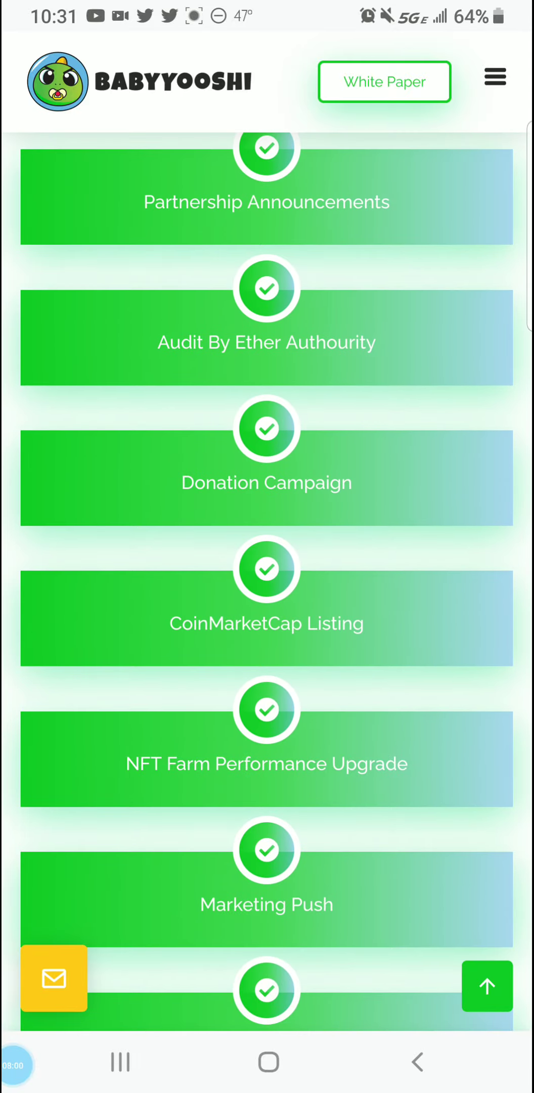
{"action": "scroll", "scroll_direction": "down", "scroll_amount": 3}
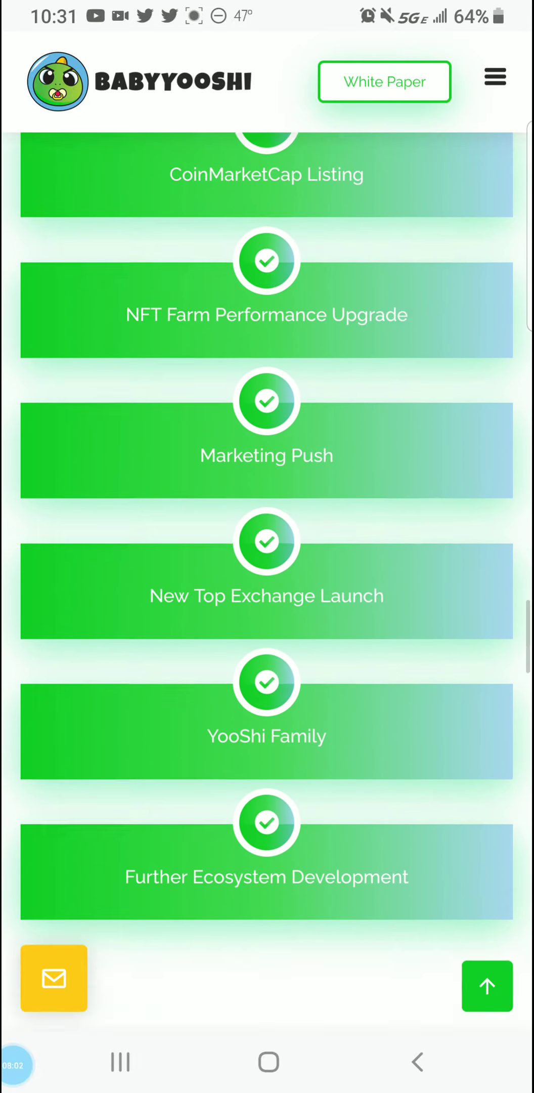
{"action": "scroll", "scroll_direction": "down", "scroll_amount": 3}
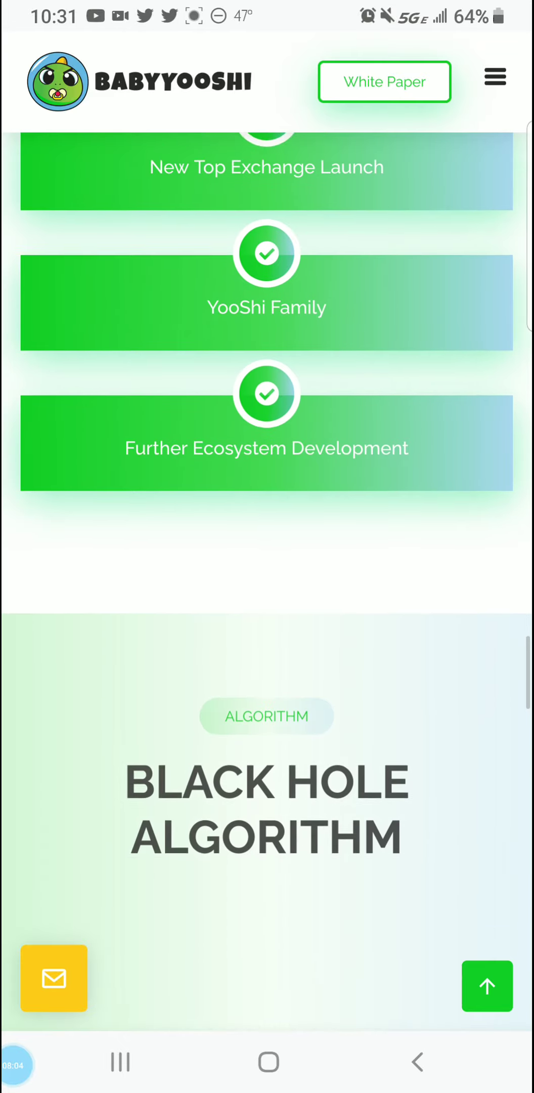
{"action": "scroll", "scroll_direction": "down", "scroll_amount": 3}
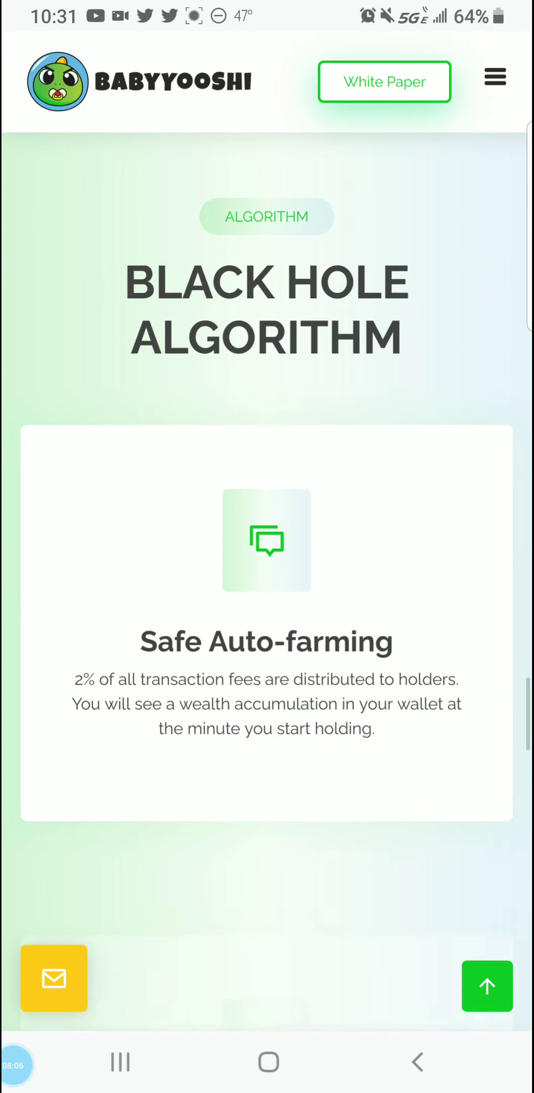
Read the auto-farming, rising price floor and whale shock safety cards down to Tokenomics.
{"action": "scroll", "scroll_direction": "down", "scroll_amount": 3}
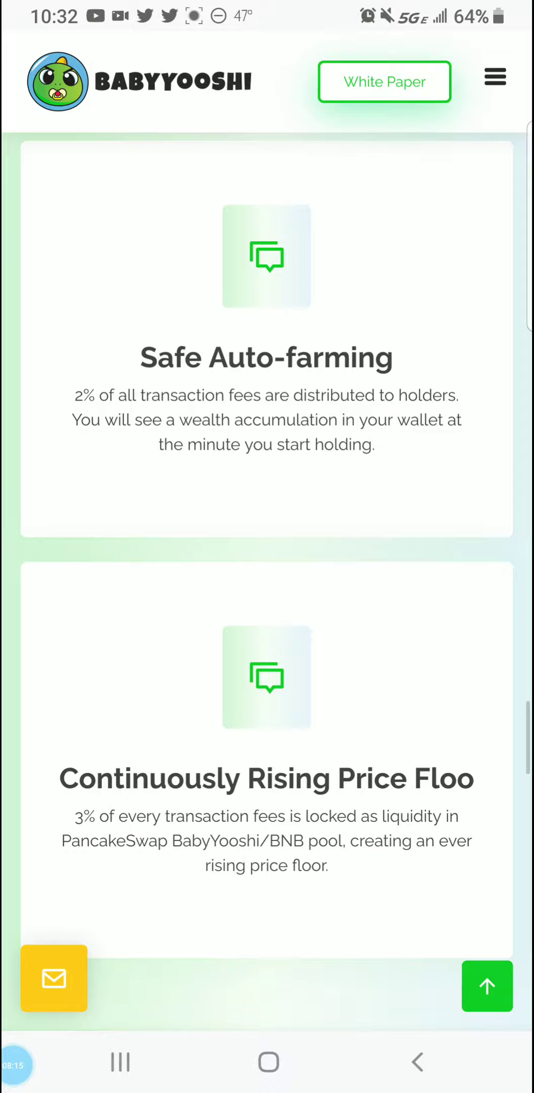
{"action": "scroll", "scroll_direction": "down", "scroll_amount": 3}
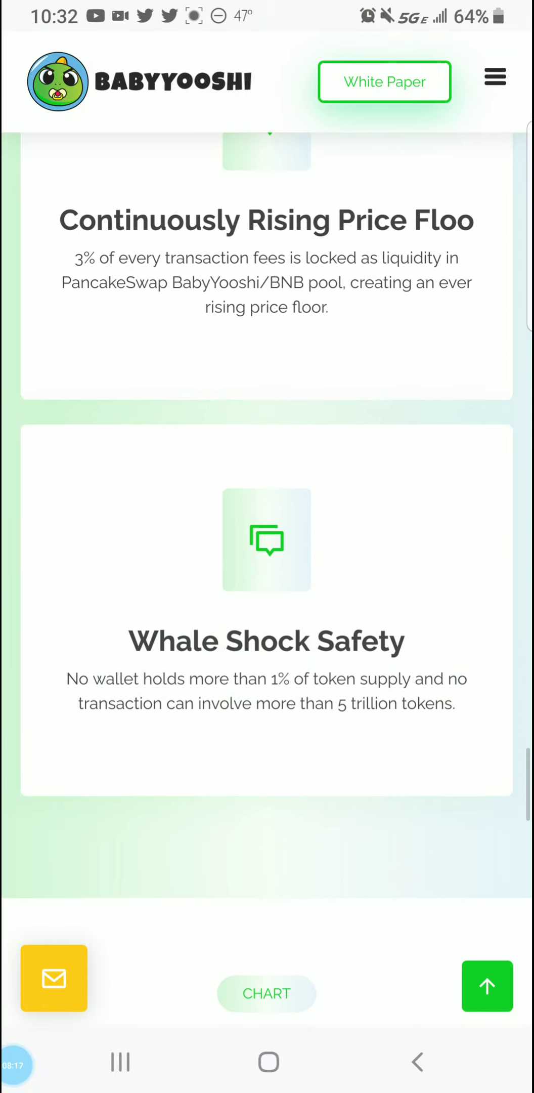
{"action": "scroll", "scroll_direction": "down", "scroll_amount": 3}
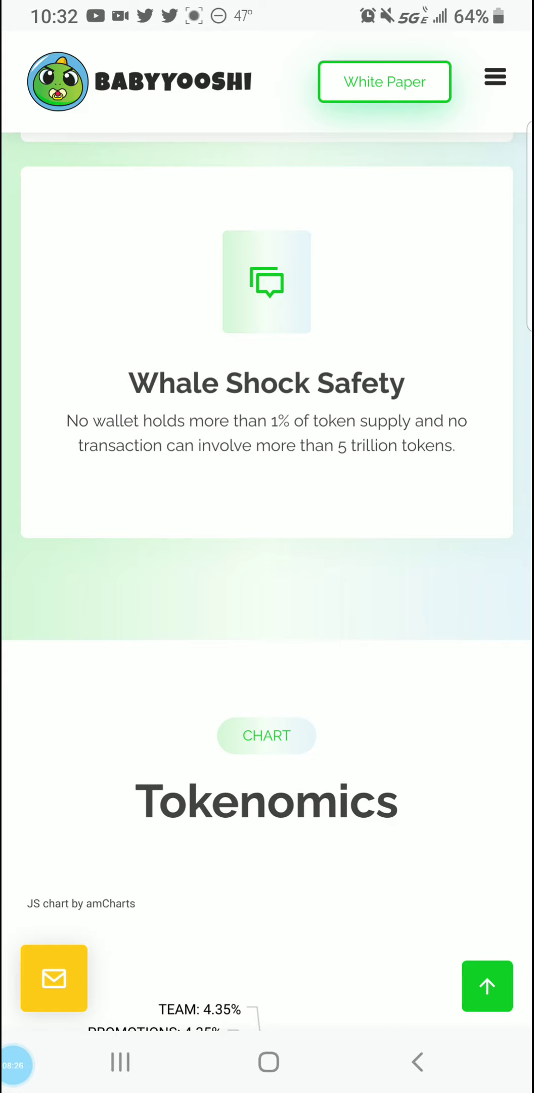
Read the BabyYooshi tokenomics chart and FAQ, then switch to the DEXTools tab.
{"action": "scroll", "scroll_direction": "down", "scroll_amount": 3}
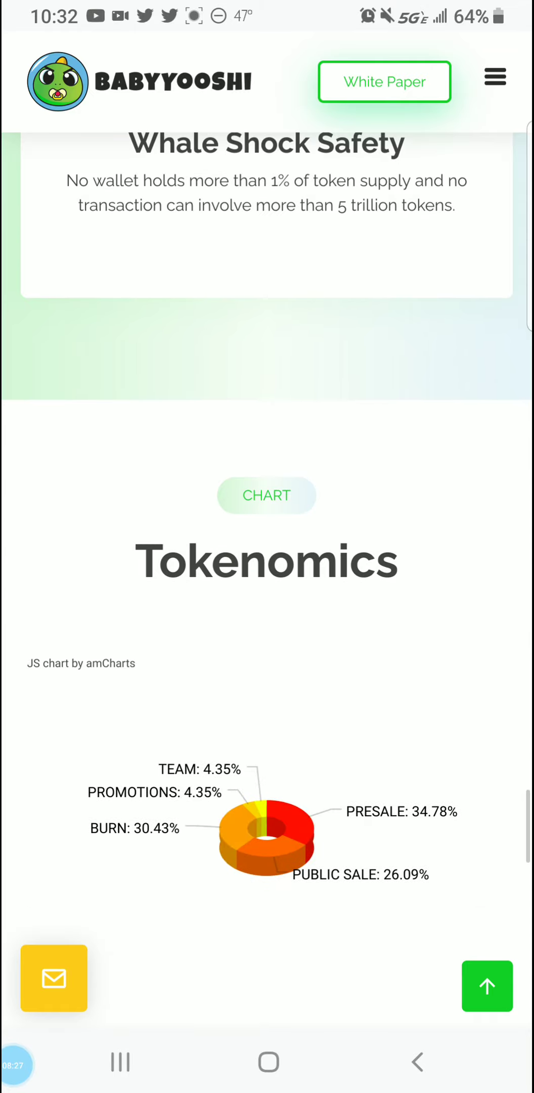
{"action": "scroll", "scroll_direction": "down", "scroll_amount": 3}
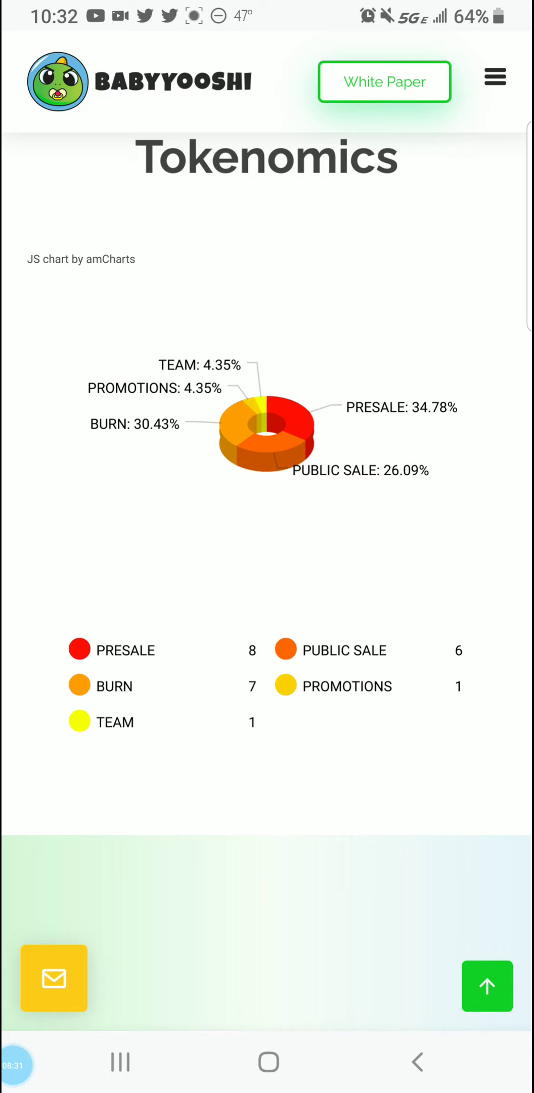
{"action": "scroll", "scroll_direction": "down", "scroll_amount": 3}
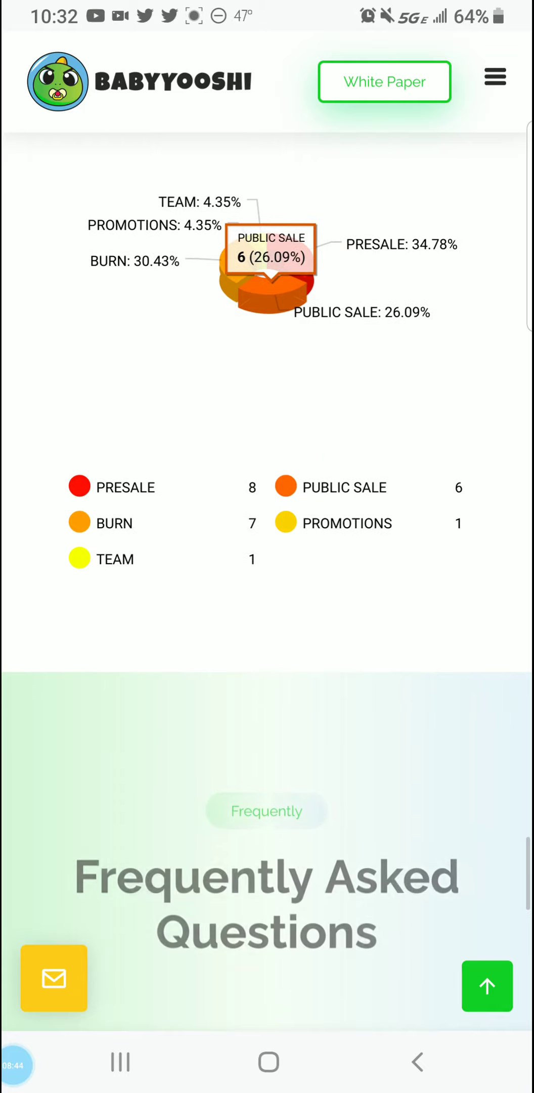
{"action": "scroll", "scroll_direction": "down", "scroll_amount": 3}
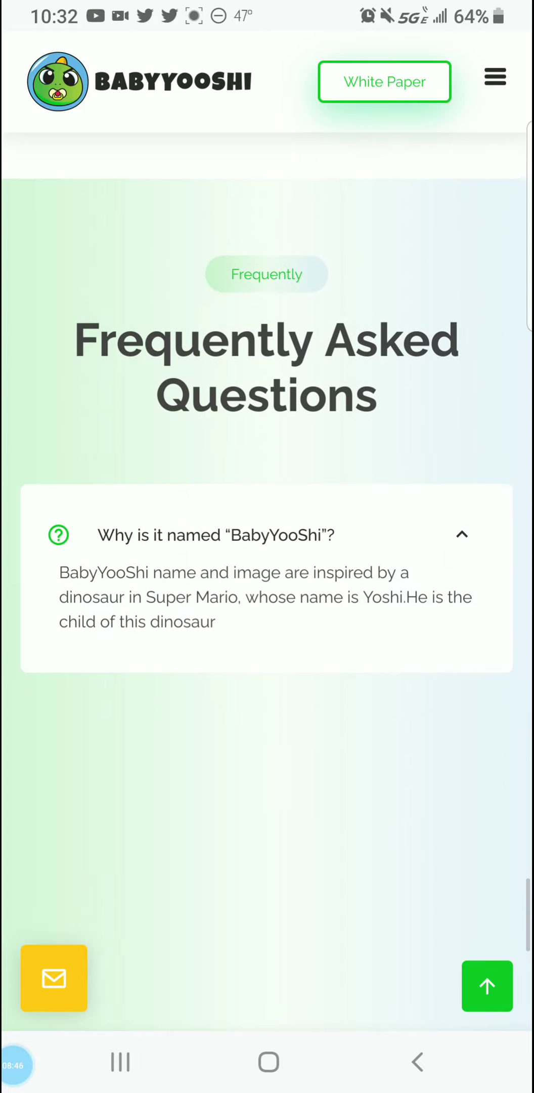
{"action": "scroll", "scroll_direction": "down", "scroll_amount": 3}
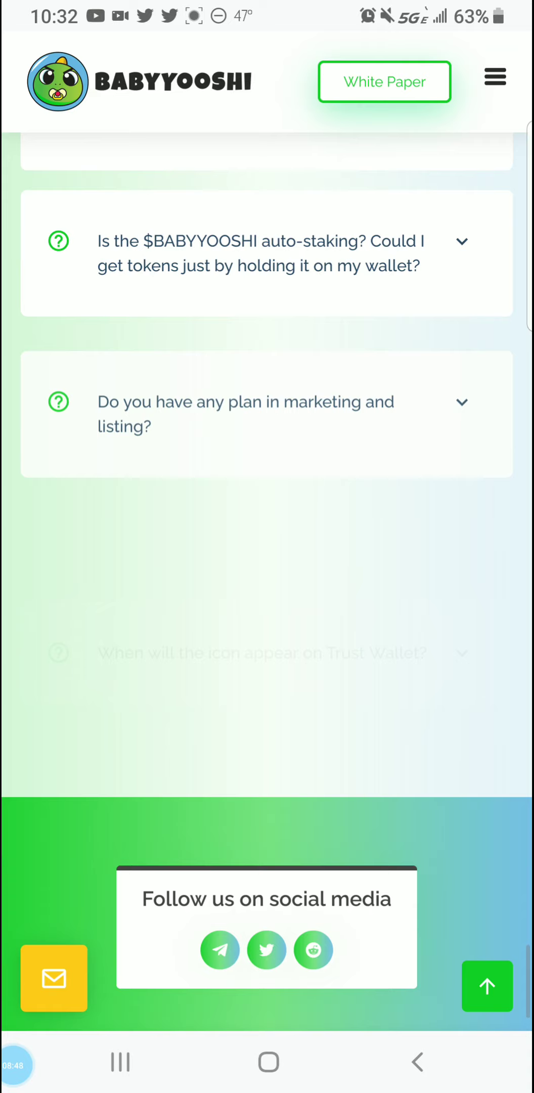
{"action": "left_click", "coordinate": [470, 1006]}
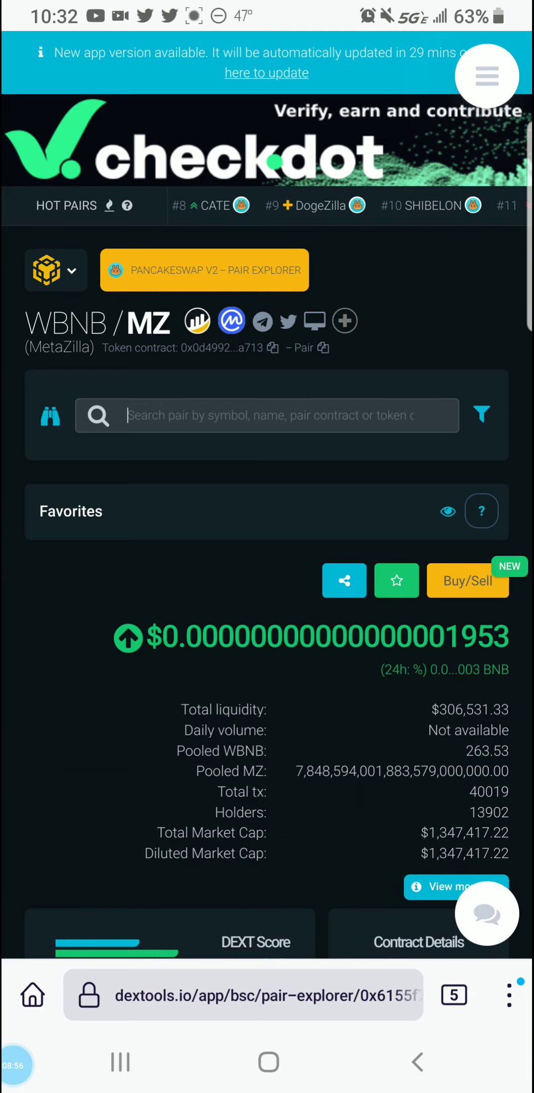
{"action": "left_click", "coordinate": [279, 415]}
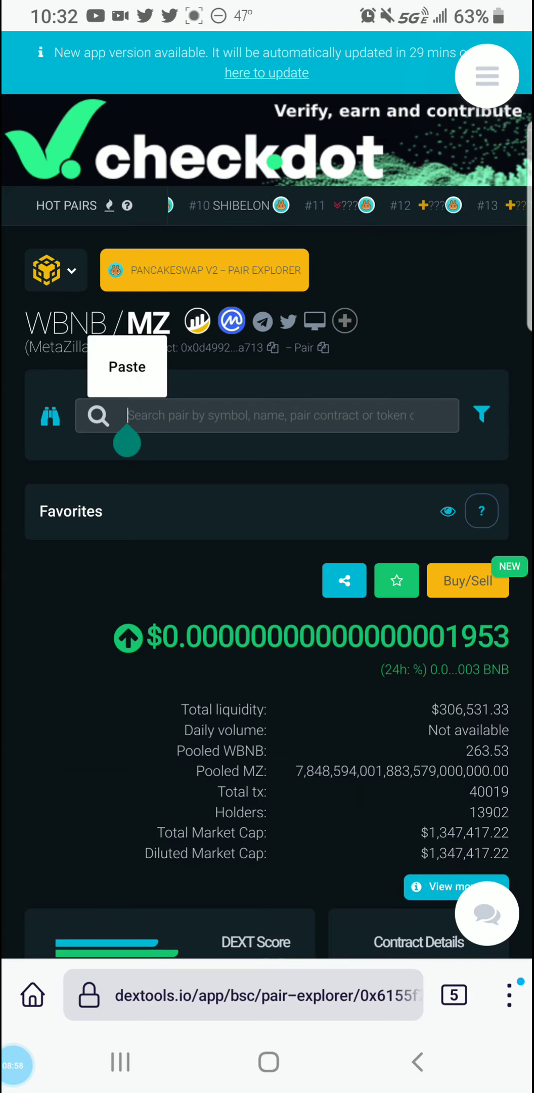
{"action": "left_click", "coordinate": [127, 367]}
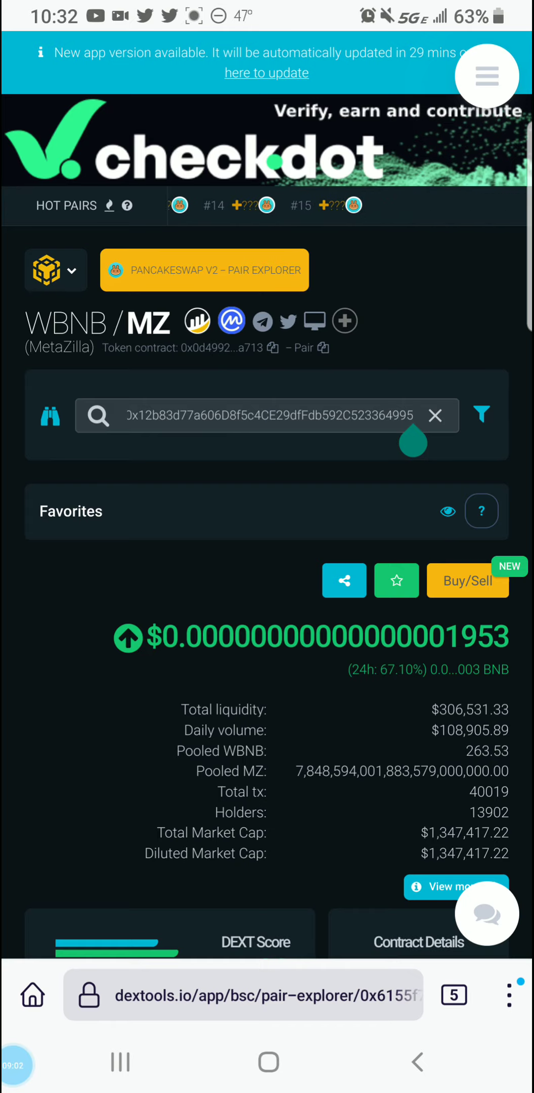
{"action": "left_click", "coordinate": [265, 415]}
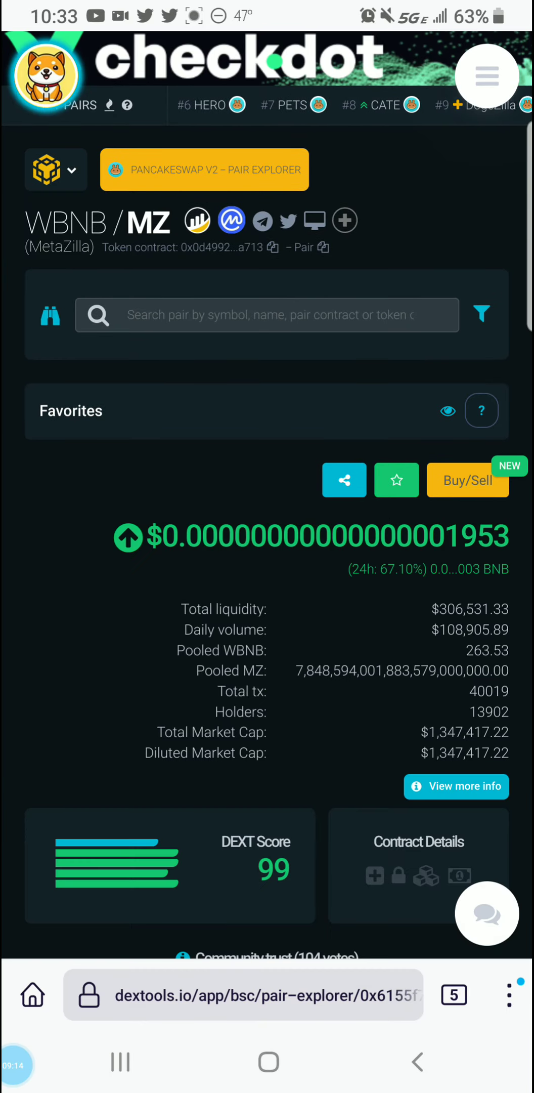
{"action": "left_click", "coordinate": [279, 314]}
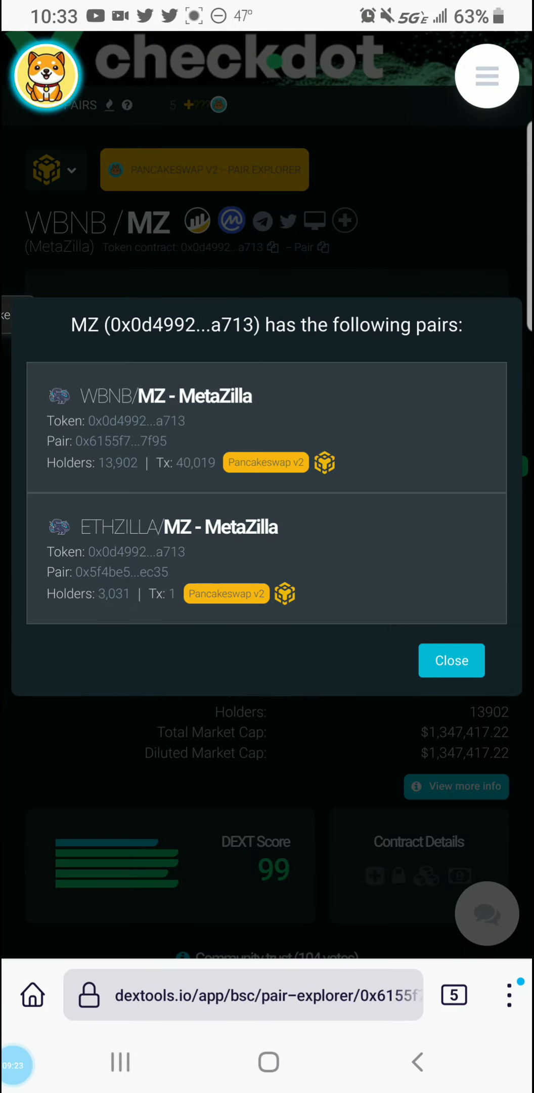
{"action": "left_click", "coordinate": [451, 661]}
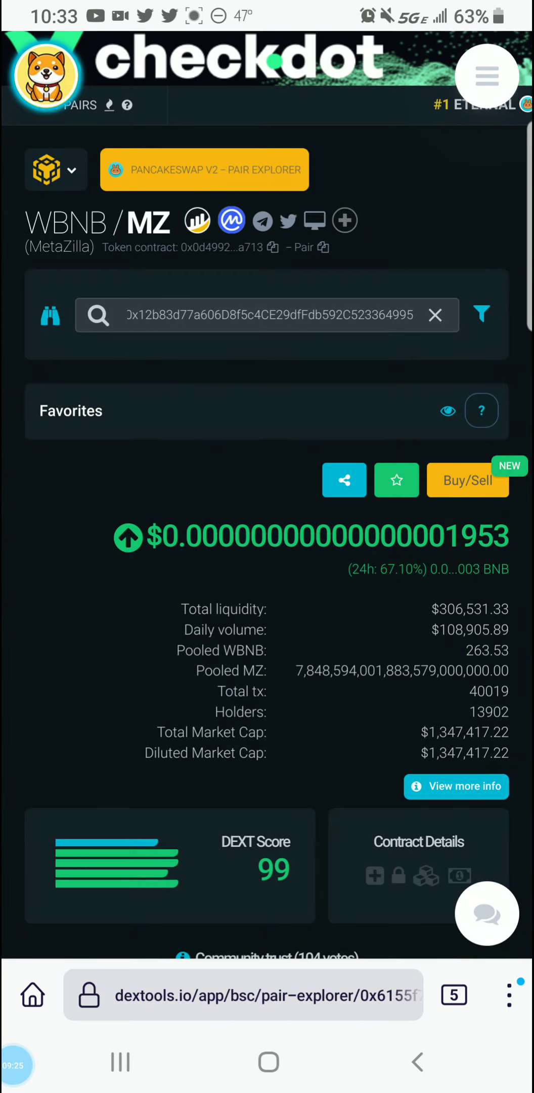
{"action": "left_click", "coordinate": [435, 314]}
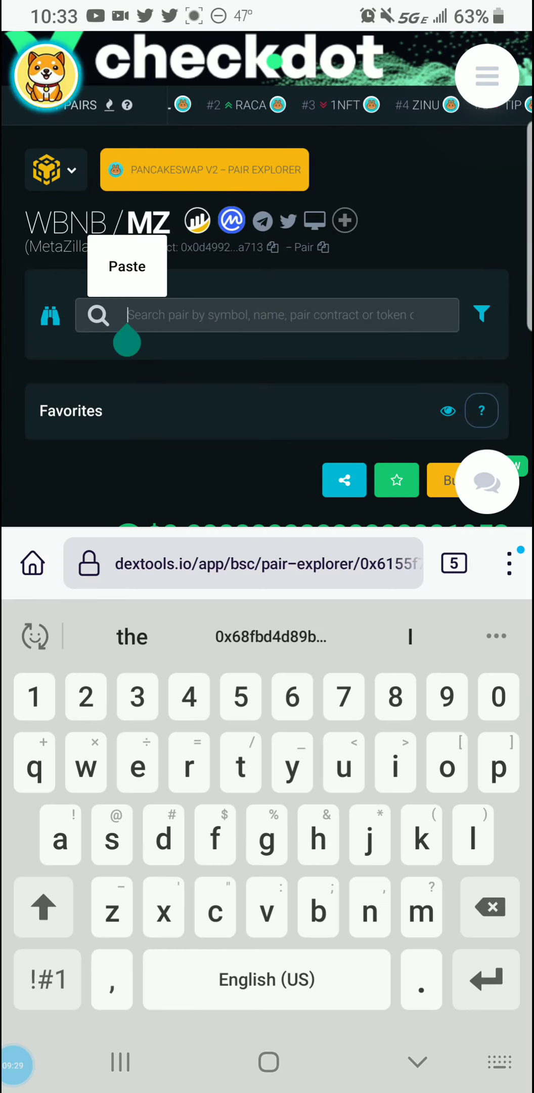
{"action": "left_click", "coordinate": [127, 266]}
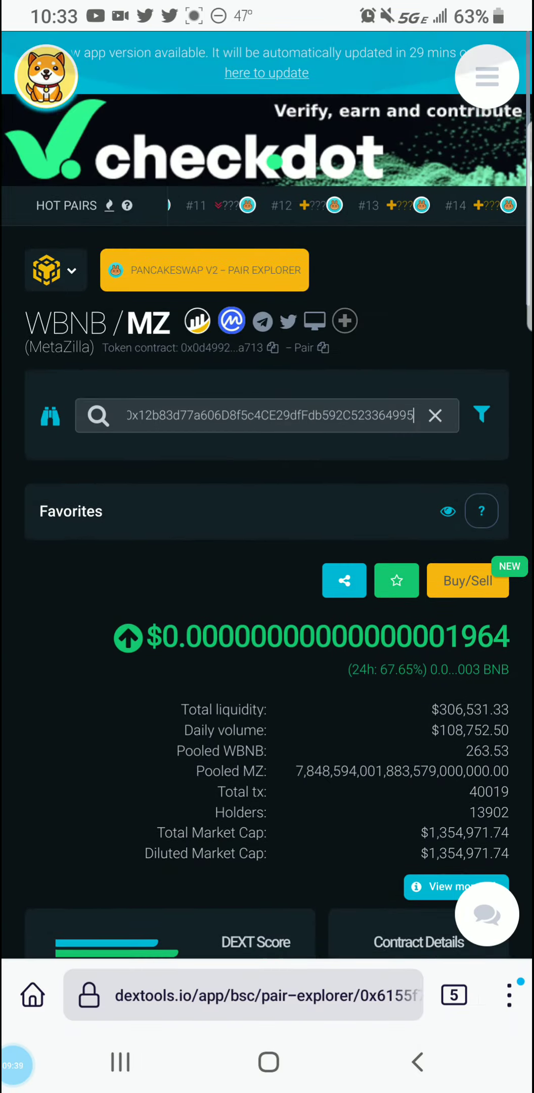
{"action": "left_click", "coordinate": [435, 415]}
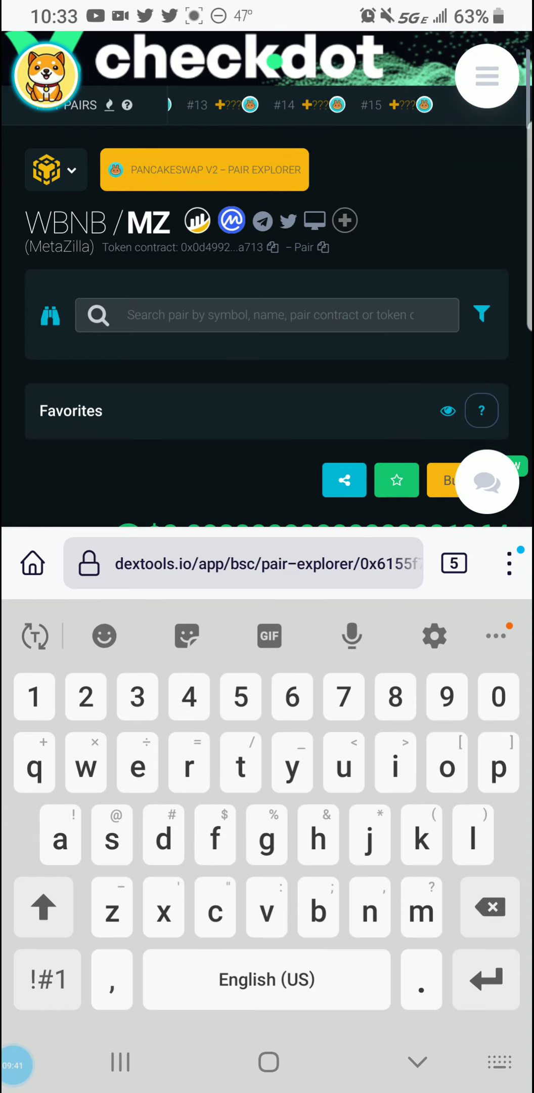
{"action": "type", "text": "b"}
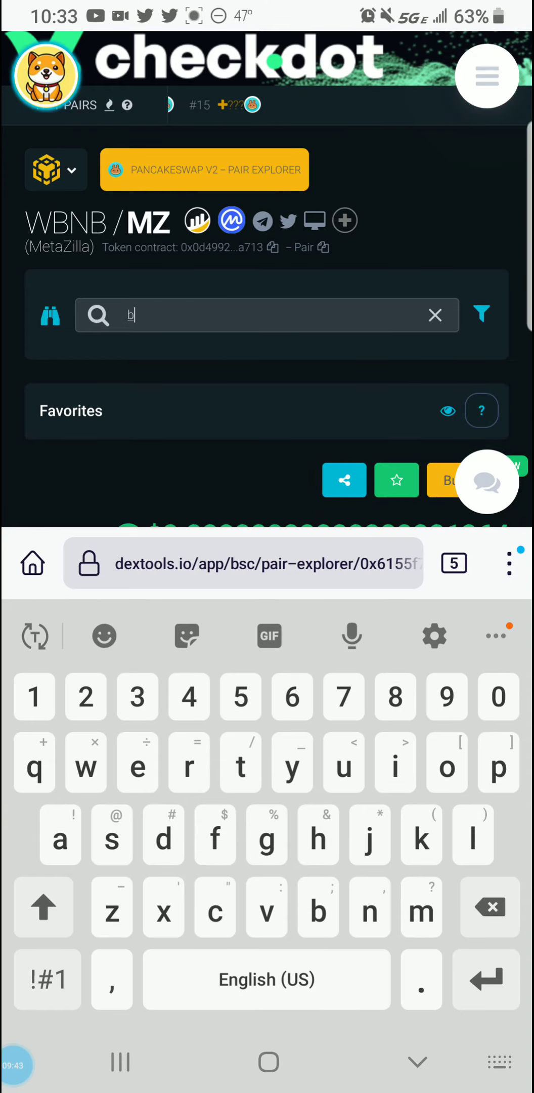
{"action": "type", "text": "aby"}
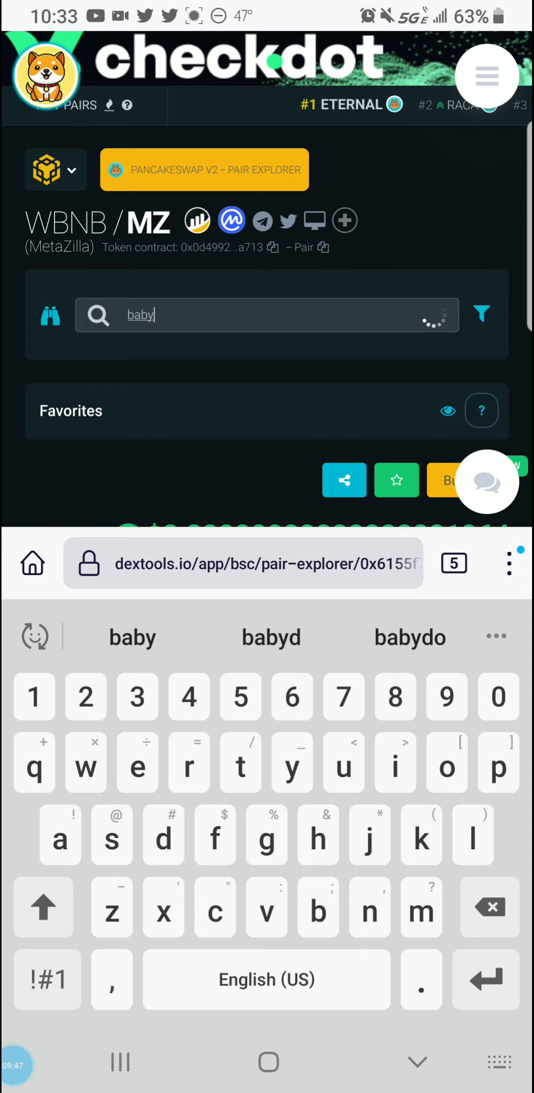
{"action": "type", "text": "y"}
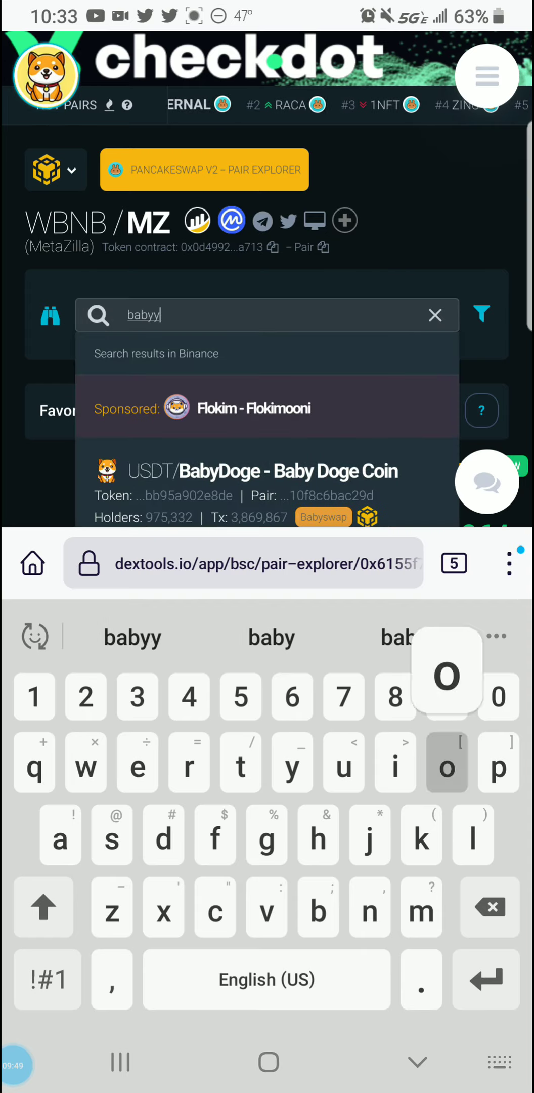
{"action": "type", "text": "oo"}
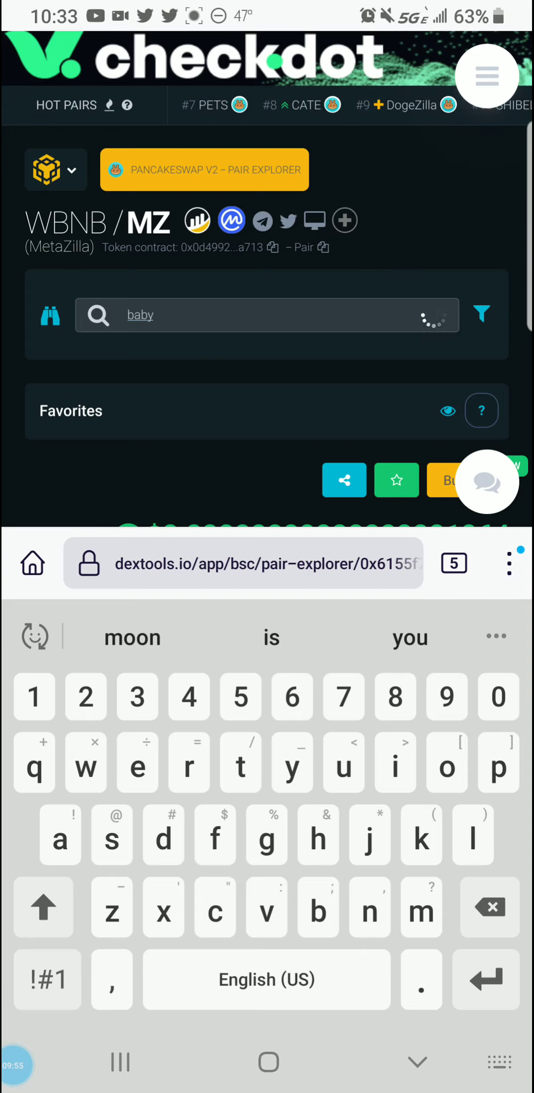
{"action": "type", "text": "yoo"}
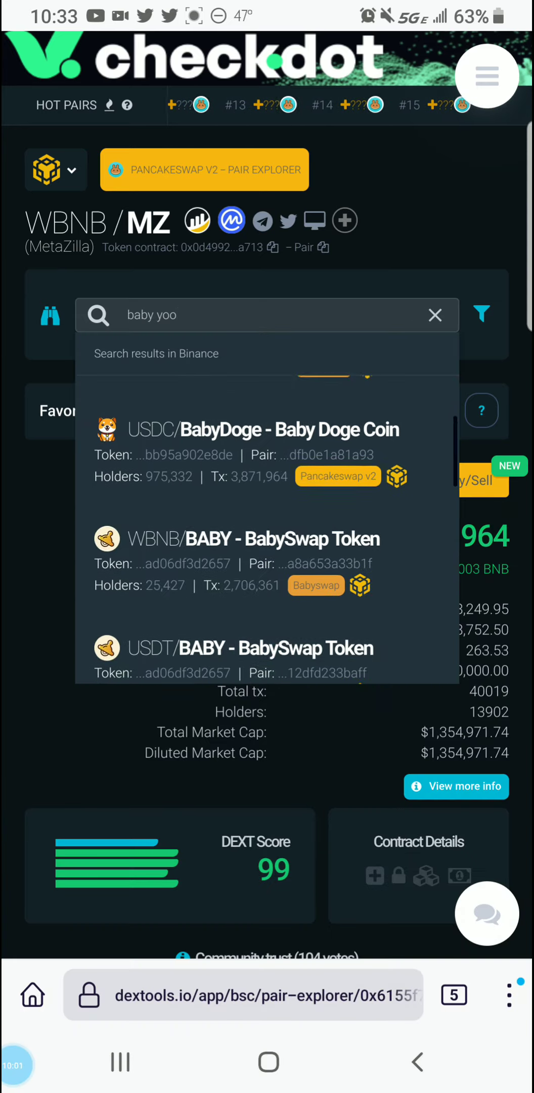
{"action": "scroll", "scroll_direction": "down", "scroll_amount": 3}
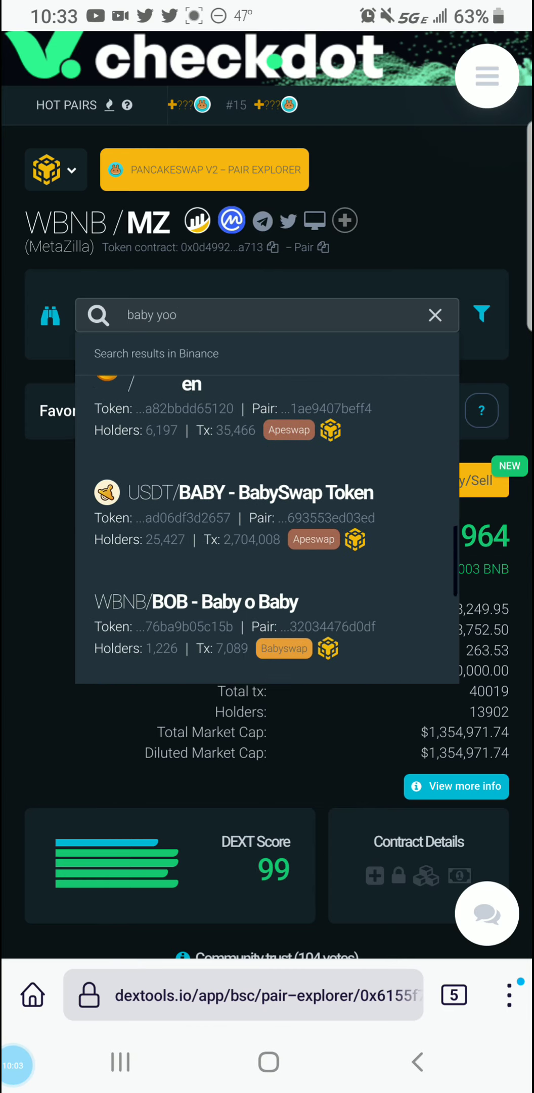
{"action": "scroll", "scroll_direction": "down", "scroll_amount": 3}
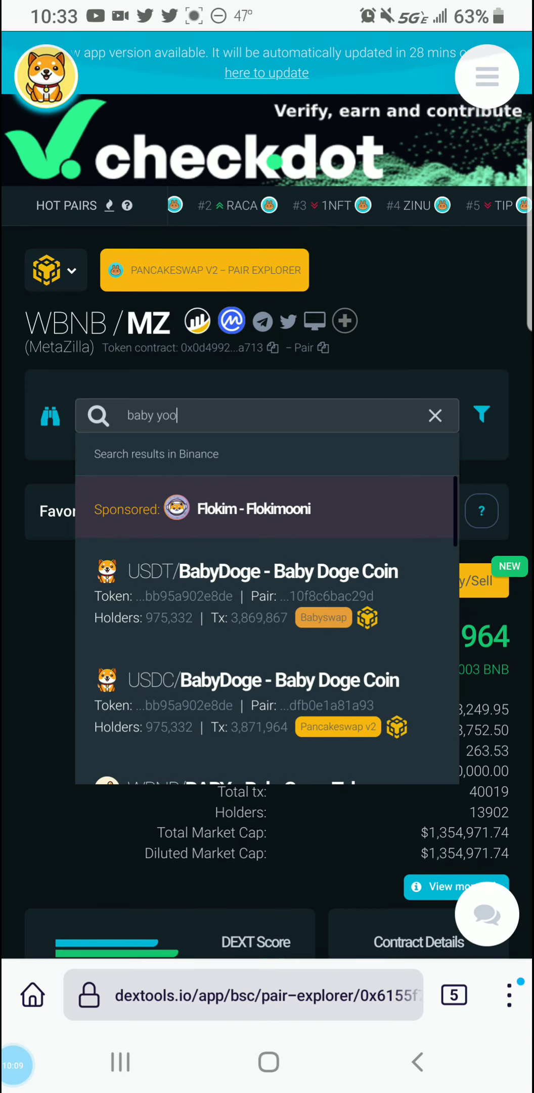
{"action": "left_click", "coordinate": [435, 415]}
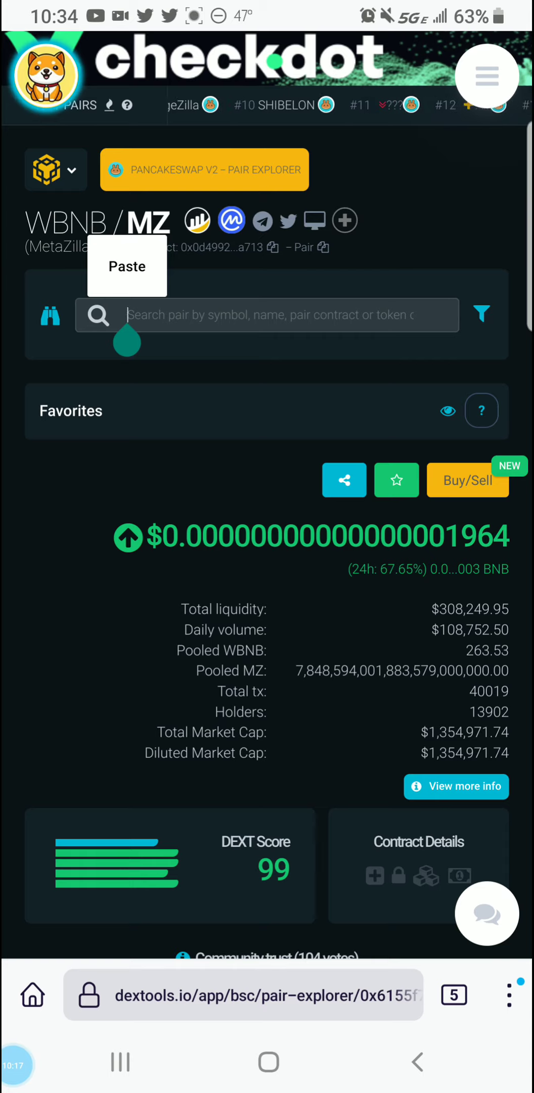
Paste the contract address into DEXTools search, then return to the pair page.
{"action": "left_click", "coordinate": [127, 267]}
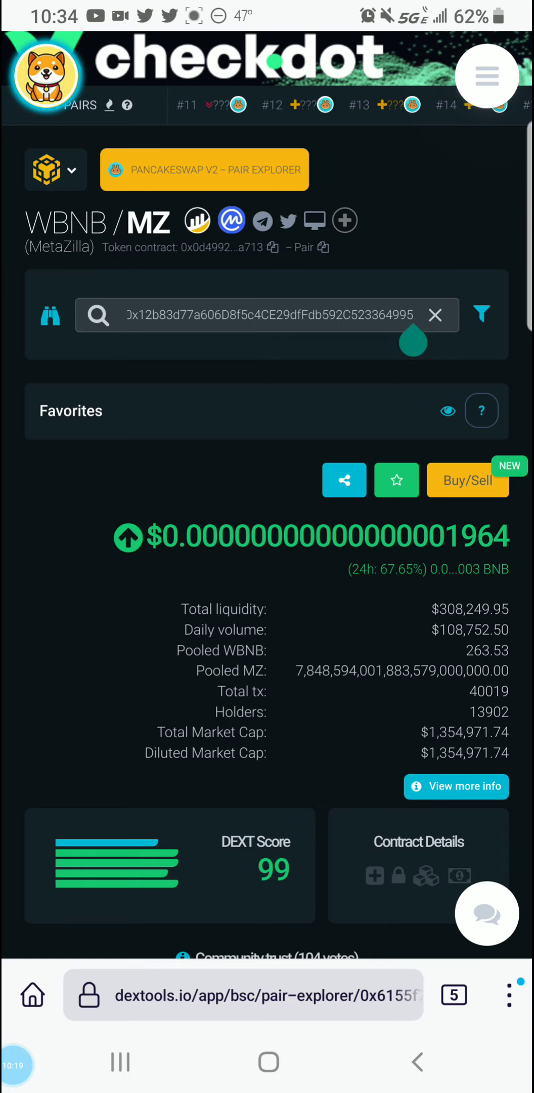
{"action": "left_click", "coordinate": [268, 315]}
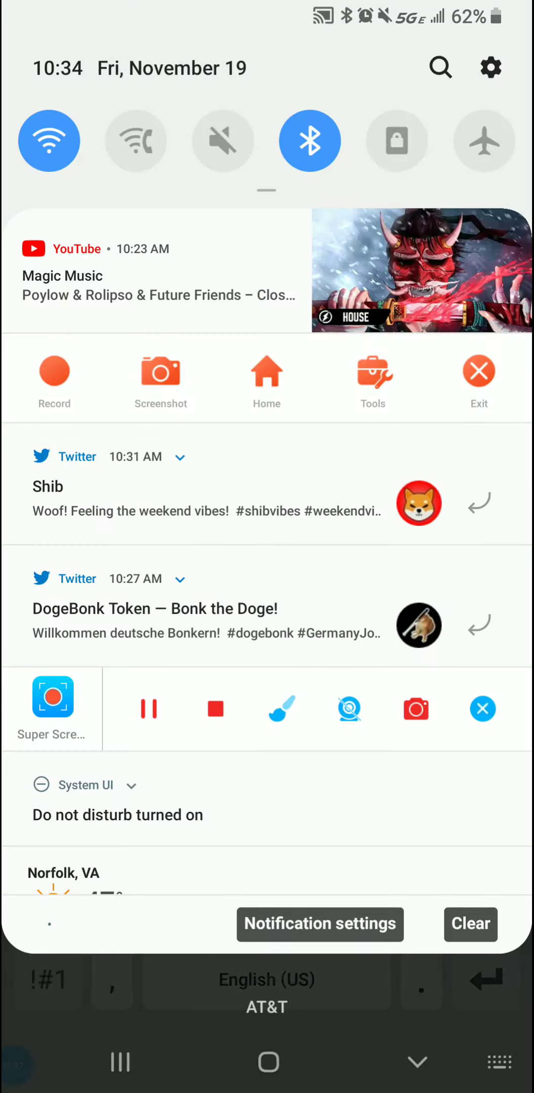
{"action": "left_click", "coordinate": [397, 140]}
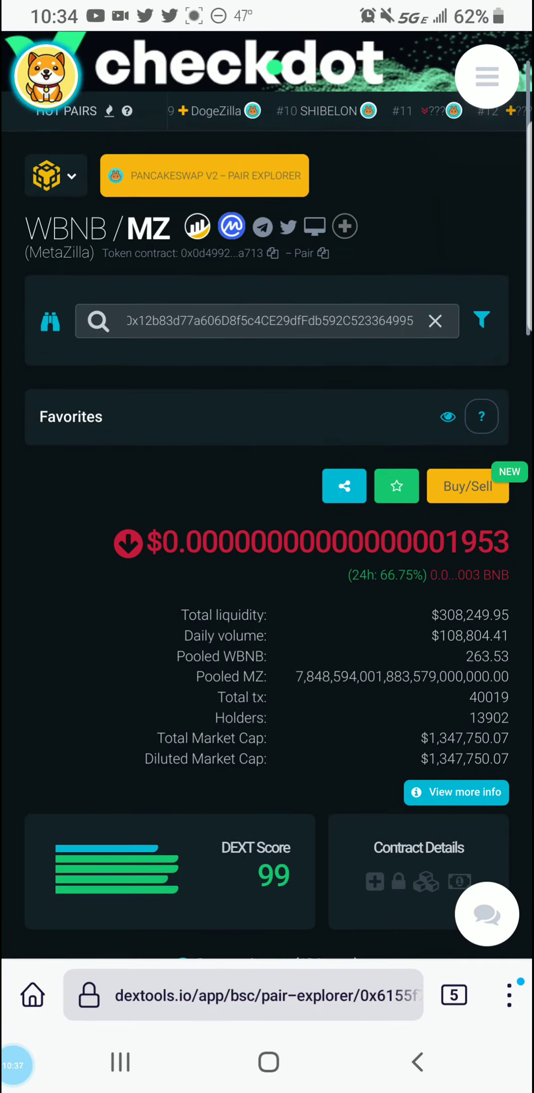
Clear the search and retype the token name as 'babyyoosh' in the pair search.
{"action": "left_click", "coordinate": [435, 321]}
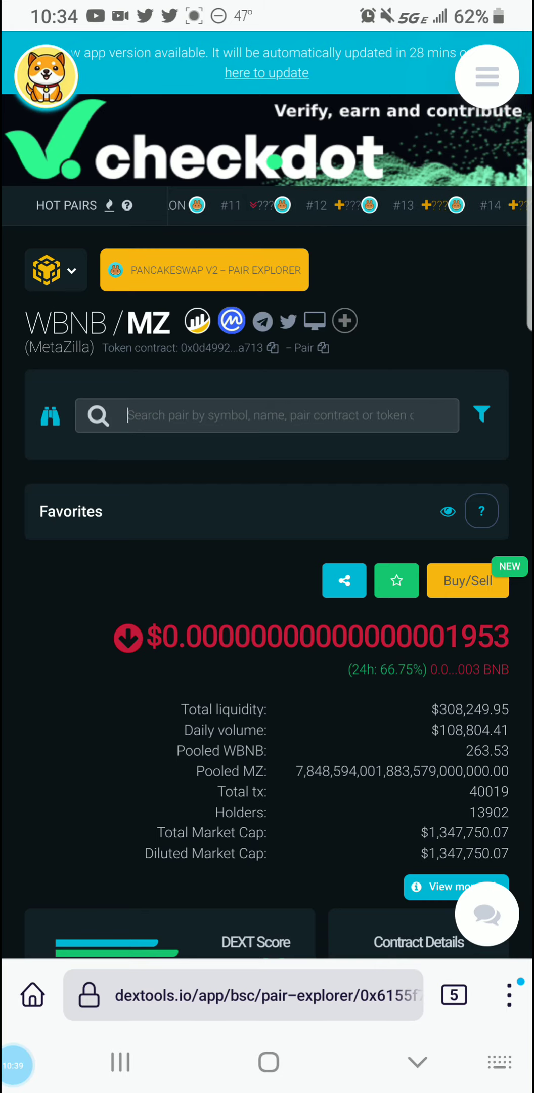
{"action": "left_click", "coordinate": [278, 416]}
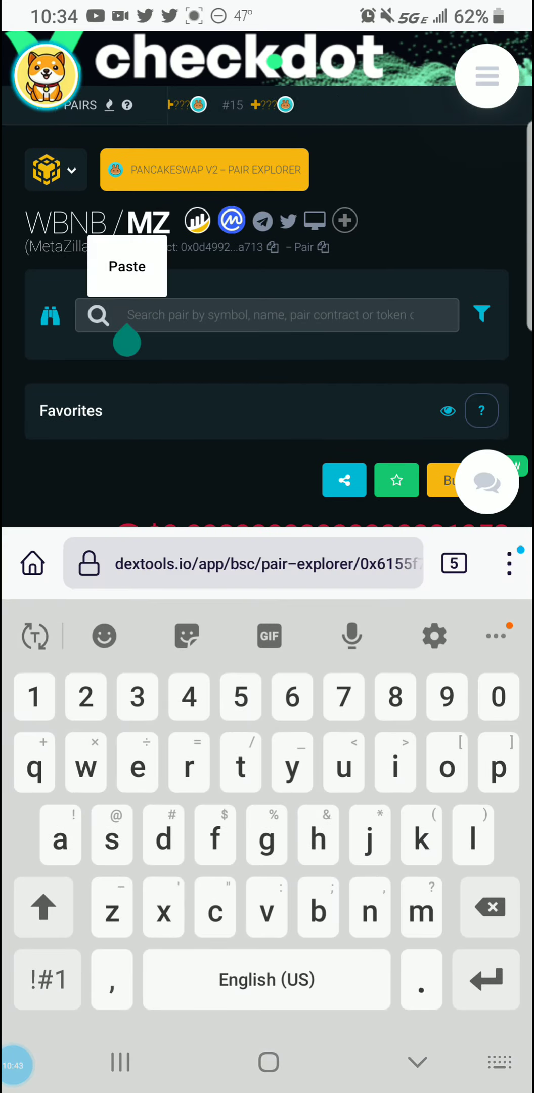
{"action": "left_click", "coordinate": [453, 563]}
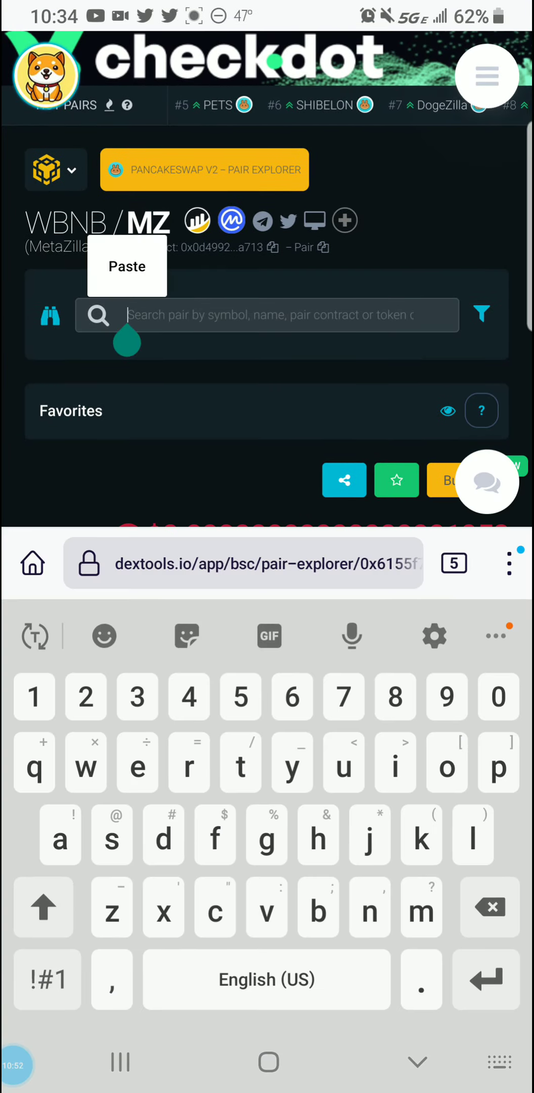
{"action": "type", "text": "babyyo"}
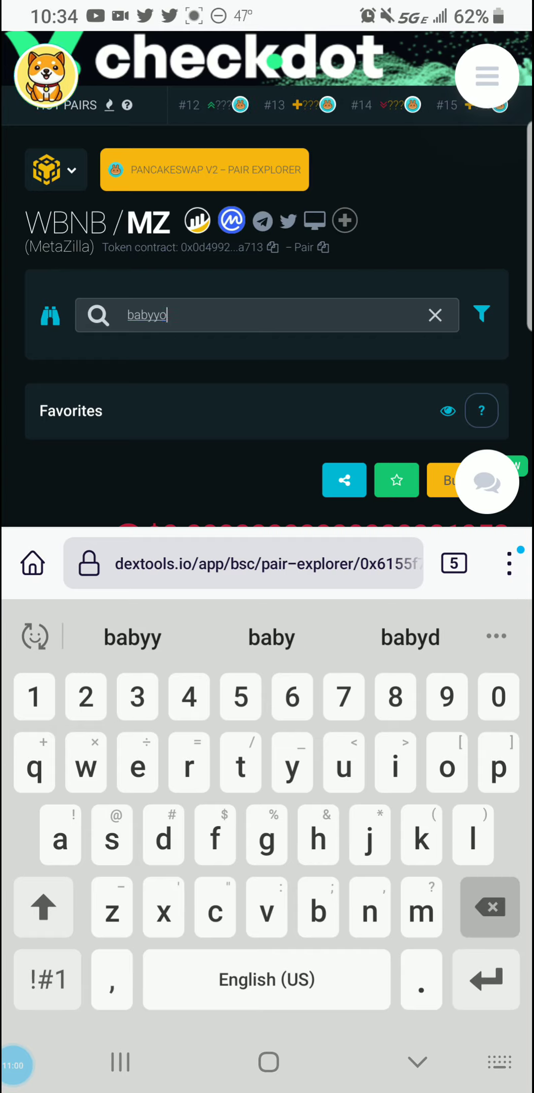
{"action": "left_click", "coordinate": [436, 315]}
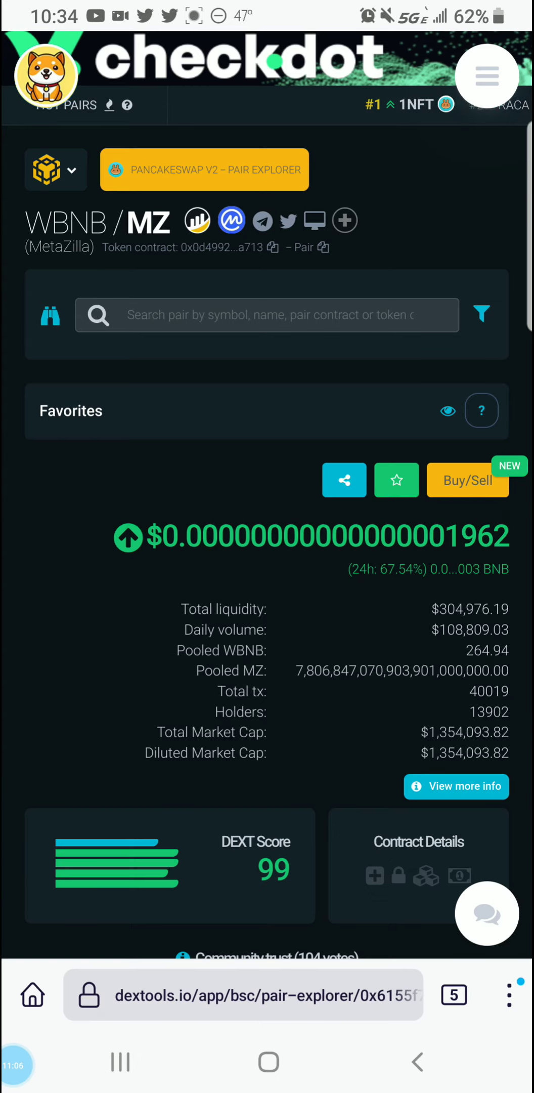
{"action": "left_click", "coordinate": [267, 315]}
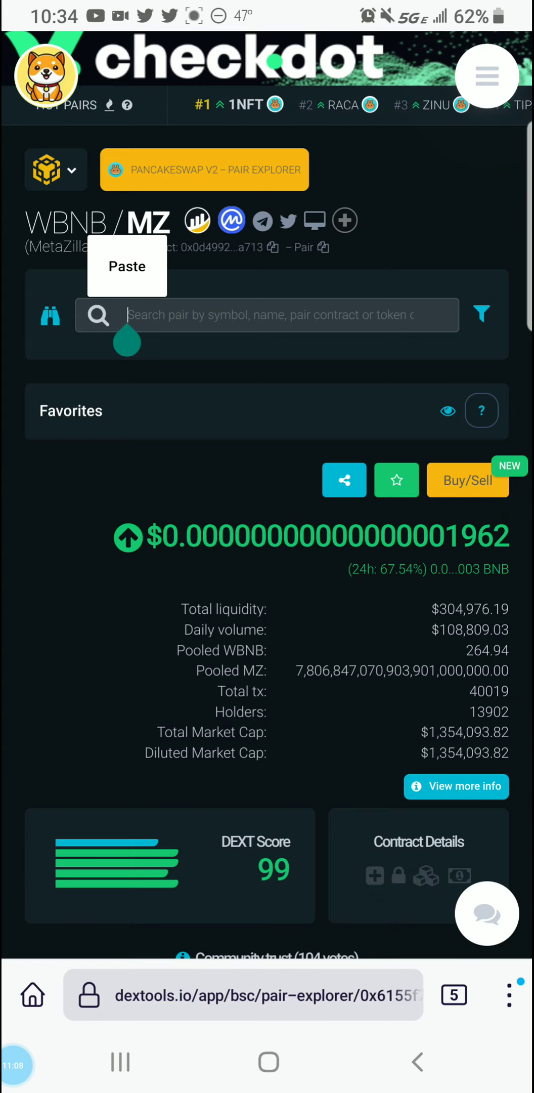
{"action": "type", "text": "babyyoo"}
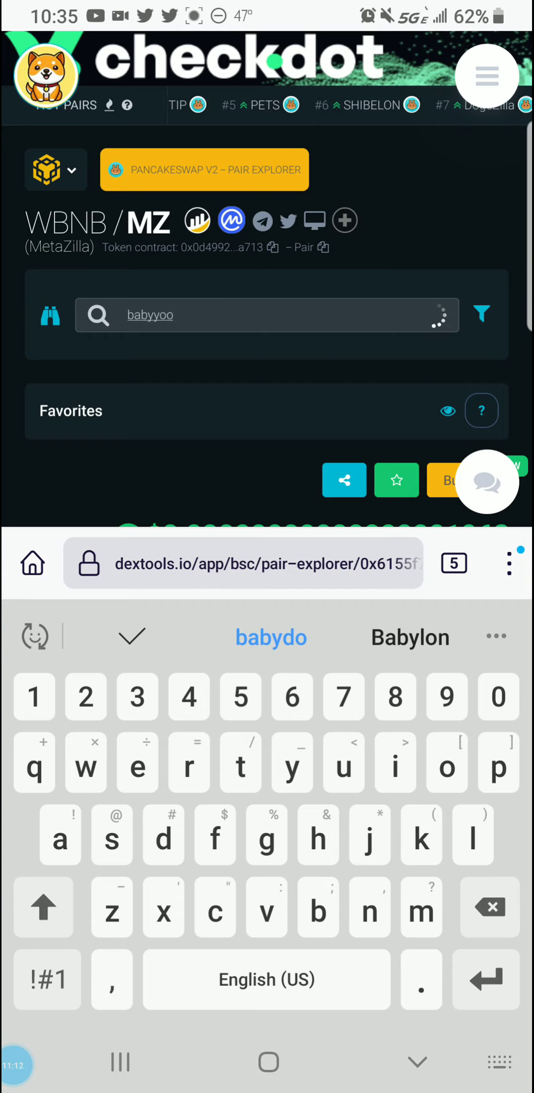
{"action": "type", "text": "sh"}
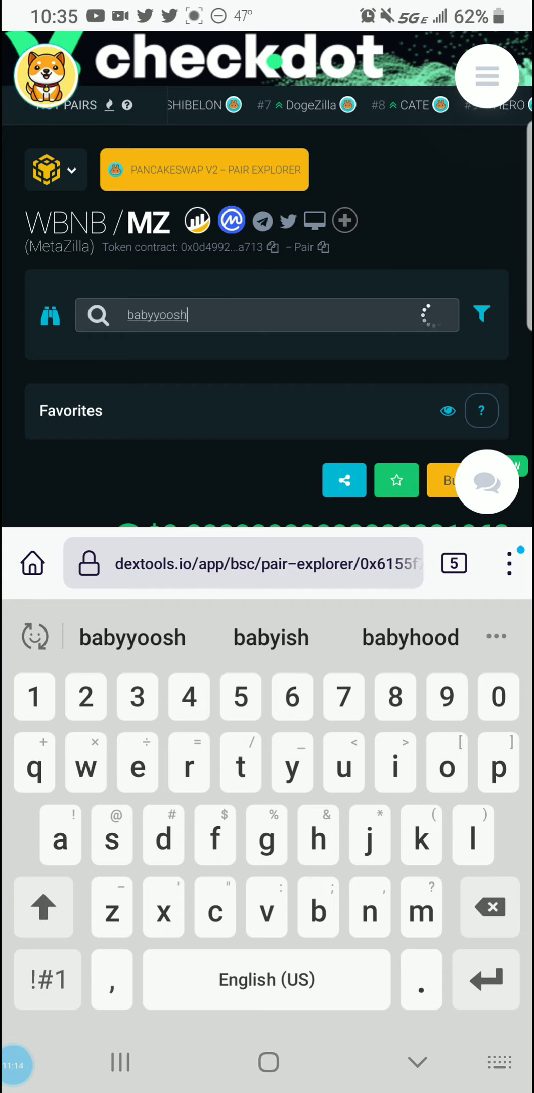
{"action": "type", "text": "i"}
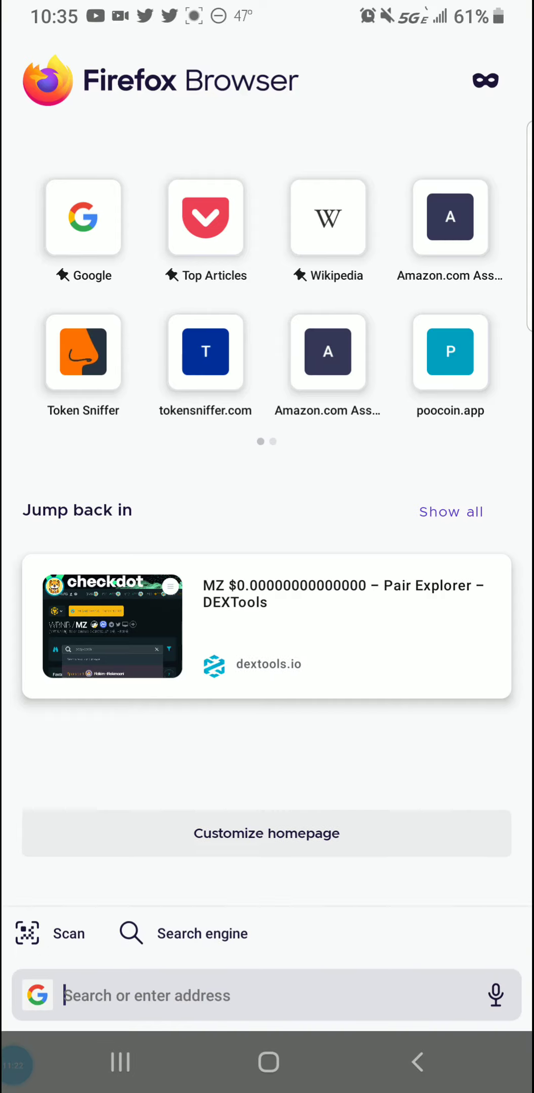
Switch to the mudra.website tab showing the MZ/WBNB lock certificate.
{"action": "left_click", "coordinate": [266, 996]}
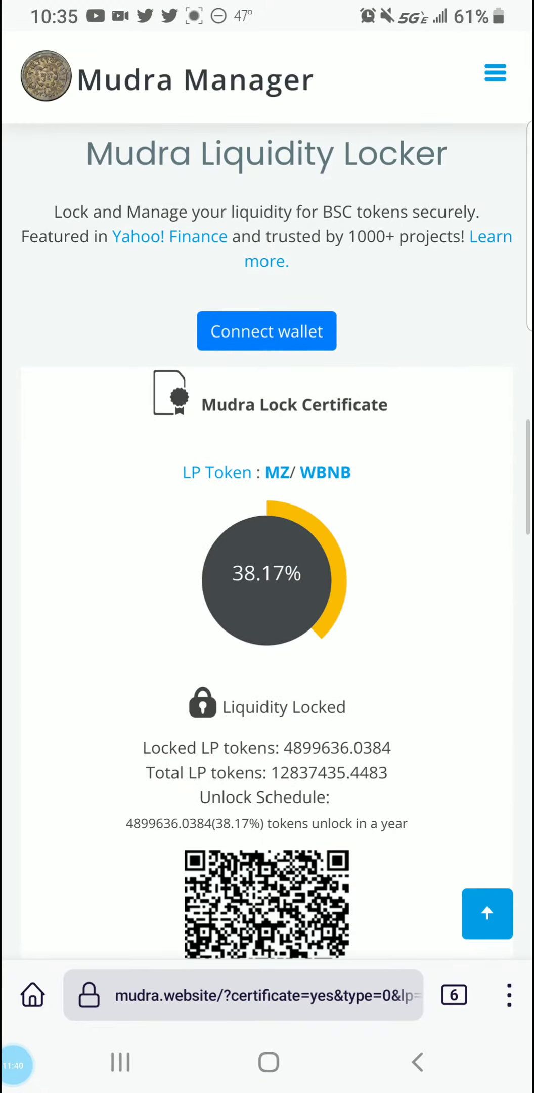
Run Mudra Research on address 0x12b83d77a606D8f5c4CE29dfFdb592C523364995.
{"action": "scroll", "scroll_direction": "down", "scroll_amount": 3}
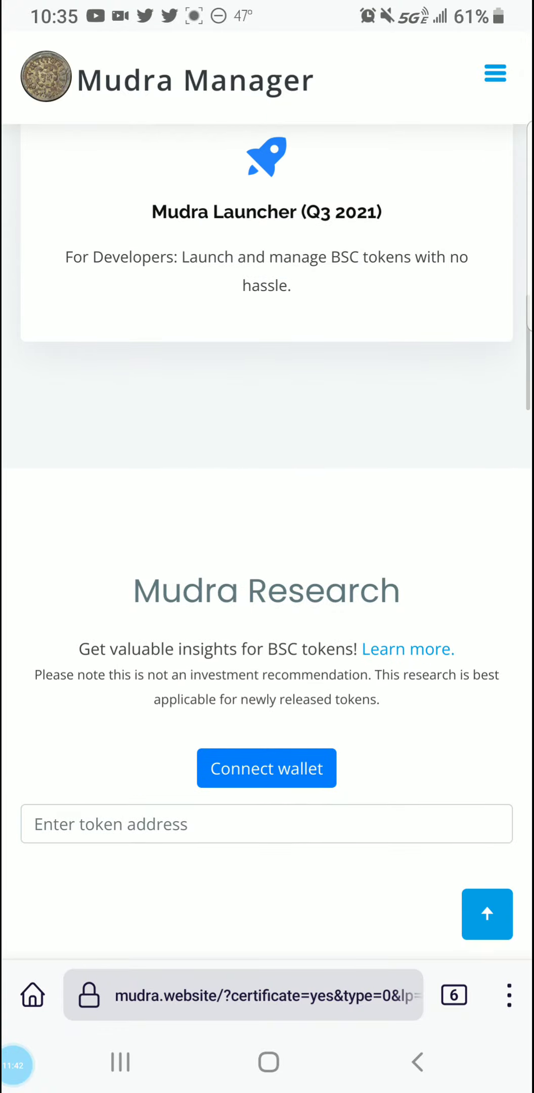
{"action": "left_click", "coordinate": [267, 824]}
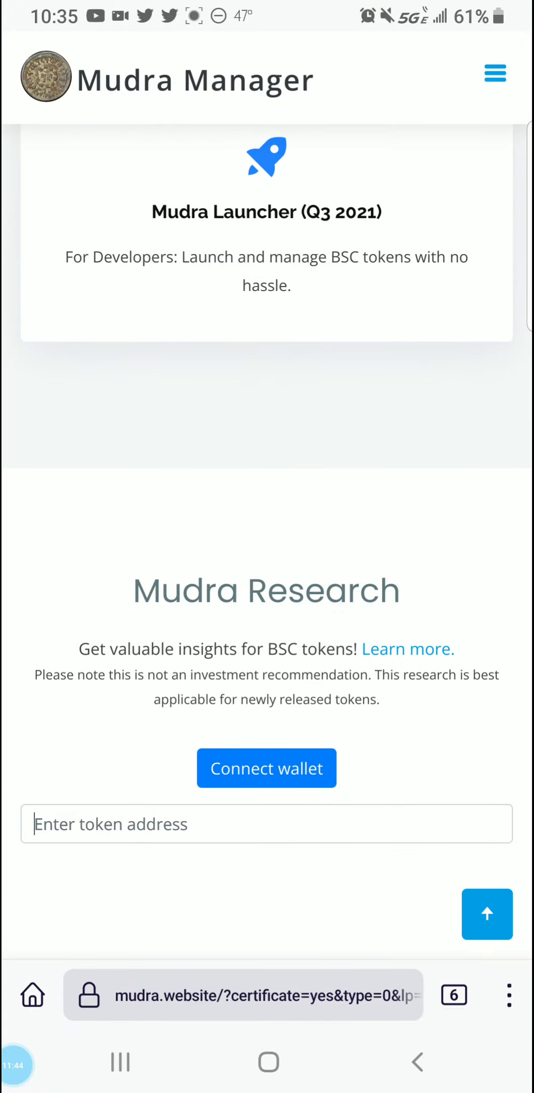
{"action": "left_click", "coordinate": [267, 824]}
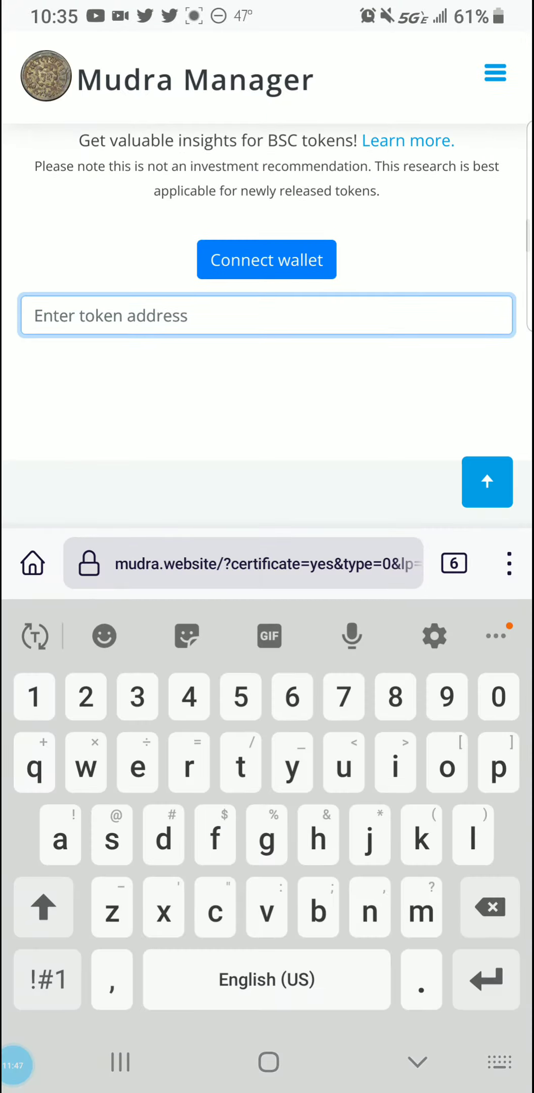
{"action": "type", "text": "0x12b83d77a606D8f5c4CE29dfFdb592C523364995"}
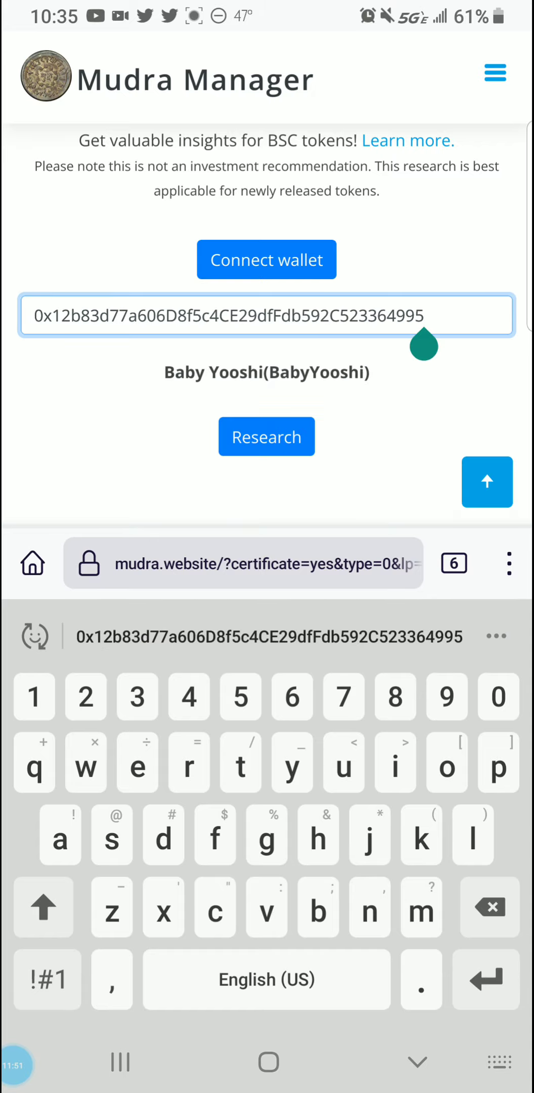
{"action": "left_click", "coordinate": [266, 437]}
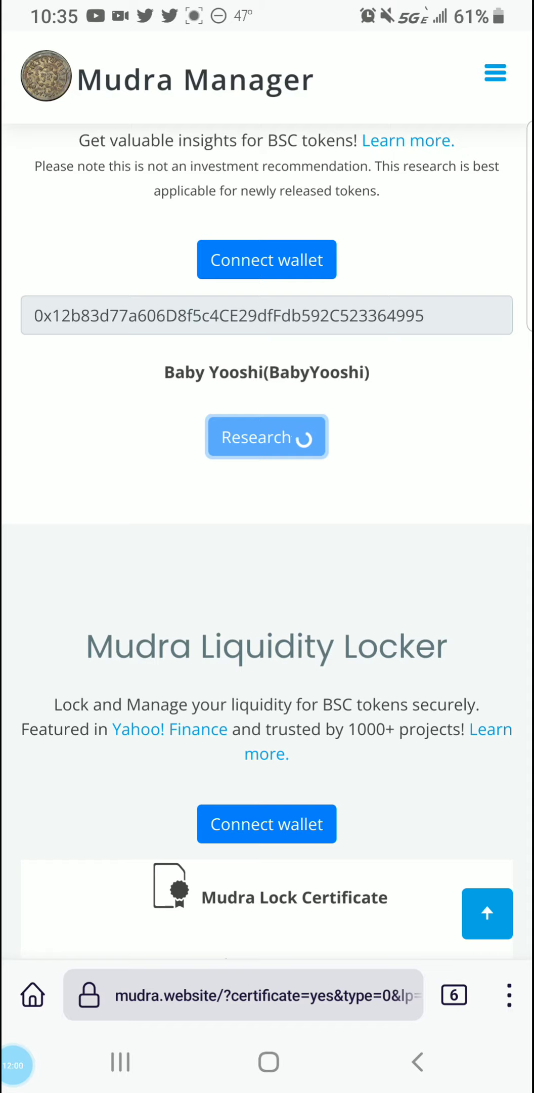
{"action": "left_click", "coordinate": [266, 436]}
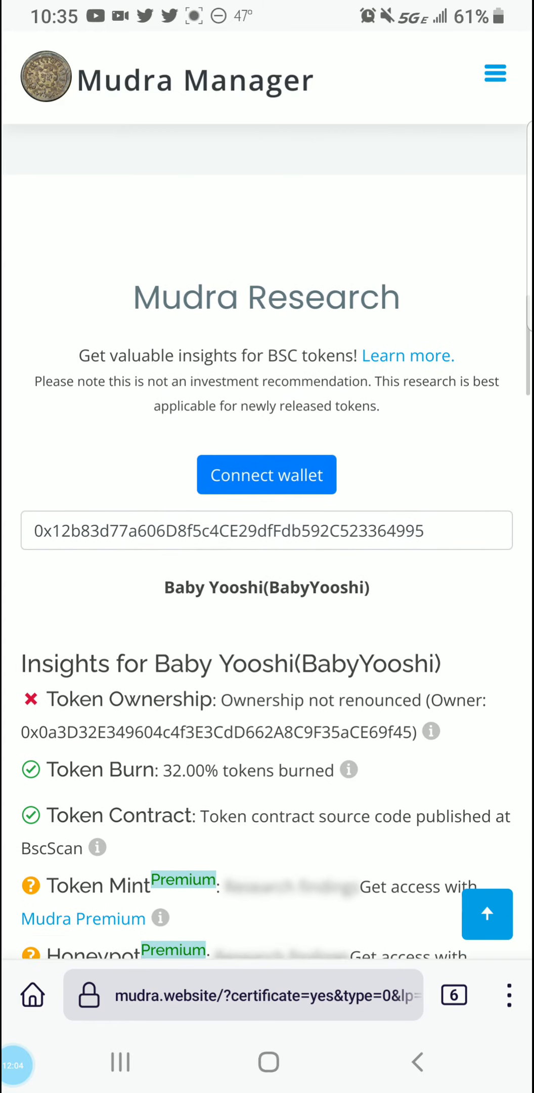
Scroll the insights past $241.92K liquidity pools (35.79% of tokens) to the lock certificate.
{"action": "scroll", "scroll_direction": "down", "scroll_amount": 3}
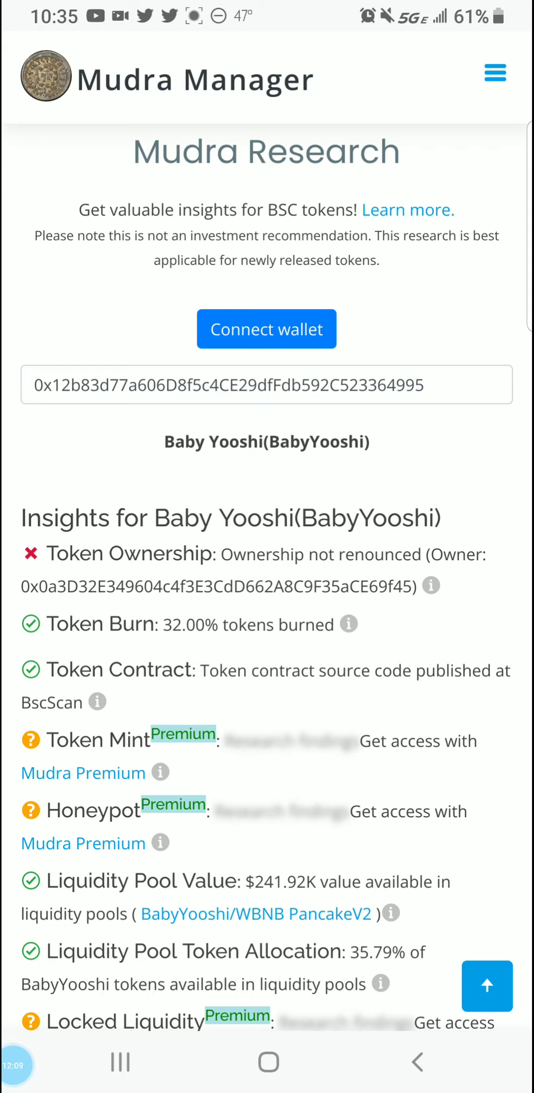
{"action": "scroll", "scroll_direction": "down", "scroll_amount": 3}
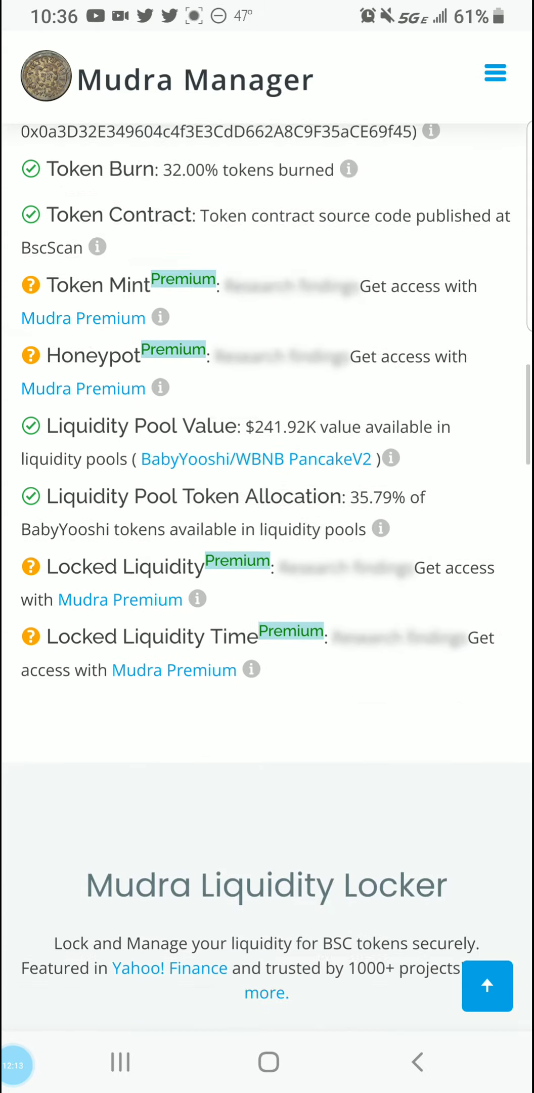
{"action": "scroll", "scroll_direction": "down", "scroll_amount": 3}
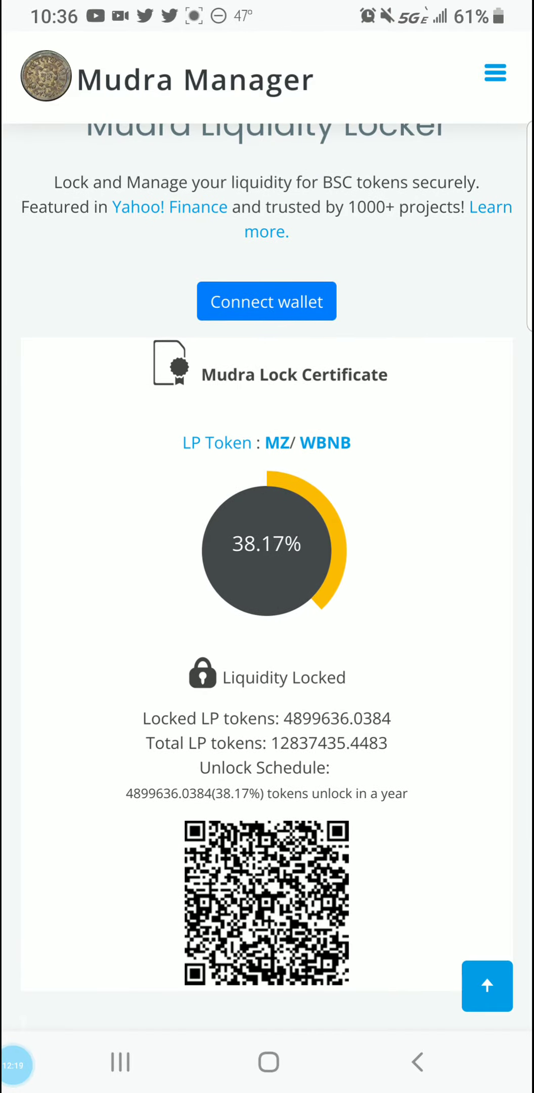
Scroll down to review the 38.17% MZ/WBNB lock certificate (4,899,636 of 12,837,435 LP unlocking in a year).
{"action": "scroll", "scroll_direction": "up", "scroll_amount": 3}
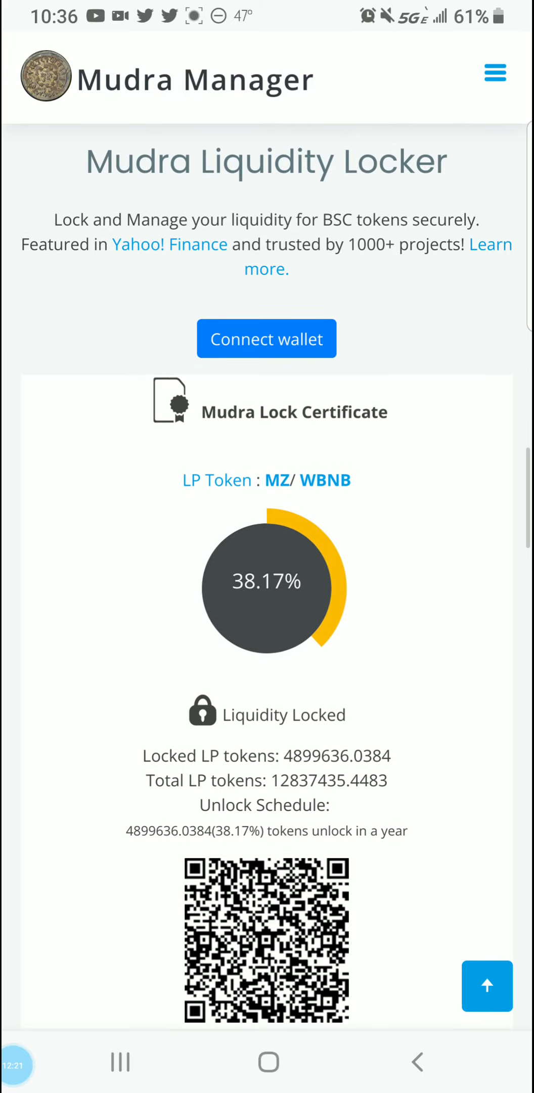
{"action": "scroll", "scroll_direction": "down", "scroll_amount": 3}
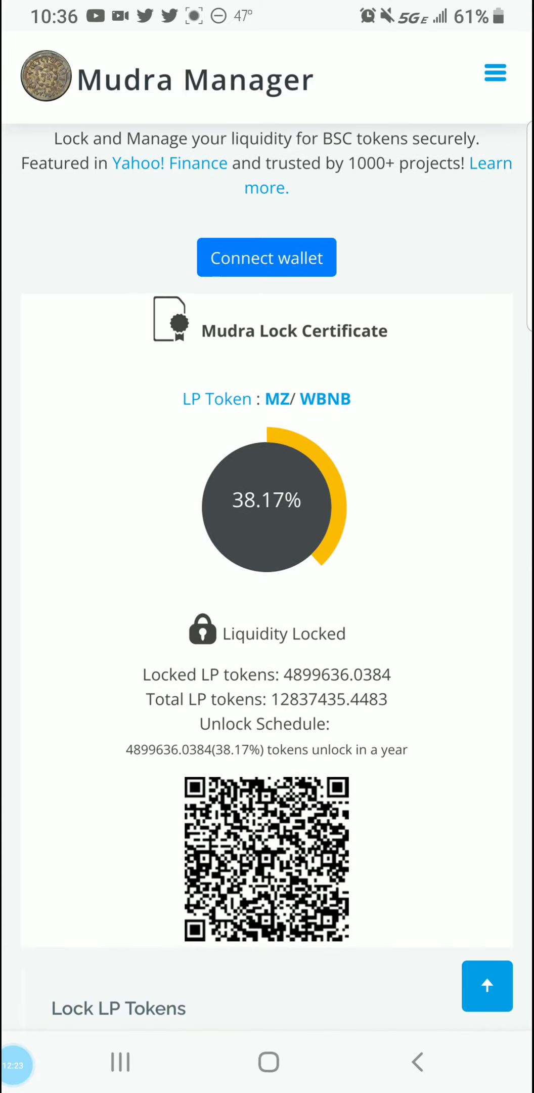
{"action": "scroll", "scroll_direction": "down", "scroll_amount": 3}
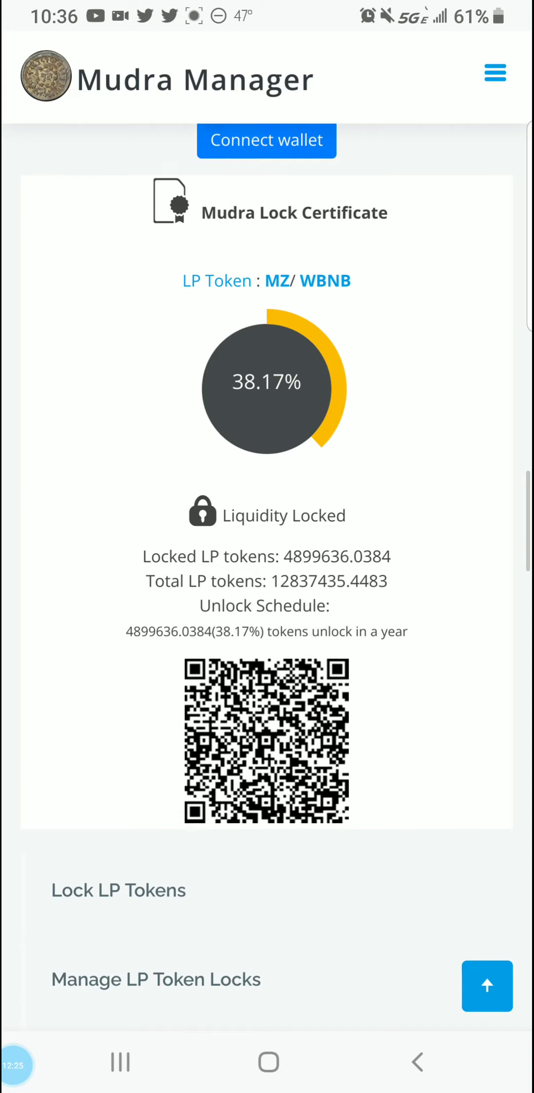
{"action": "scroll", "scroll_direction": "down", "scroll_amount": 3}
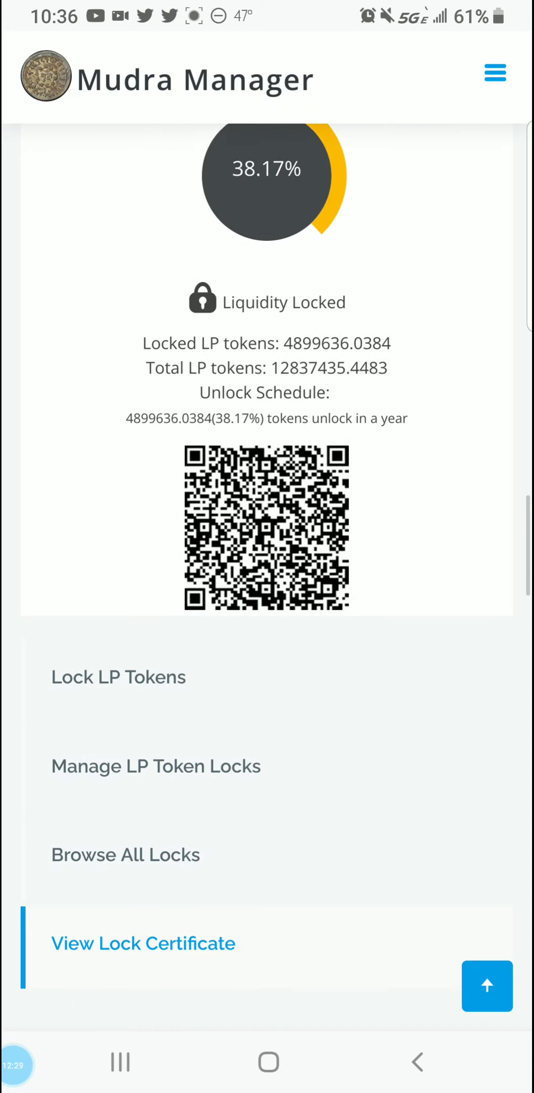
{"action": "scroll", "scroll_direction": "down", "scroll_amount": 3}
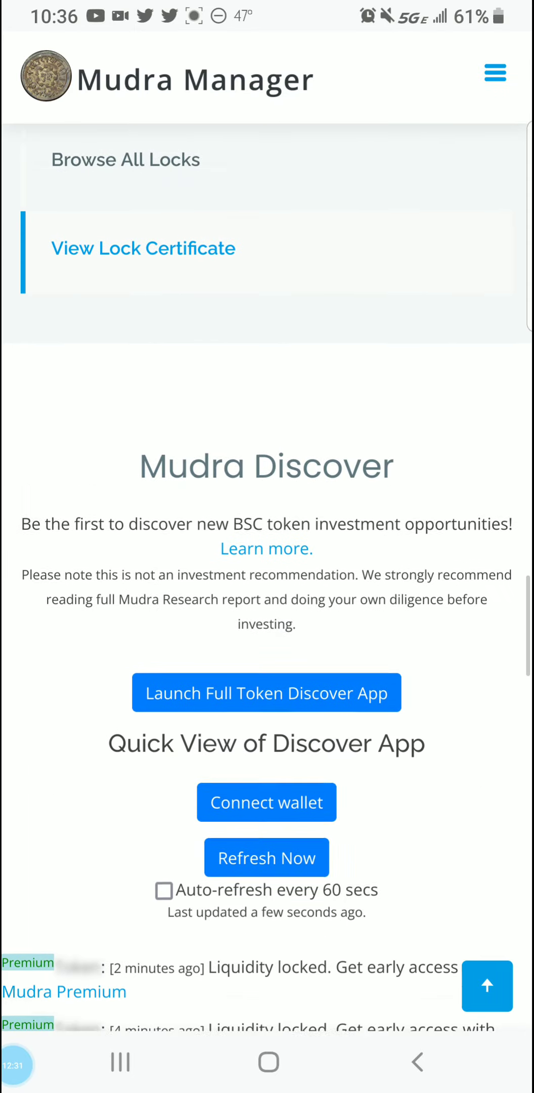
{"action": "scroll", "scroll_direction": "down", "scroll_amount": 3}
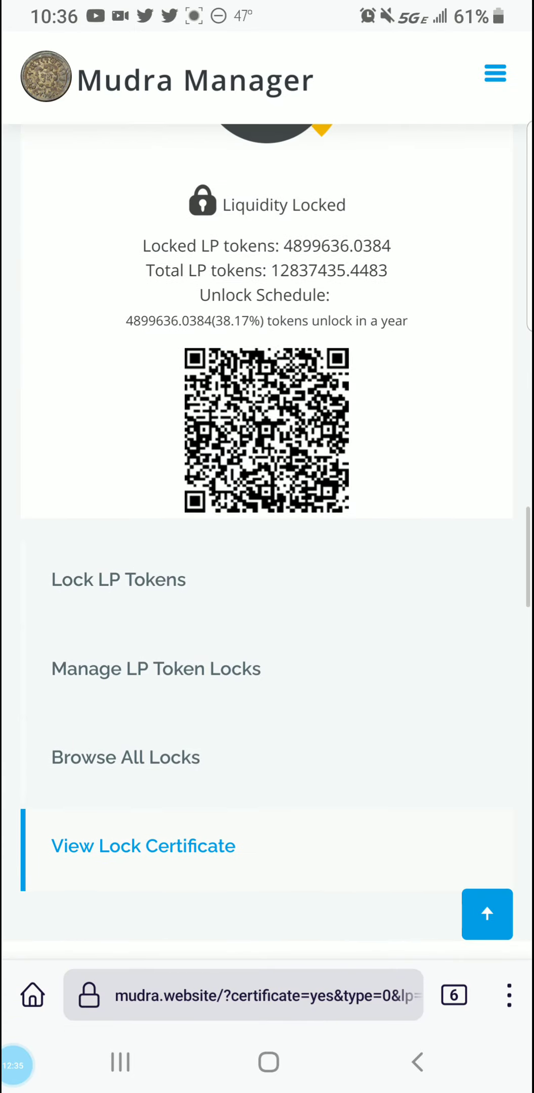
{"action": "scroll", "scroll_direction": "down", "scroll_amount": 3}
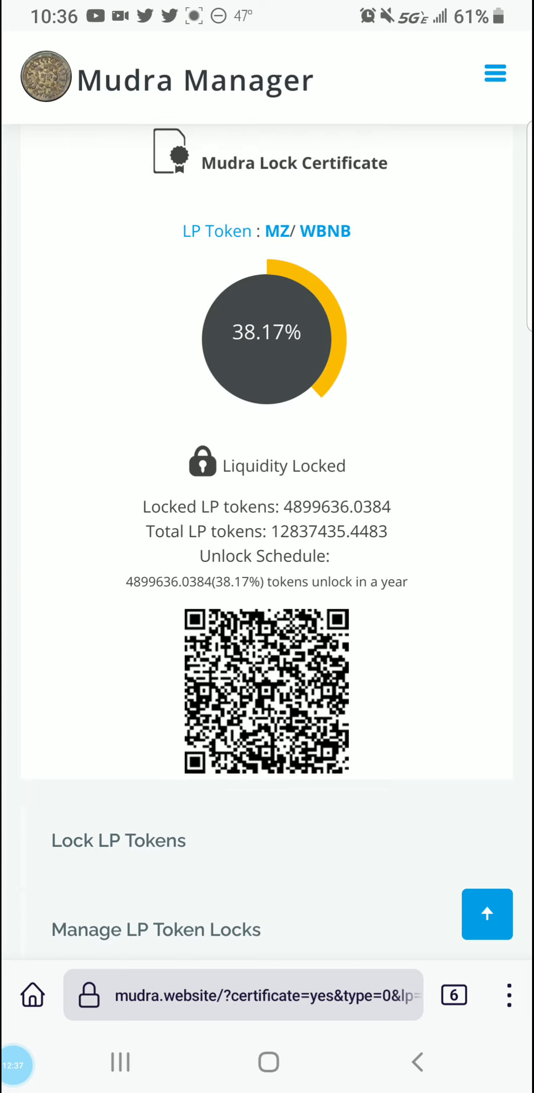
Scroll through the Mudra Discover and Token Creator sections, then back up toward the Baby Yooshi insights.
{"action": "scroll", "scroll_direction": "up", "scroll_amount": 3}
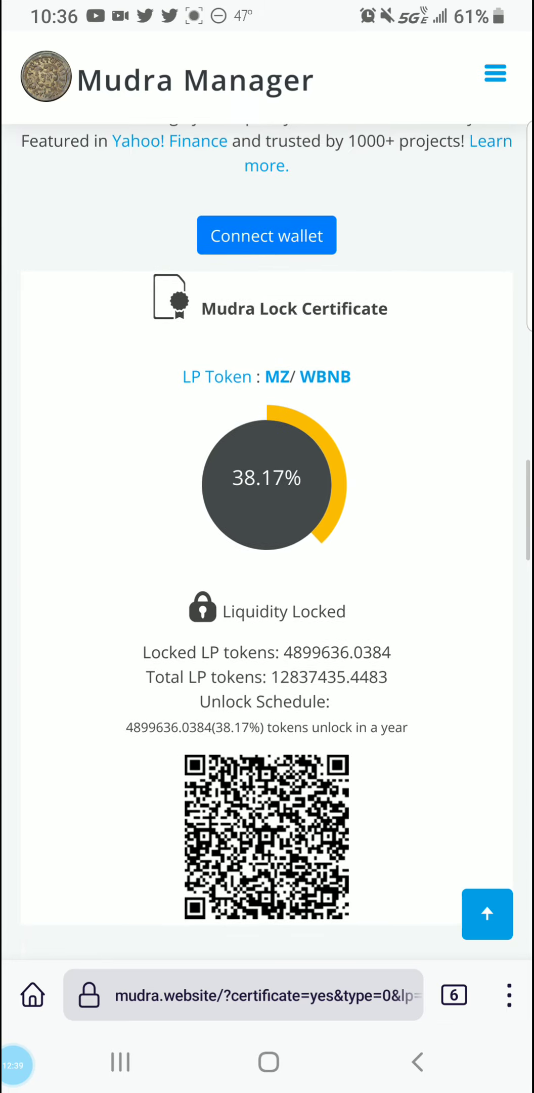
{"action": "scroll", "scroll_direction": "up", "scroll_amount": 3}
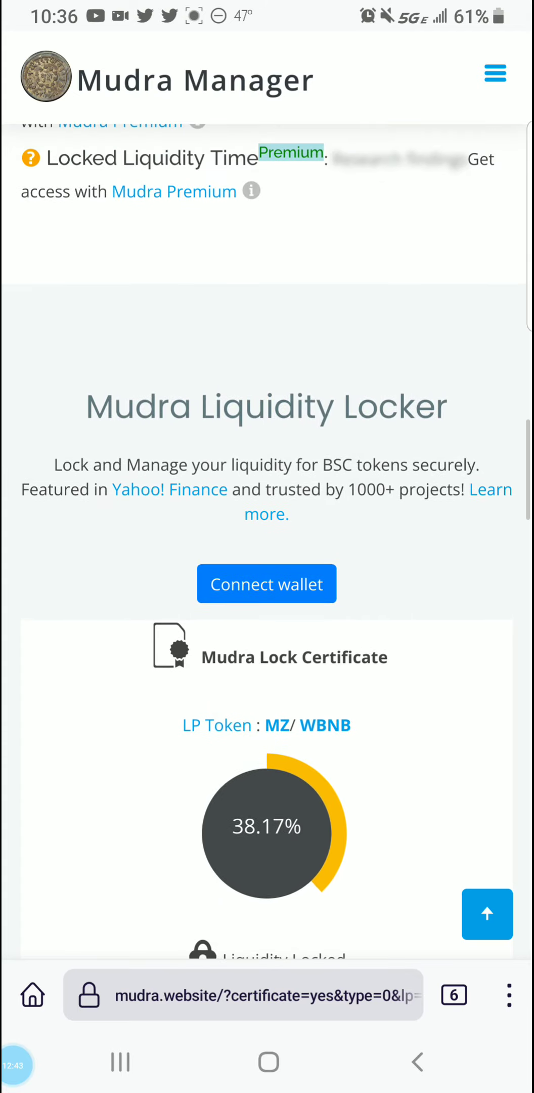
{"action": "scroll", "scroll_direction": "down", "scroll_amount": 3}
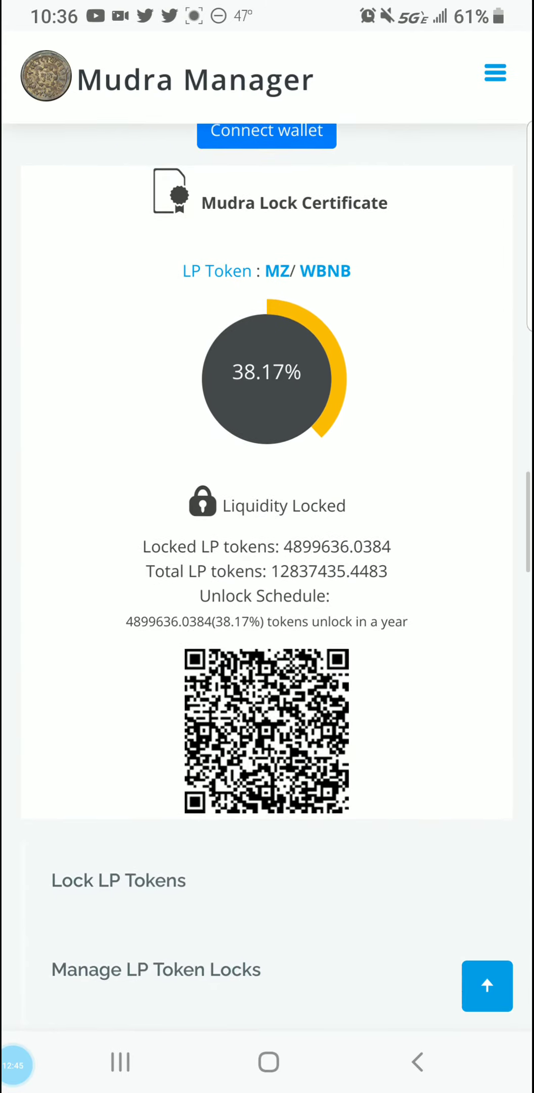
{"action": "scroll", "scroll_direction": "down", "scroll_amount": 3}
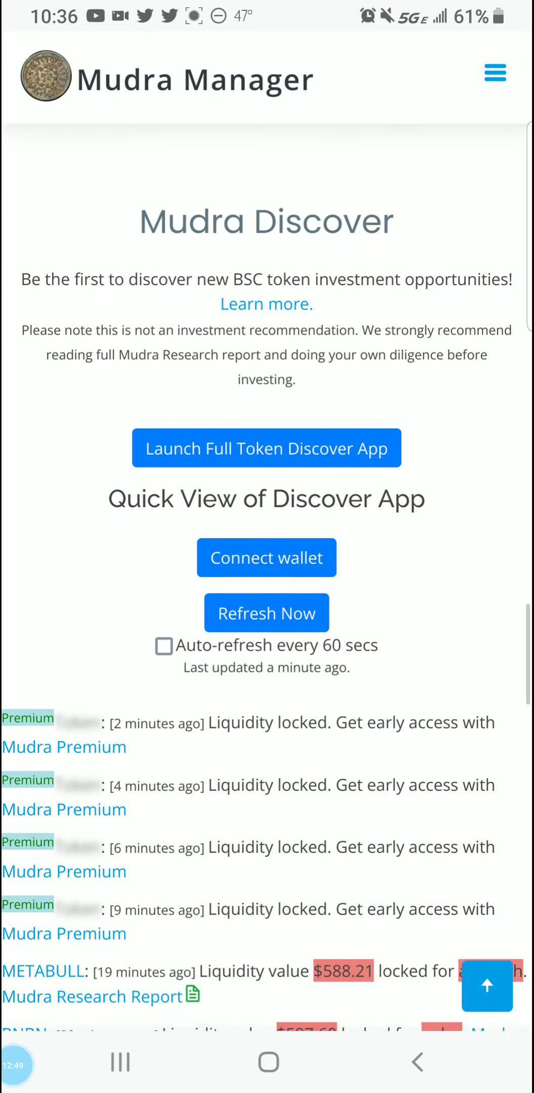
{"action": "scroll", "scroll_direction": "down", "scroll_amount": 3}
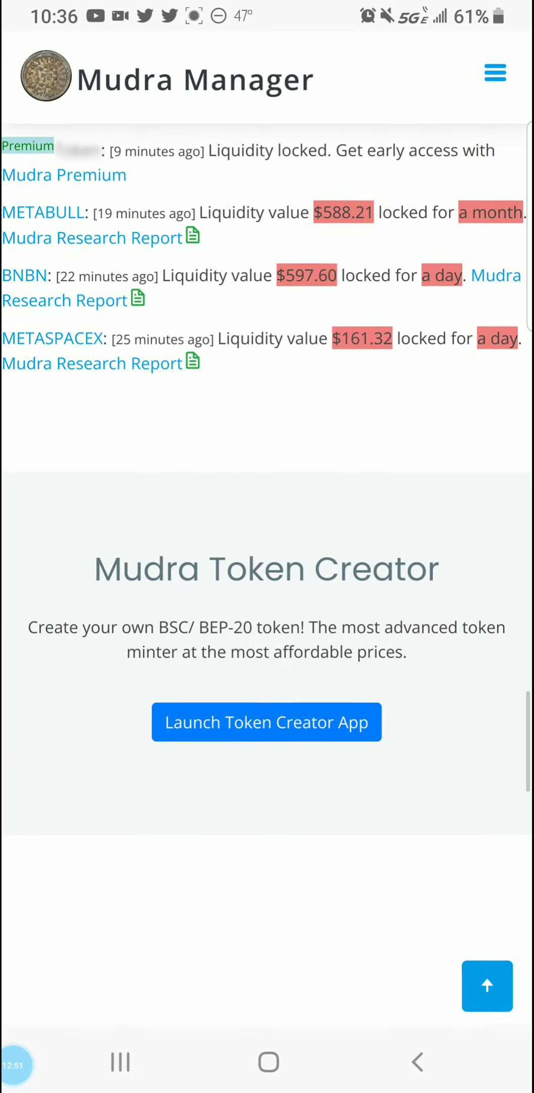
{"action": "scroll", "scroll_direction": "down", "scroll_amount": 3}
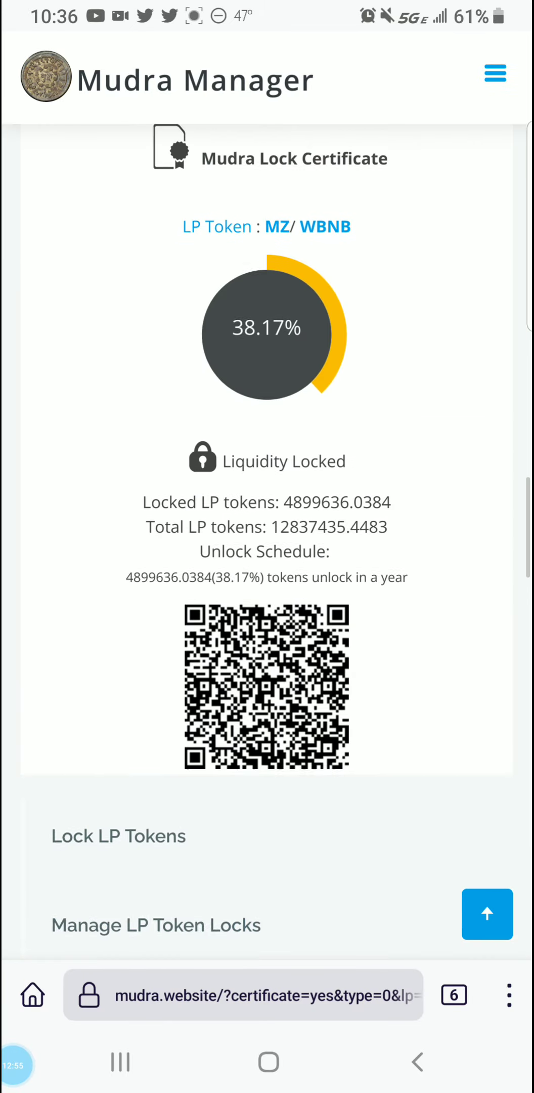
{"action": "scroll", "scroll_direction": "up", "scroll_amount": 3}
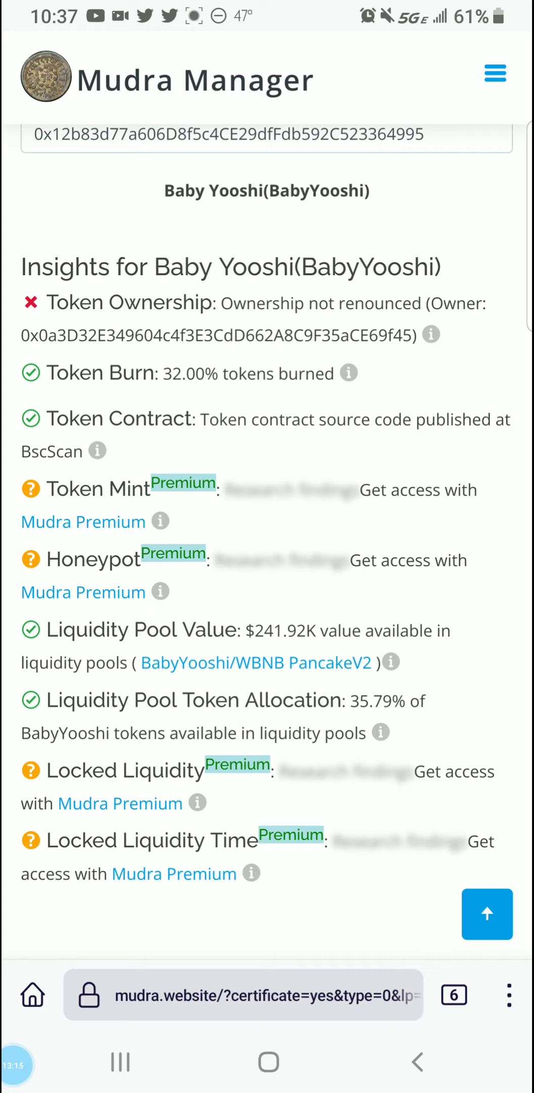
{"action": "scroll", "scroll_direction": "up", "scroll_amount": 3}
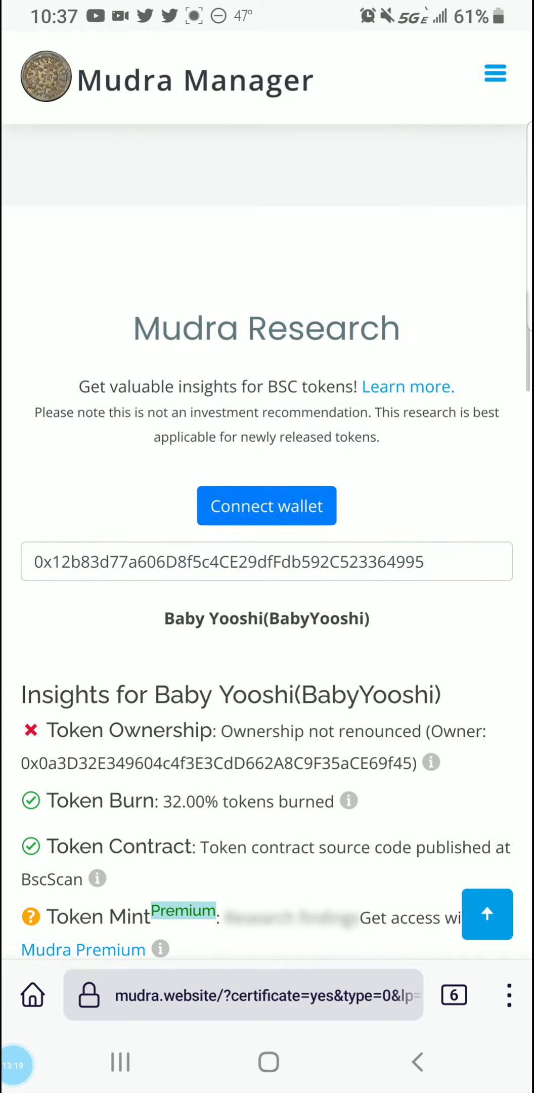
{"action": "scroll", "scroll_direction": "down", "scroll_amount": 3}
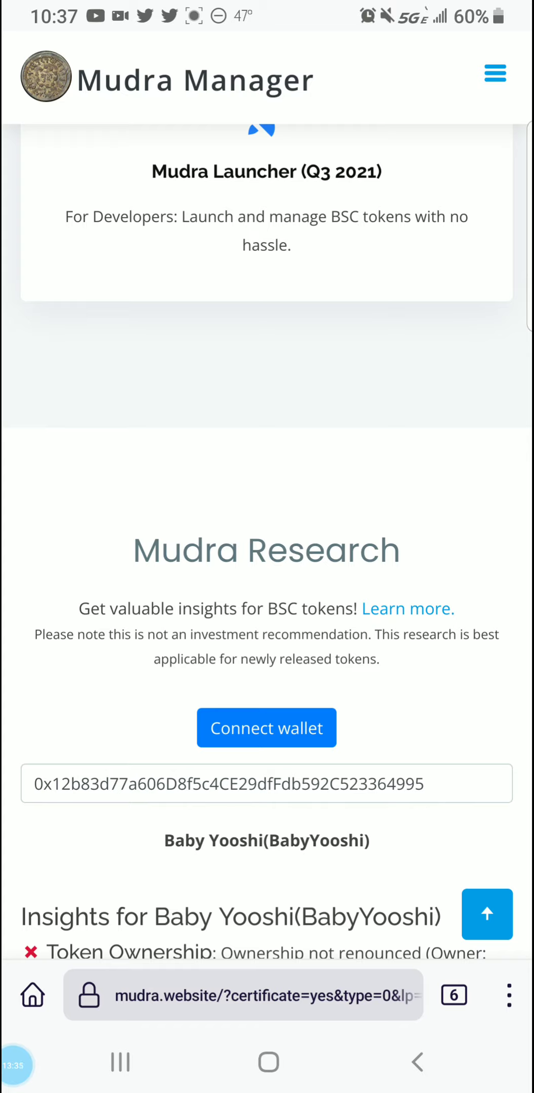
{"action": "scroll", "scroll_direction": "down", "scroll_amount": 3}
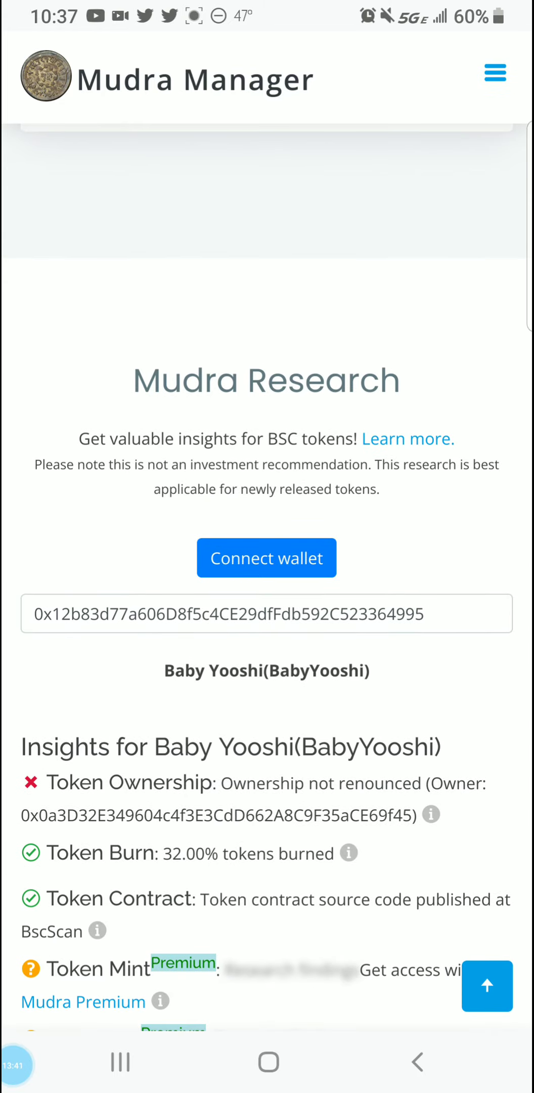
{"action": "scroll", "scroll_direction": "down", "scroll_amount": 3}
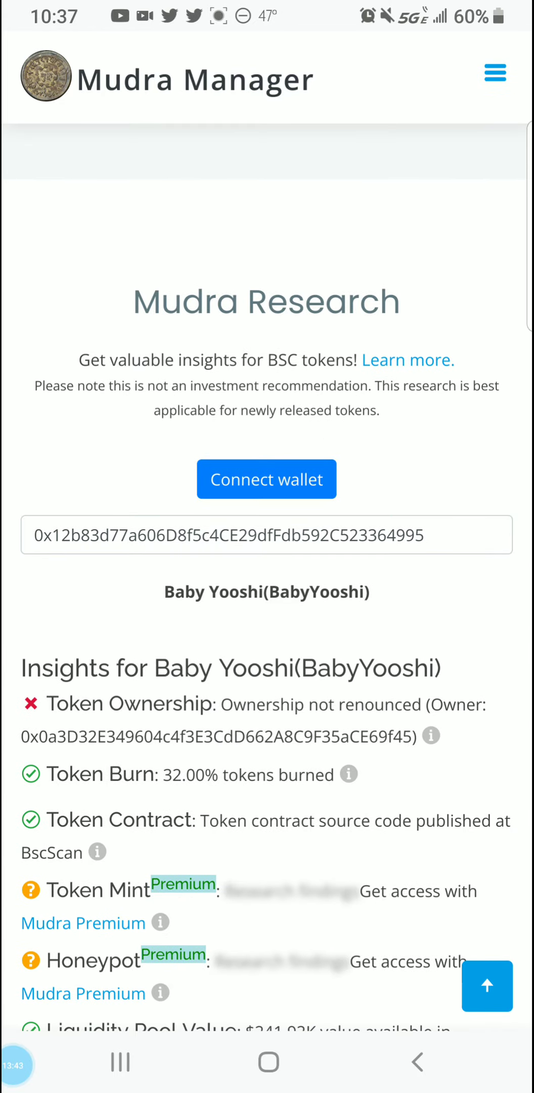